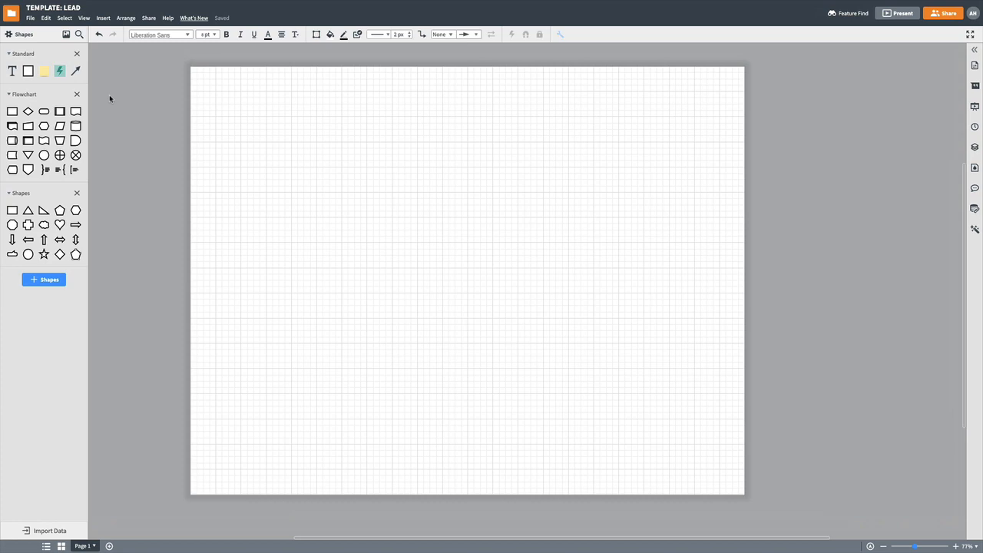
mouse_move(121, 105)
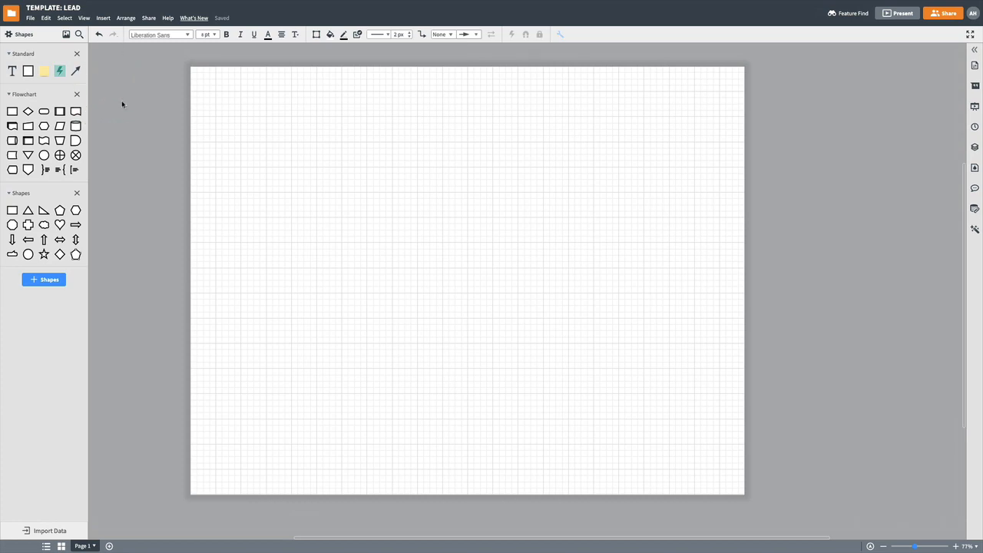
mouse_move(108, 124)
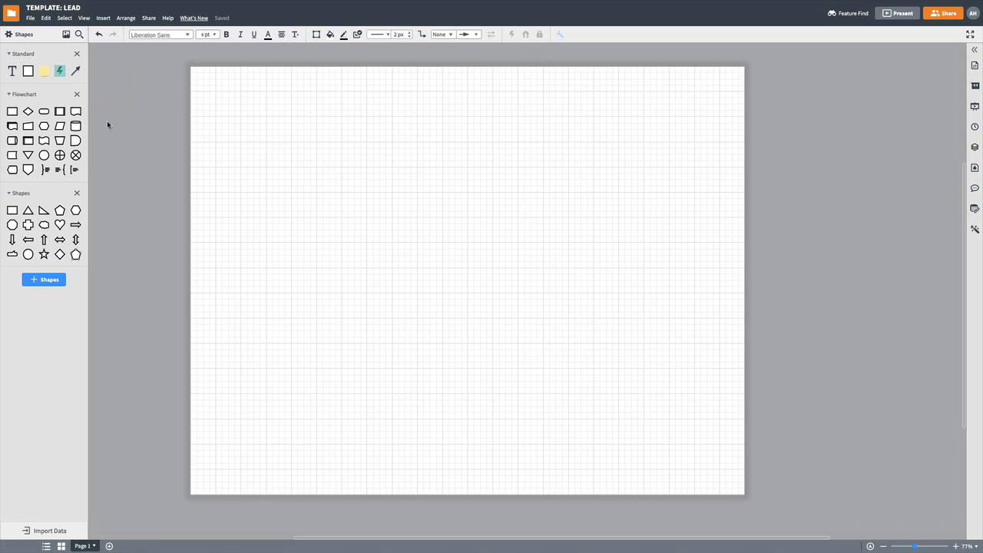
Add a text title TEMPLATE: LEAD FLOW (MARKETING) at the top centre of the page
left_click(13, 71)
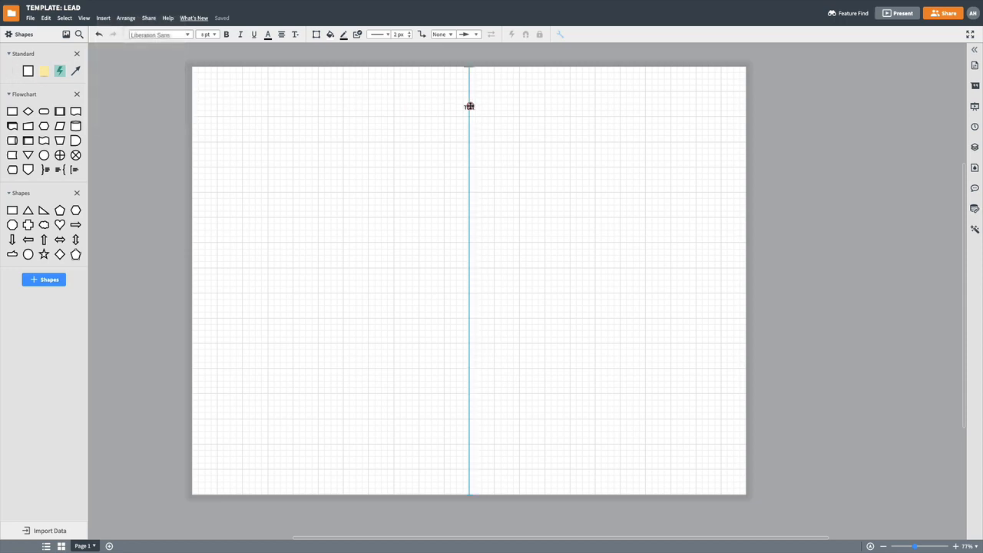
left_click(469, 87)
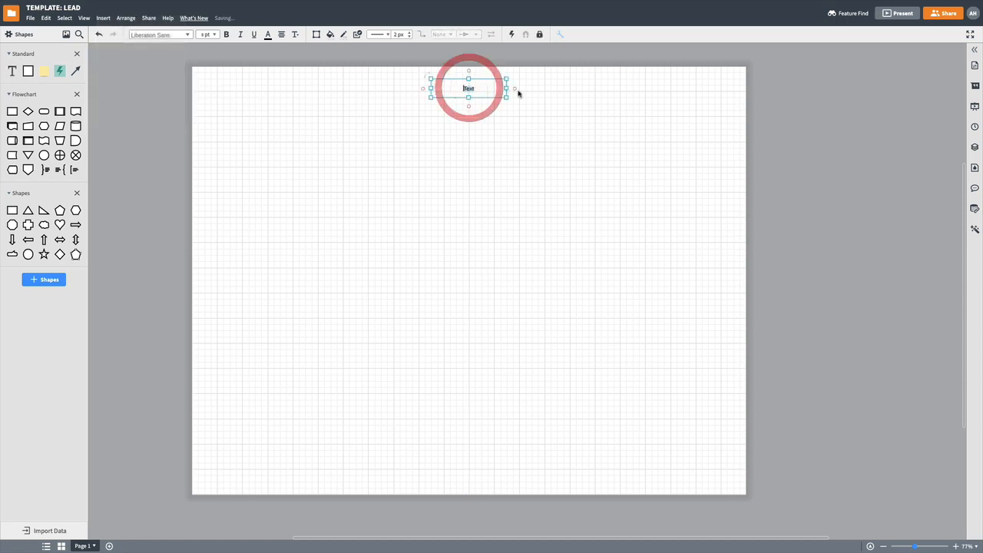
type("TEMPLATE")
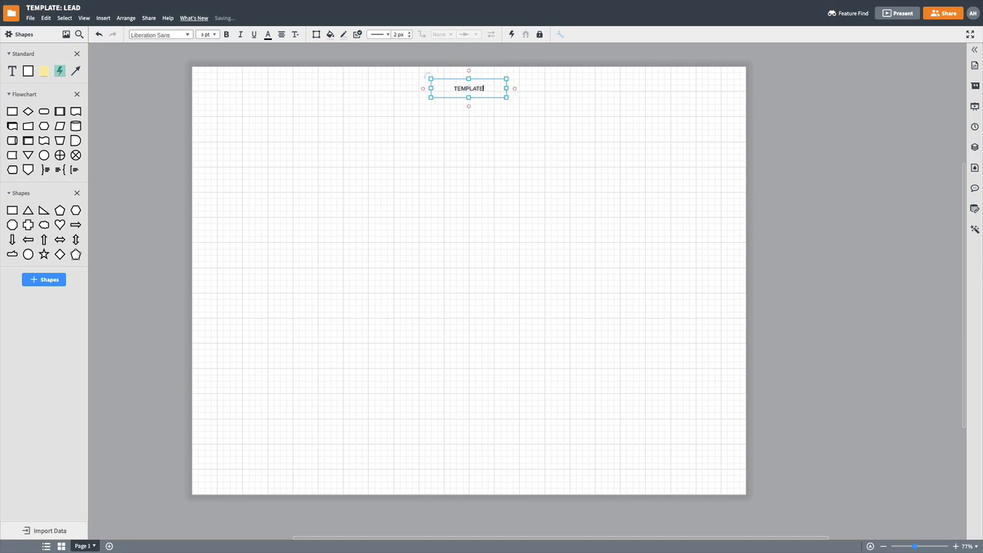
type(": LEAD FLOW")
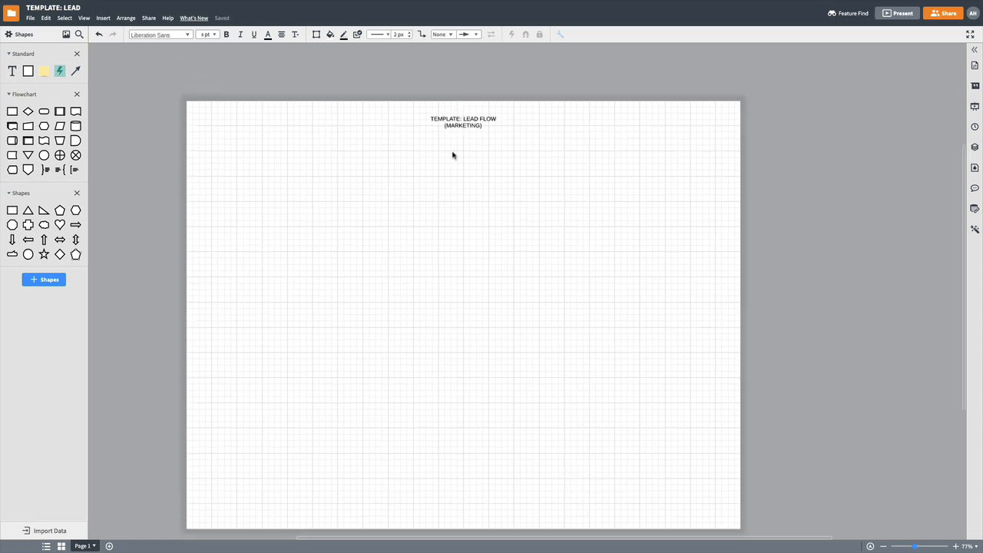
left_click(464, 121)
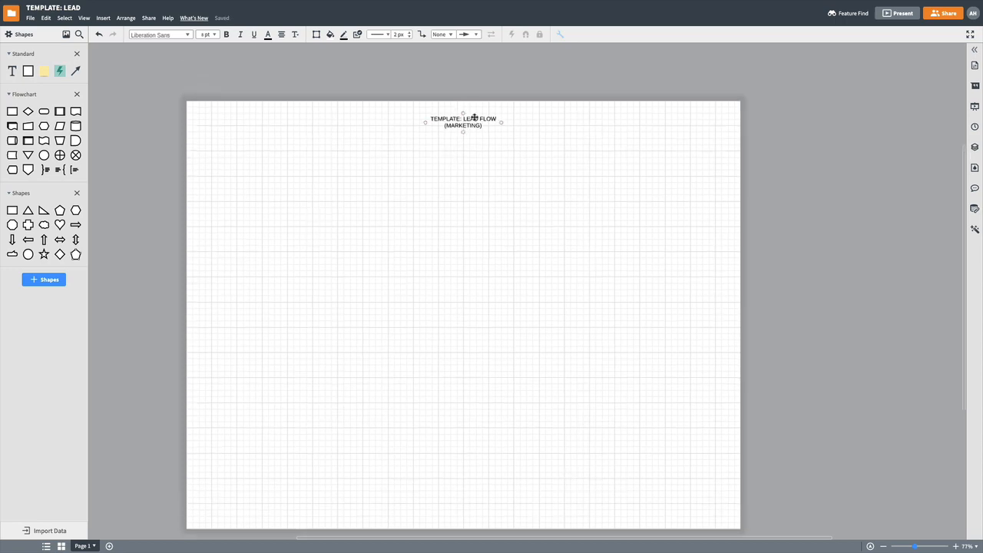
left_click(463, 122)
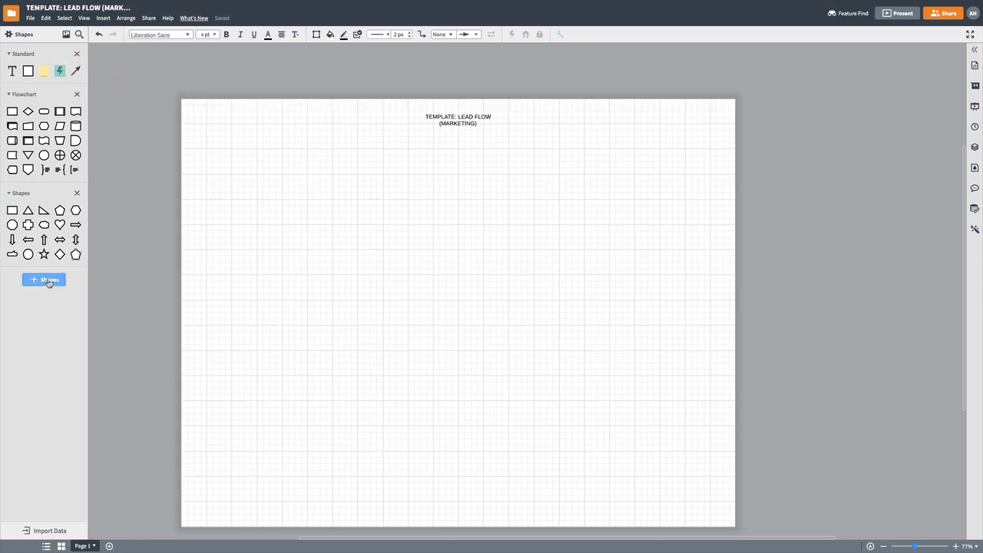
Enable the Containers library and place a LEAD QUALIFICATION swim lane spanning the page
left_click(43, 280)
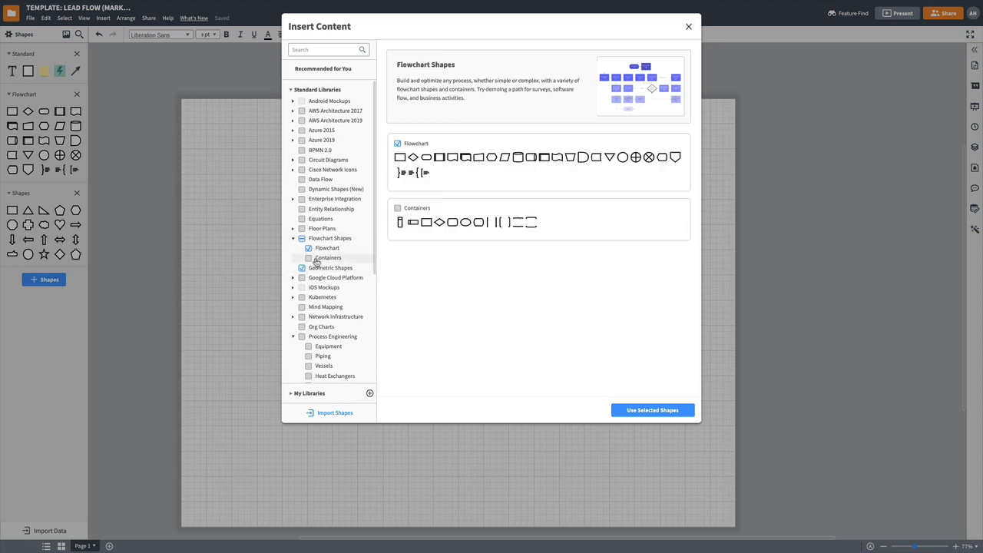
left_click(309, 258)
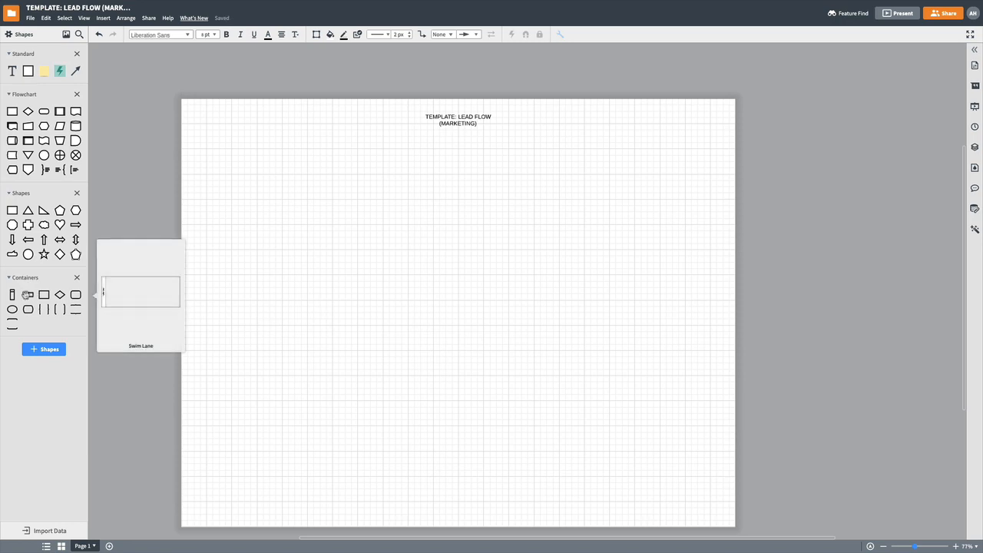
left_click_drag(141, 292, 341, 200)
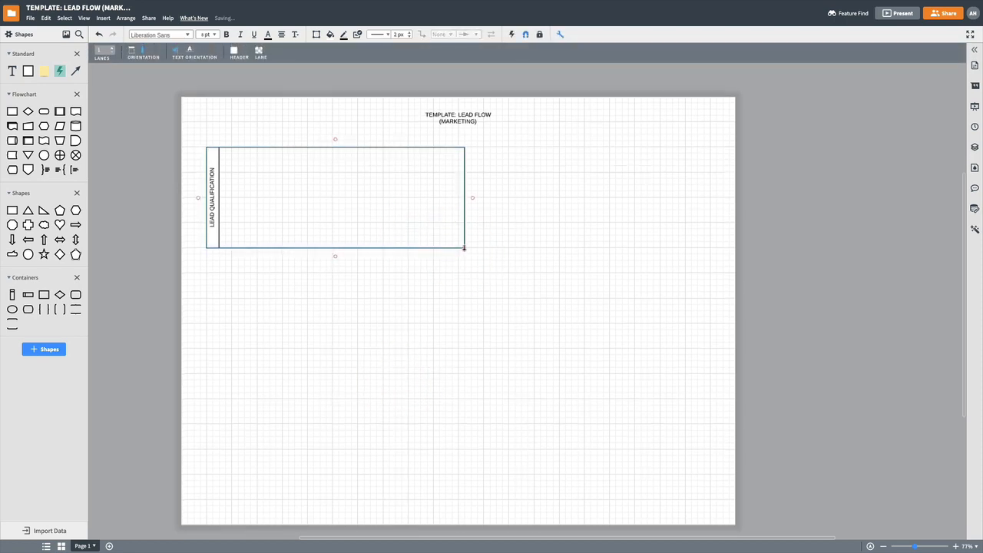
left_click_drag(464, 199, 587, 203)
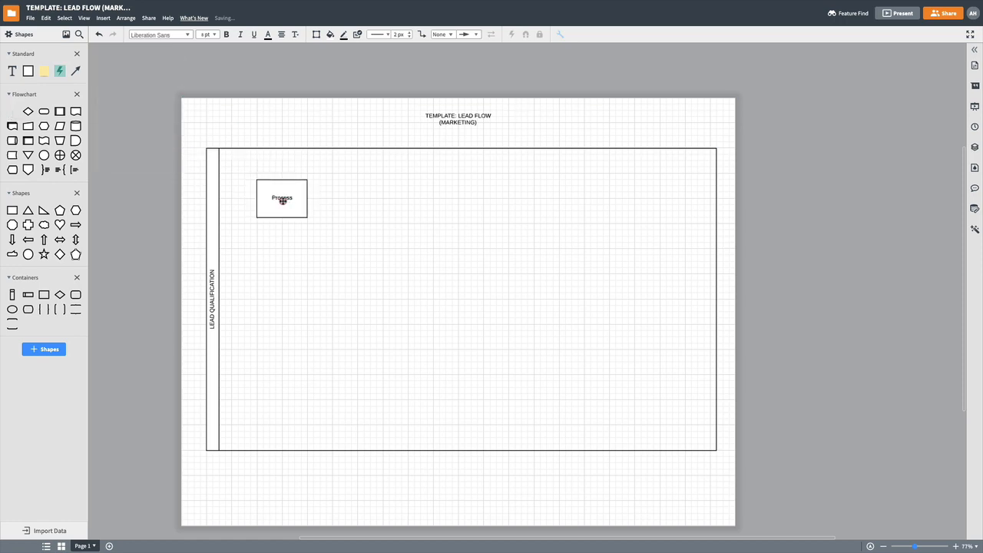
Label START HERE above the box and fill it with LEAD COMPLETE LEAD QUALIFICATION FORM in green
left_click(283, 197)
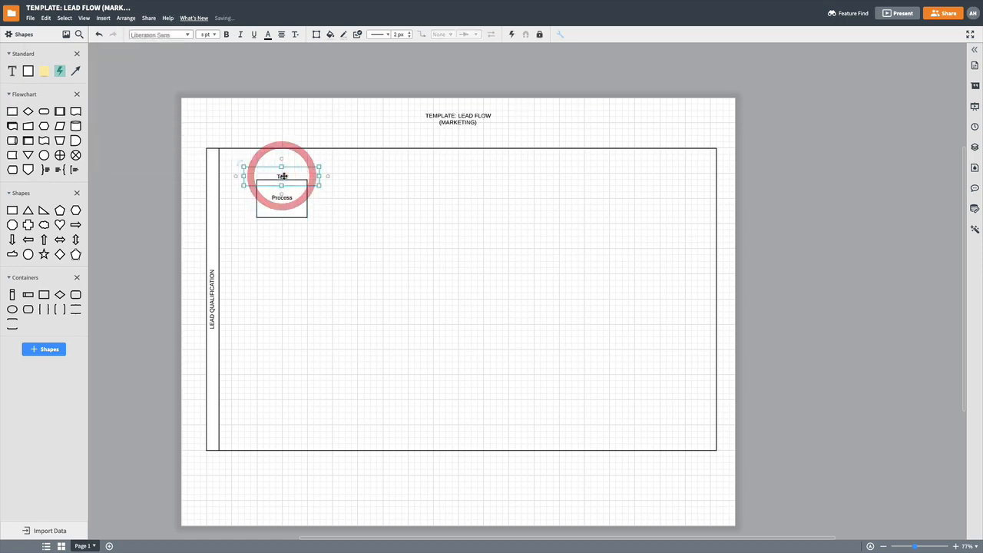
type("START HERE")
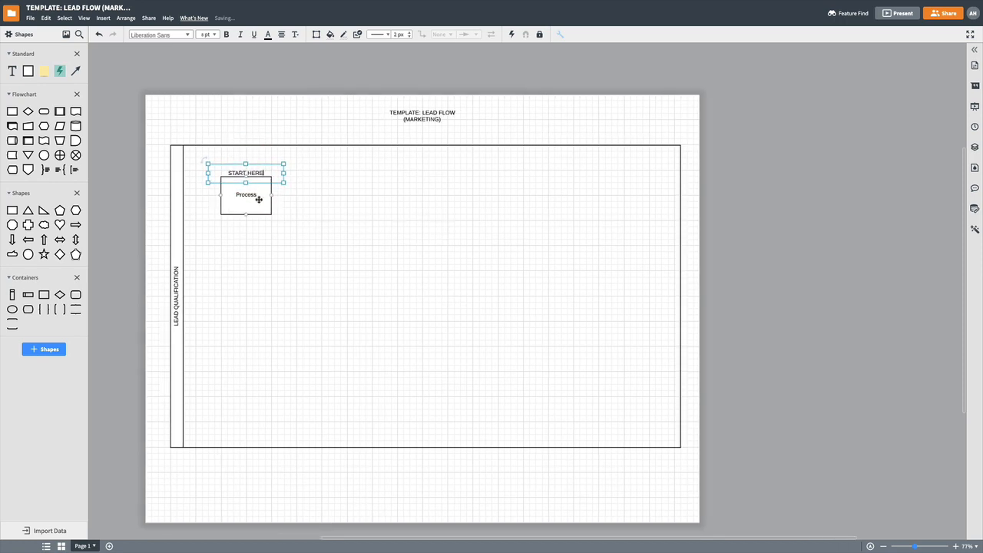
type("LEAD")
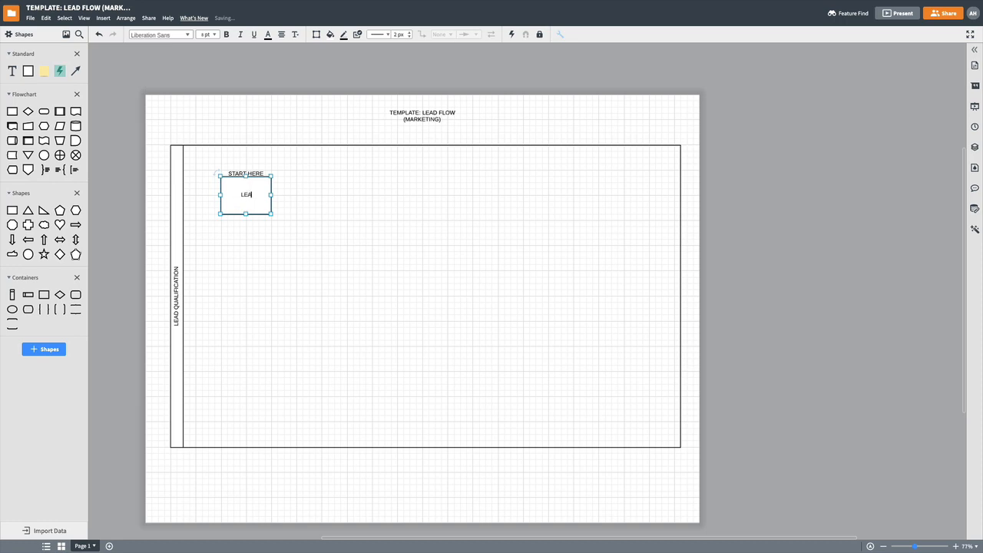
type("D:")
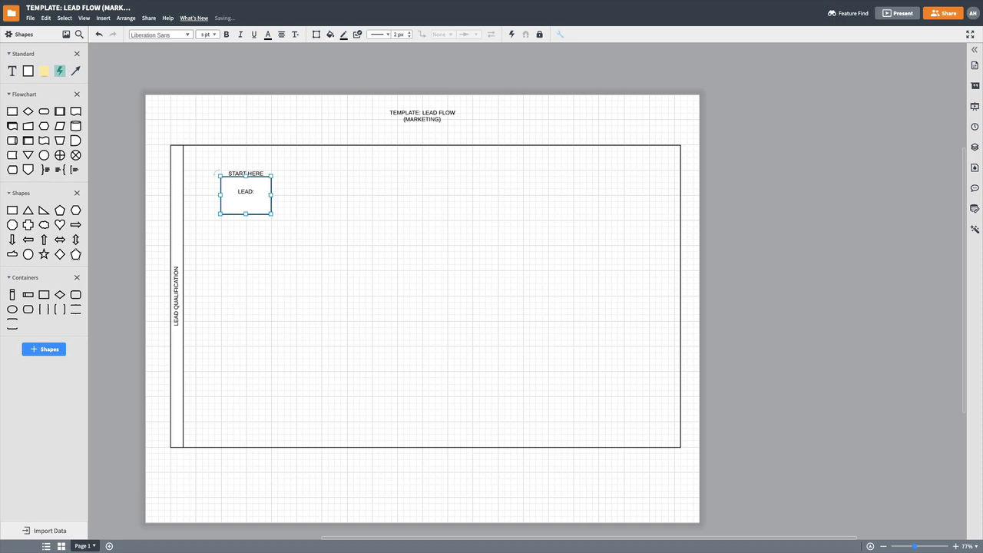
type("V")
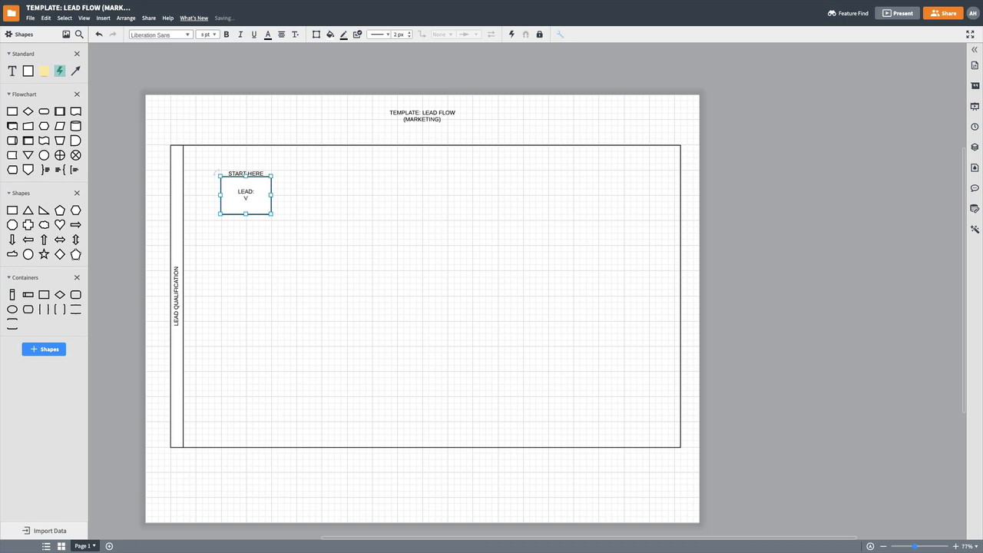
key("Backspace")
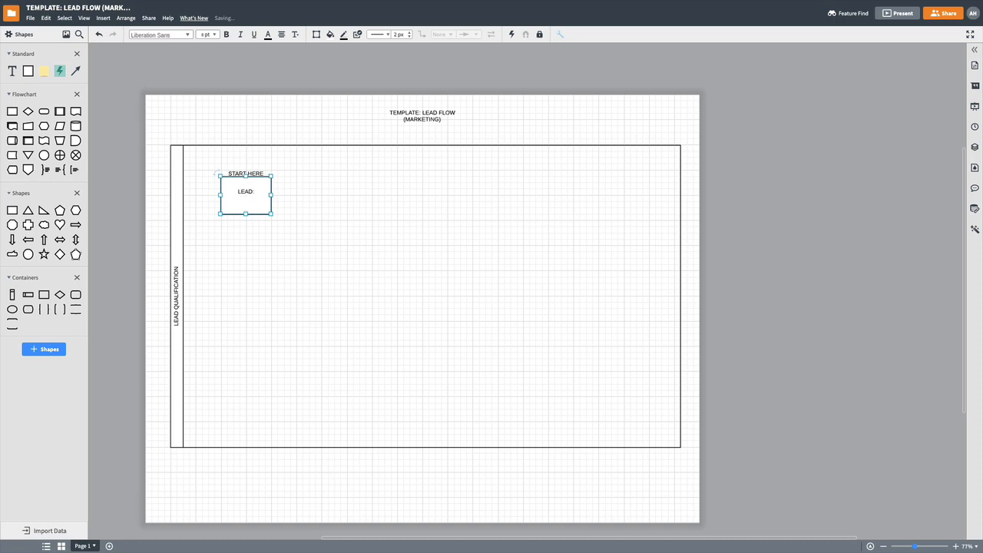
type("COMPLETE")
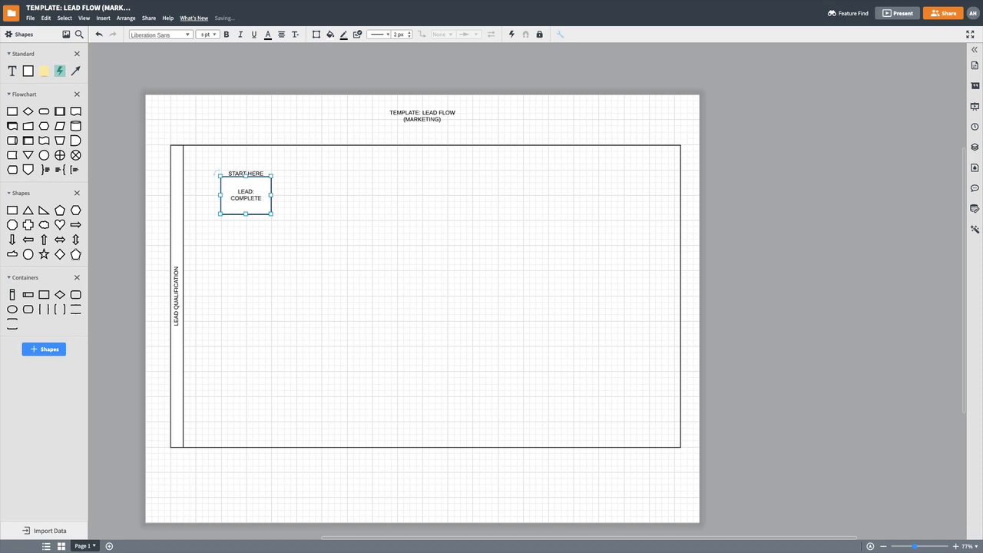
type("LEAD QUALIFICATION FORM")
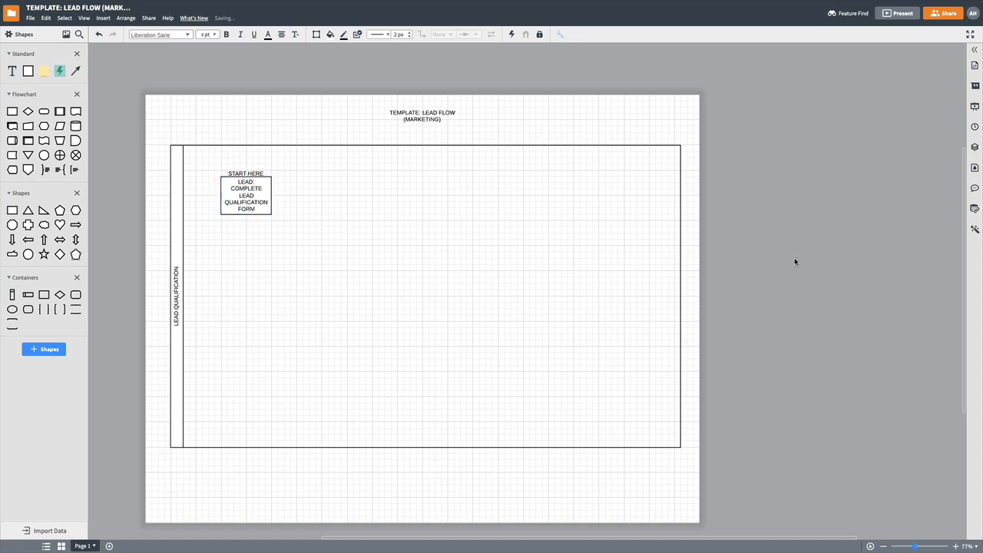
left_click(246, 195)
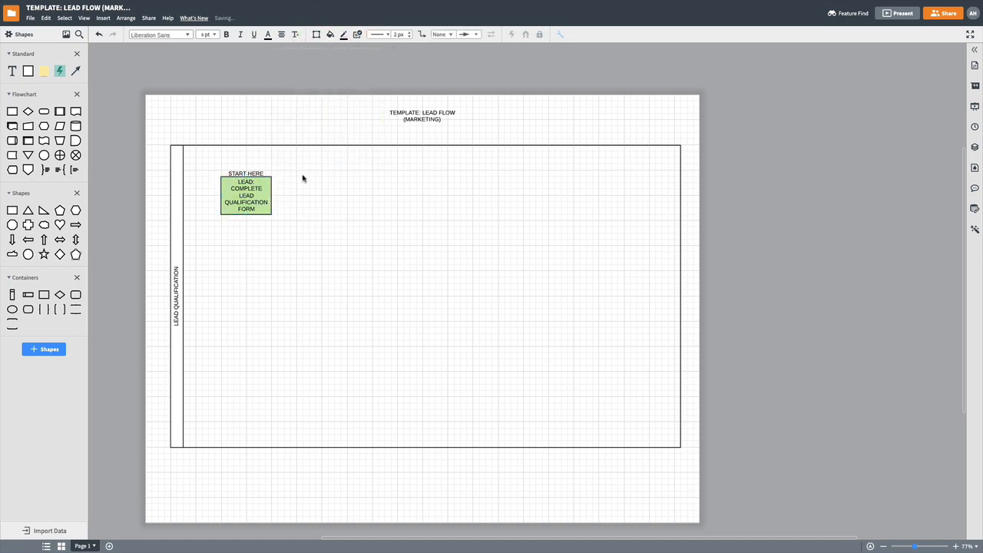
Connect the lead form box to an ARE QUALIFIED? decision and start its Yes branch
left_click(245, 196)
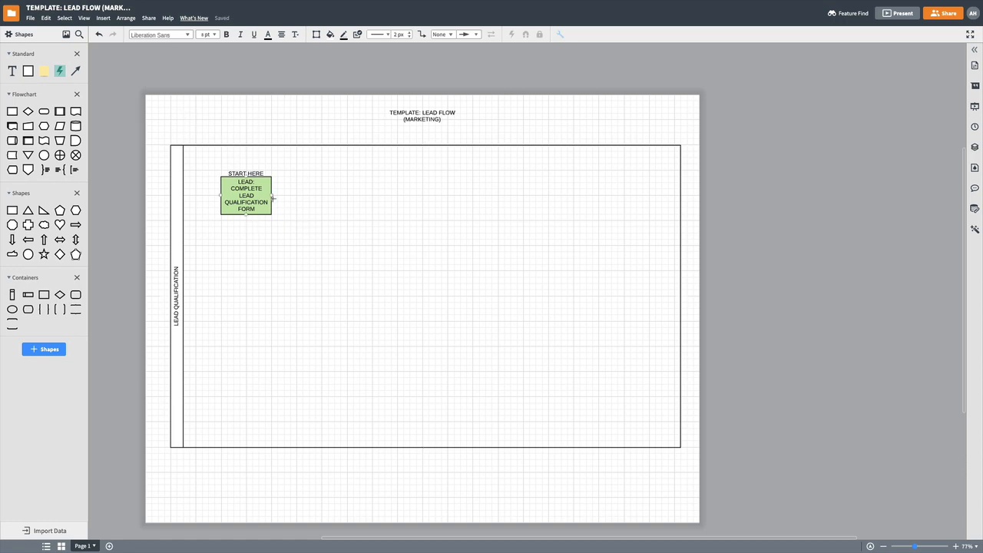
mouse_move(274, 195)
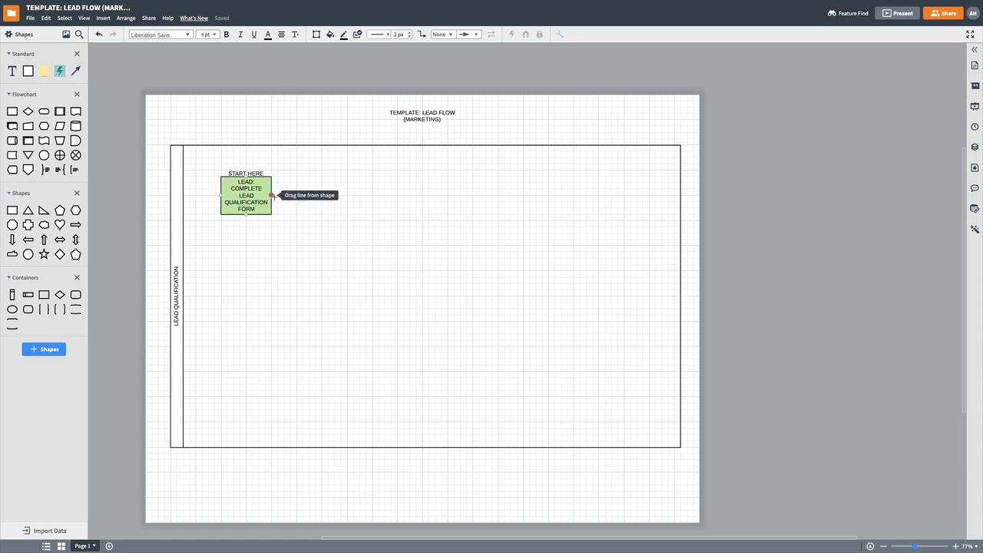
left_click(246, 195)
type("ARI: QUalifi")
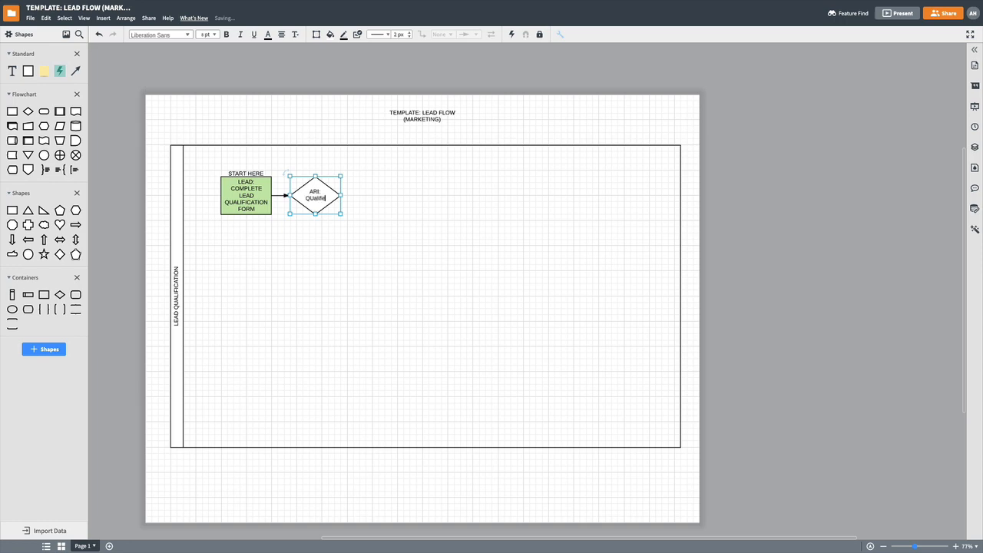
key("backspace")
type("QUALIFIED?")
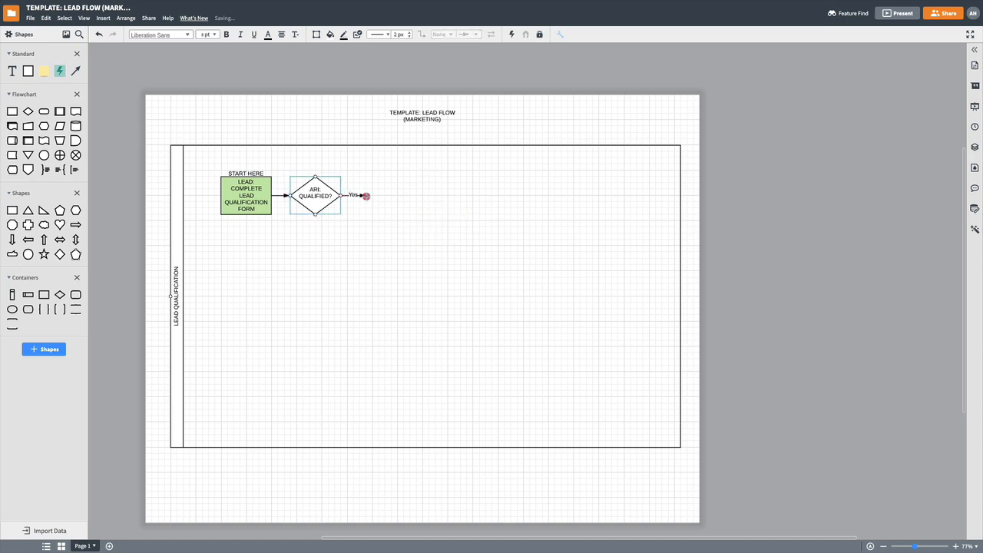
left_click(390, 193)
type("EMAIL ")
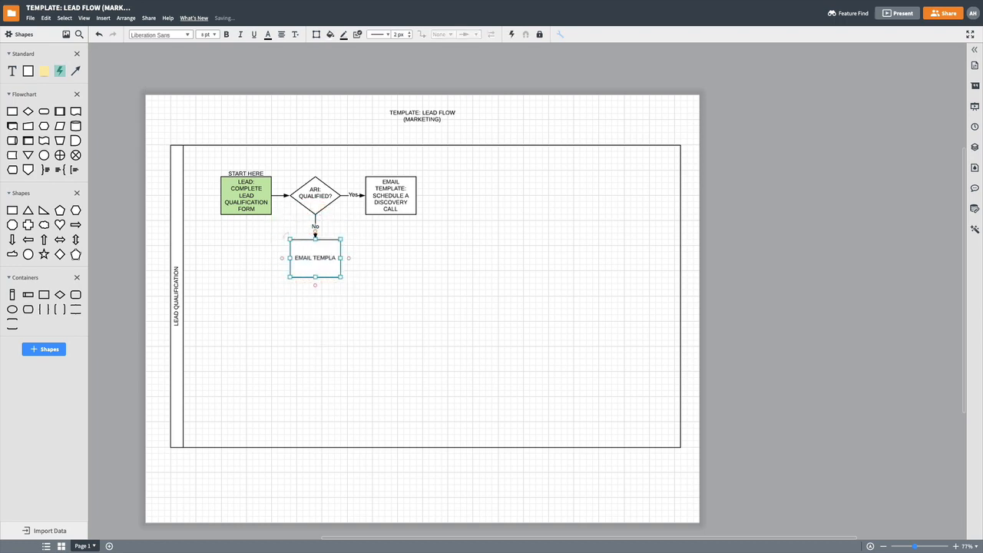
Type EMAIL TEMPLATE: RESOURCES & REFERRAL (NOT QUALIFIED) on the No branch, then delete that box
type("TEMPLATE:")
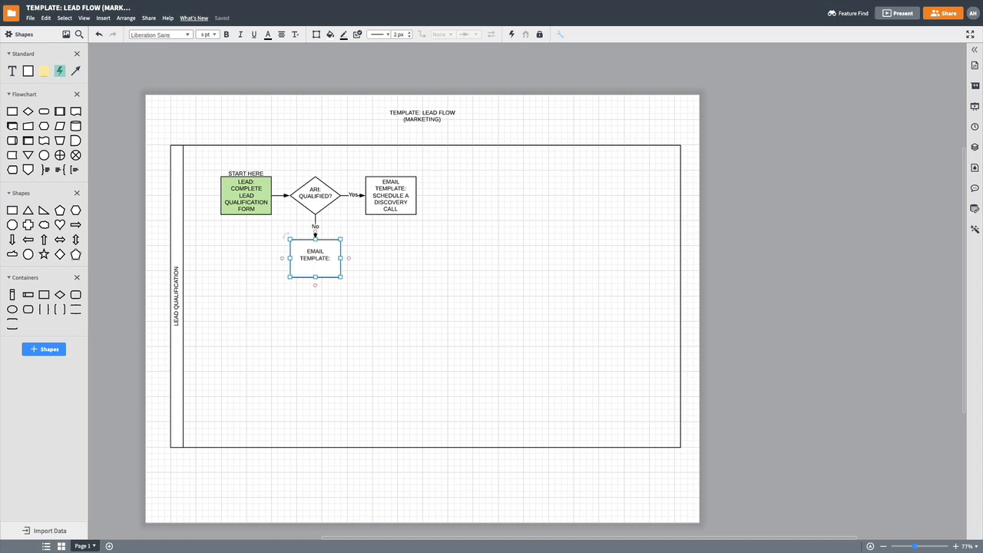
type("RESOURCES & R")
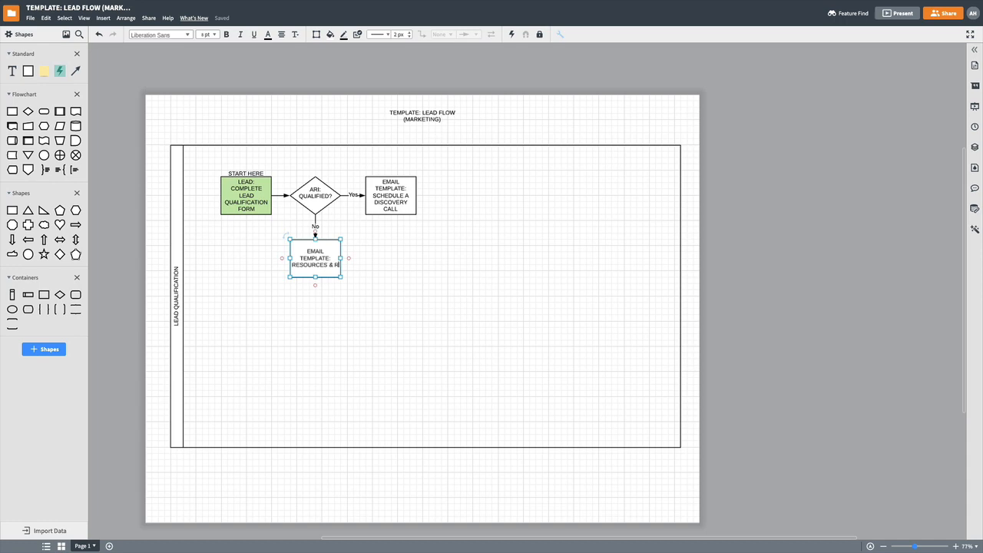
type("EFERRAL")
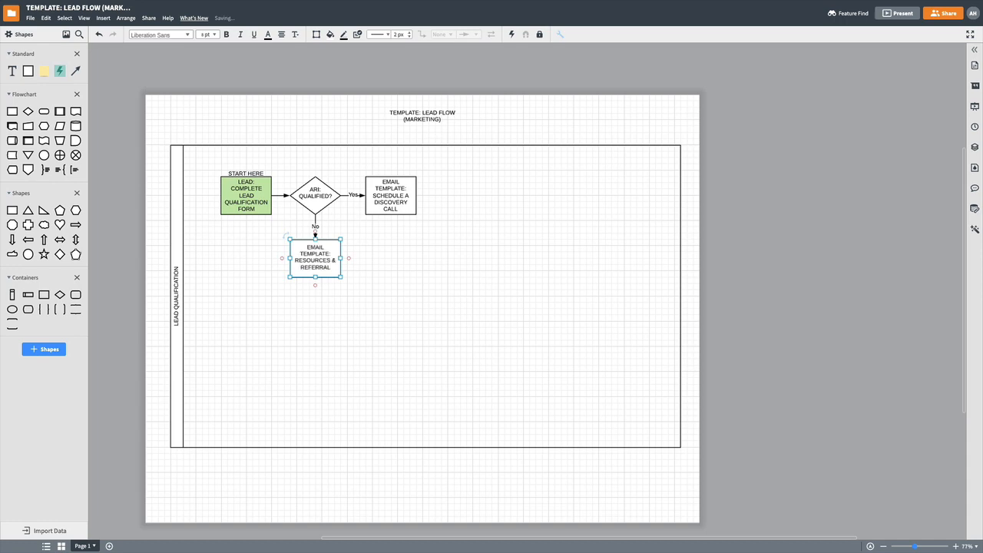
type("(NOT QUALIFIED)")
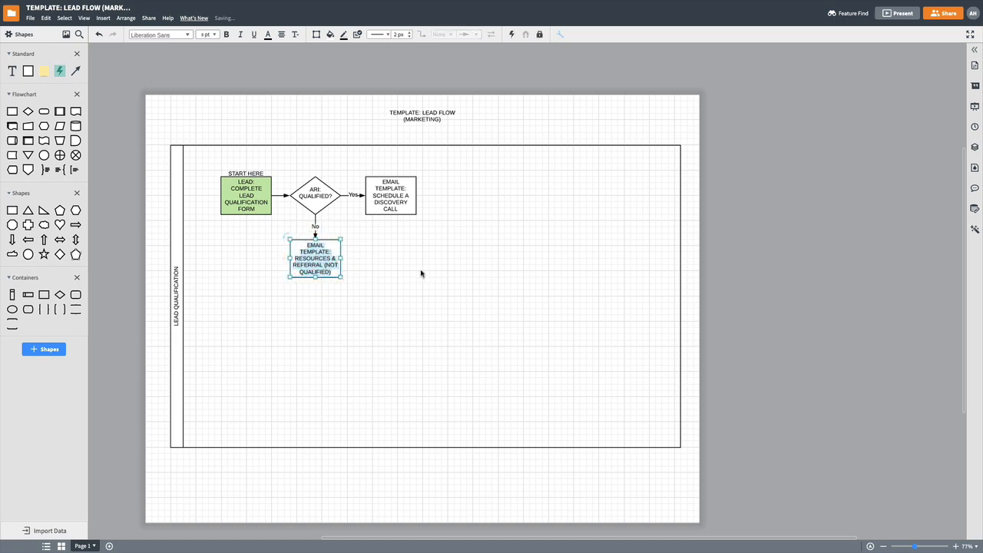
key("Delete")
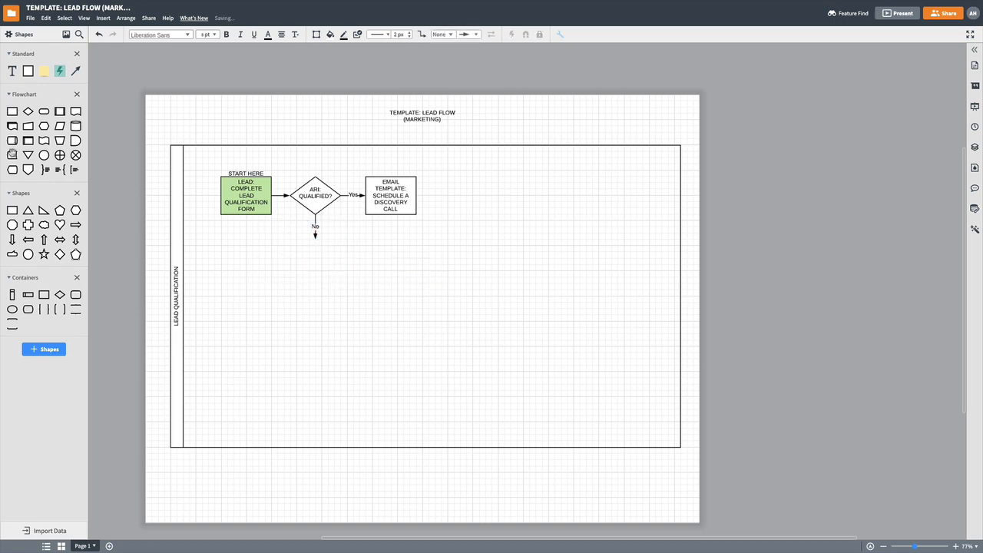
mouse_move(43, 110)
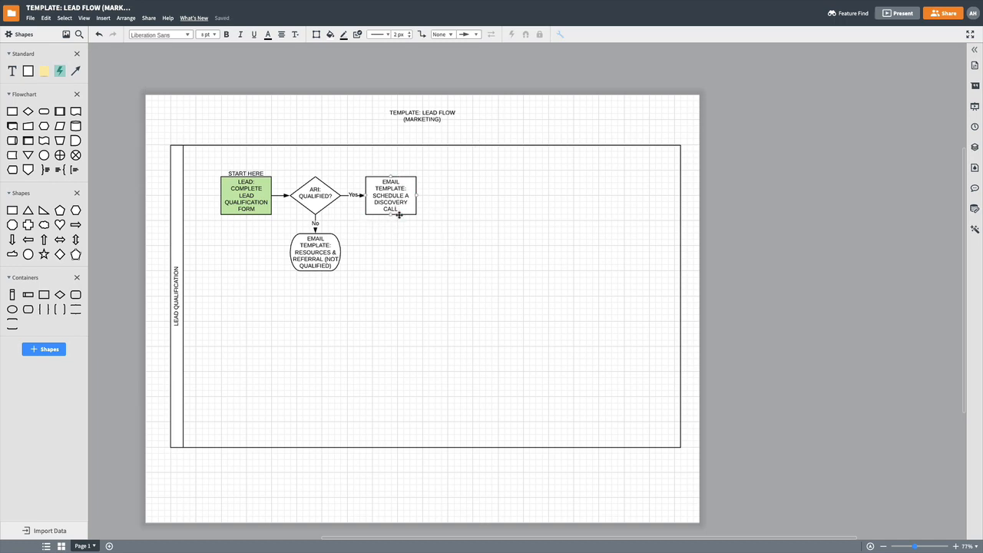
Reword the discovery-call step to ConvertKit and add a Zapier: apply *BOOKED tag in CK step
left_click(390, 195)
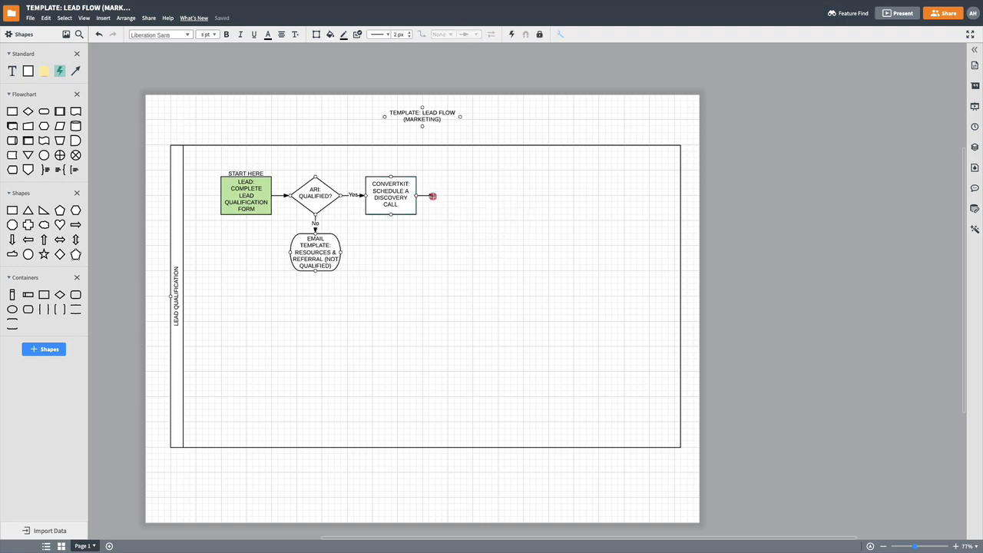
left_click(432, 197)
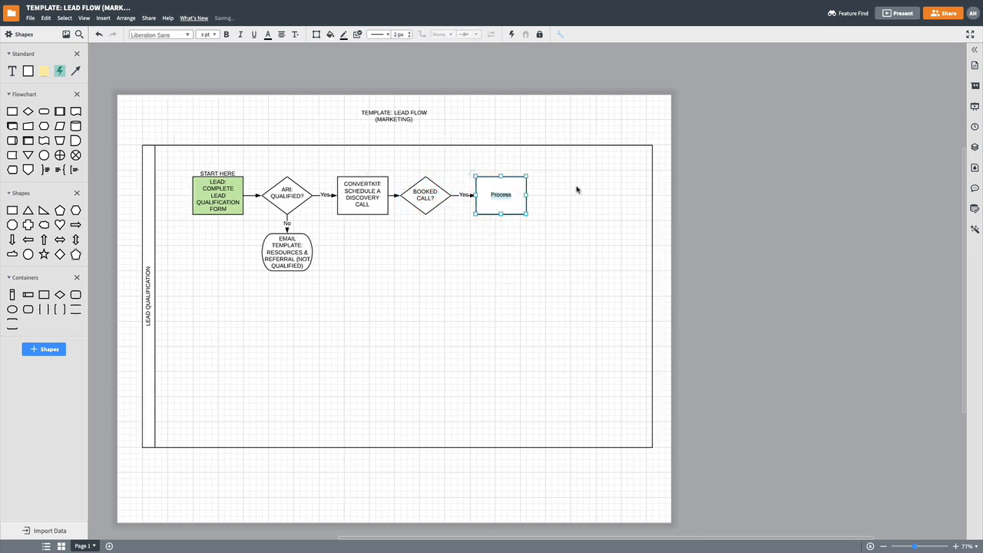
type("ZAPIER: APPLY")
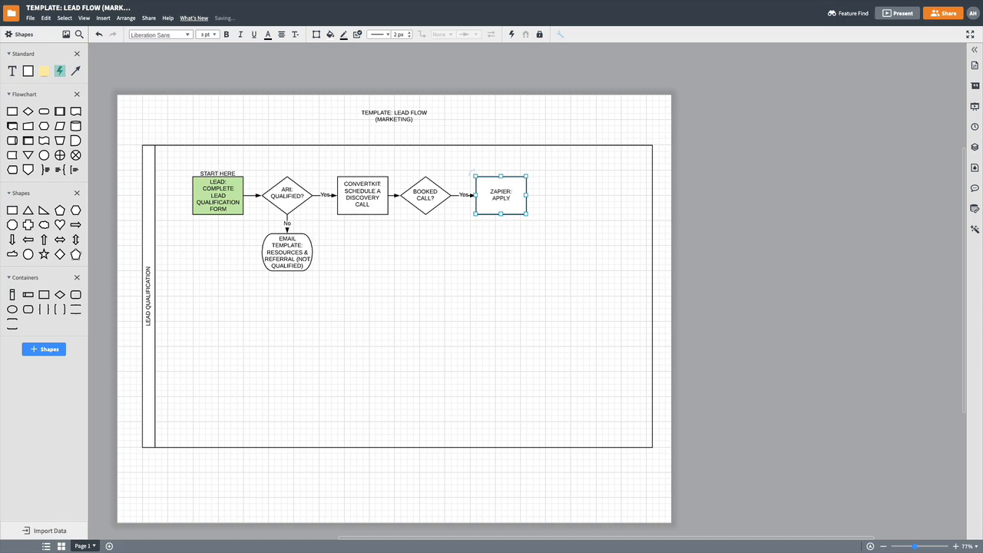
type("*BOO")
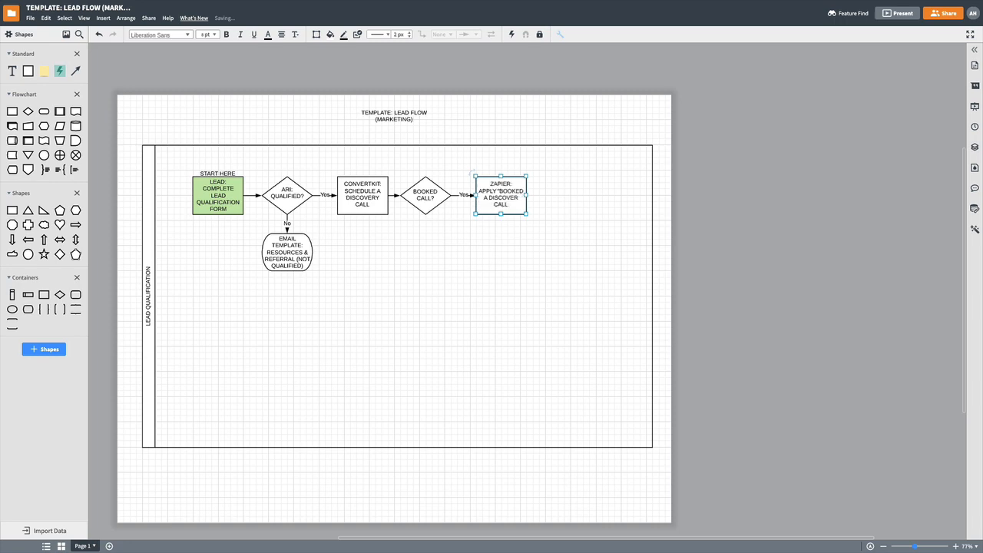
type("TAG IN CK")
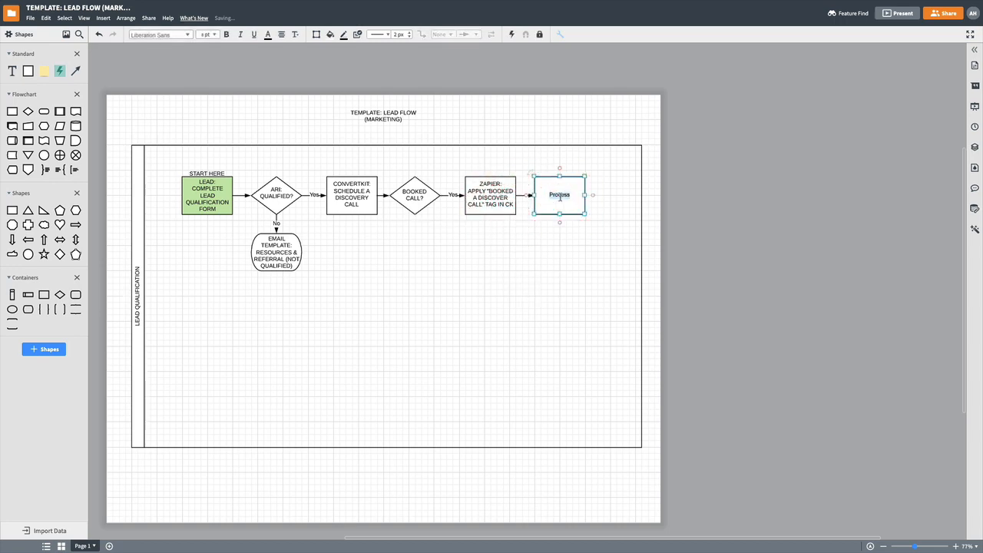
Add Calendly confirmation-email, appointment and schedule-reminder steps, then a SHOWED UP TO CALL? decision
type("CALENDLY: SEND")
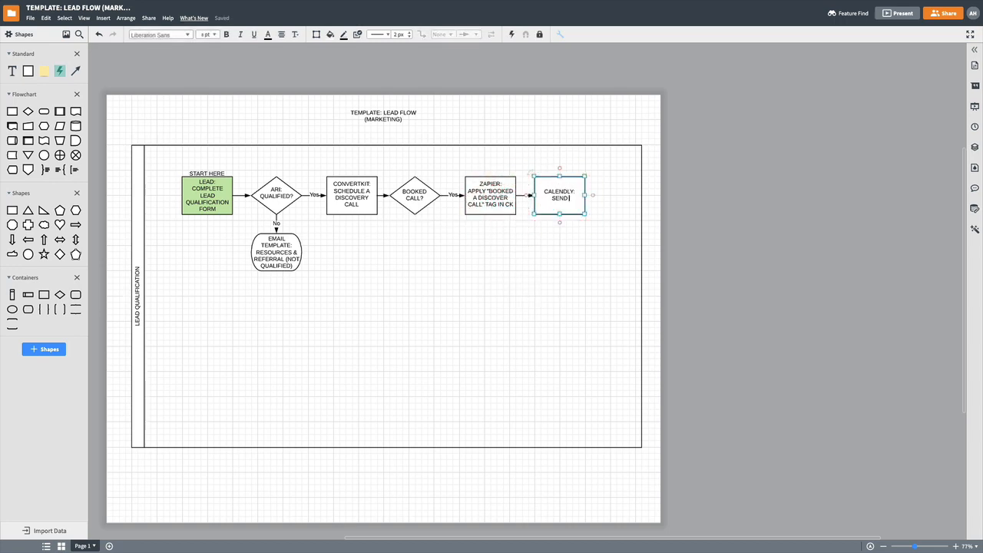
type("CONFIRMATION EMAIL")
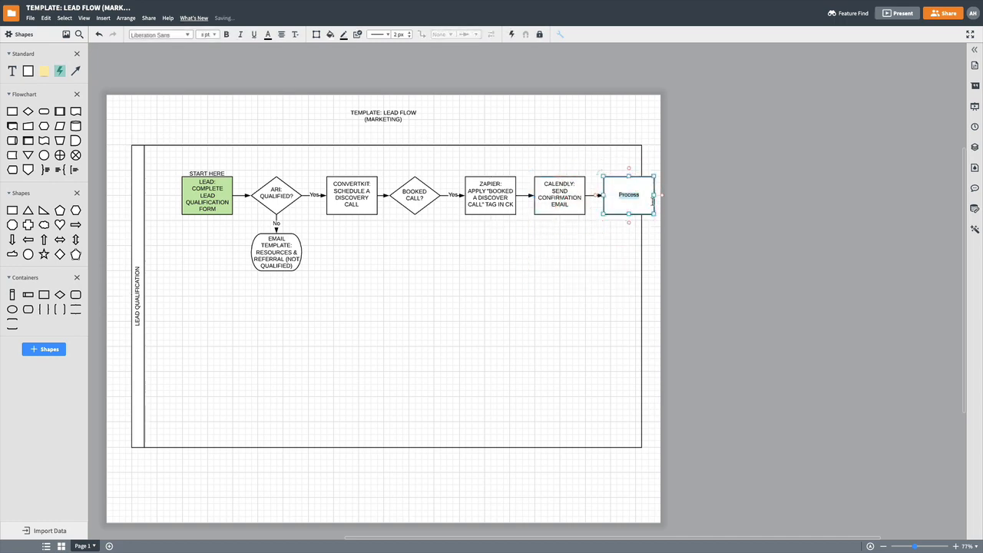
type("CALENDLY: APPT ADDED TO CALENDAR")
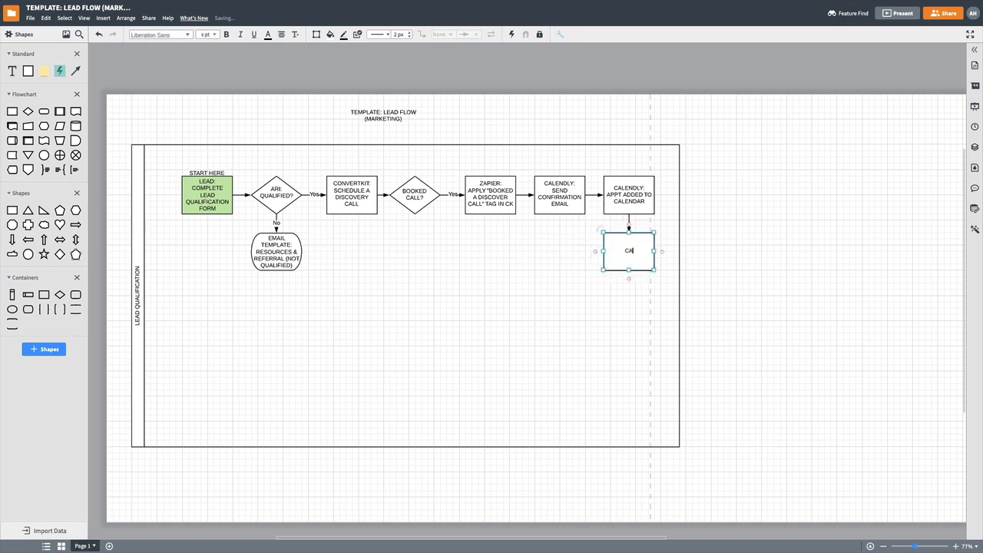
type("CALENDLY: SCHEDULE REMINDER EMAILS & HOMEWORK")
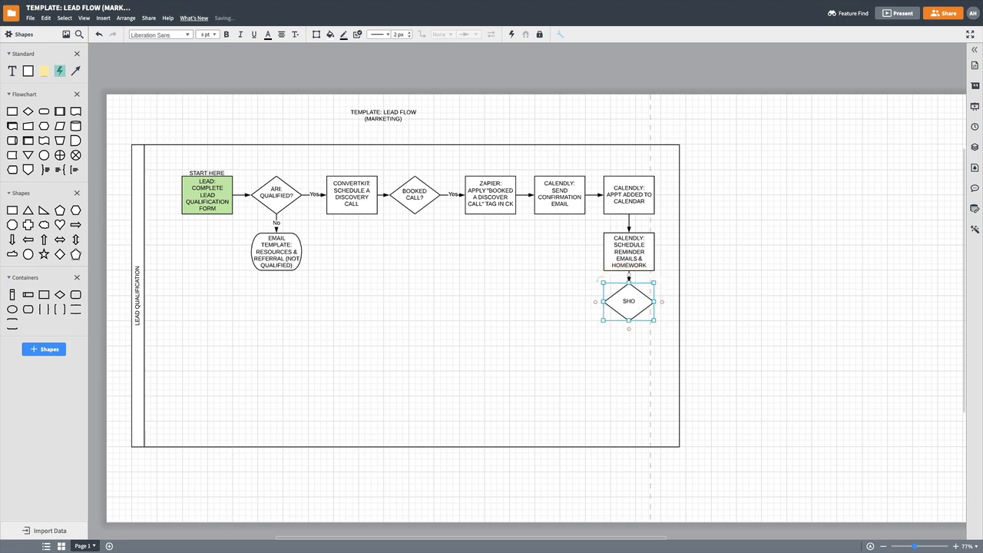
type("SHOWED UP TO CALL?")
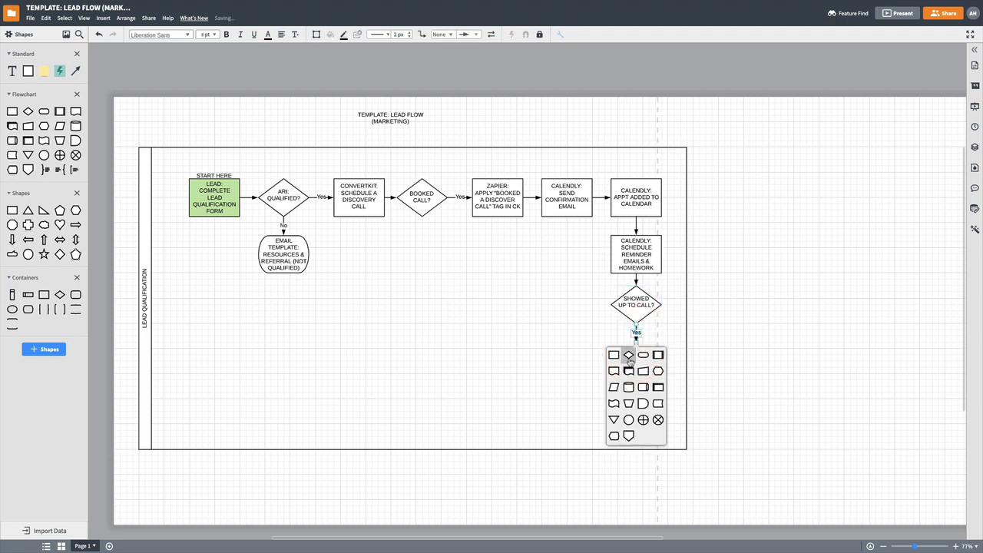
Branch the showed-up check to a ConvertKit no-show tag step and a WORKING TOGETHER? decision
left_click(629, 355)
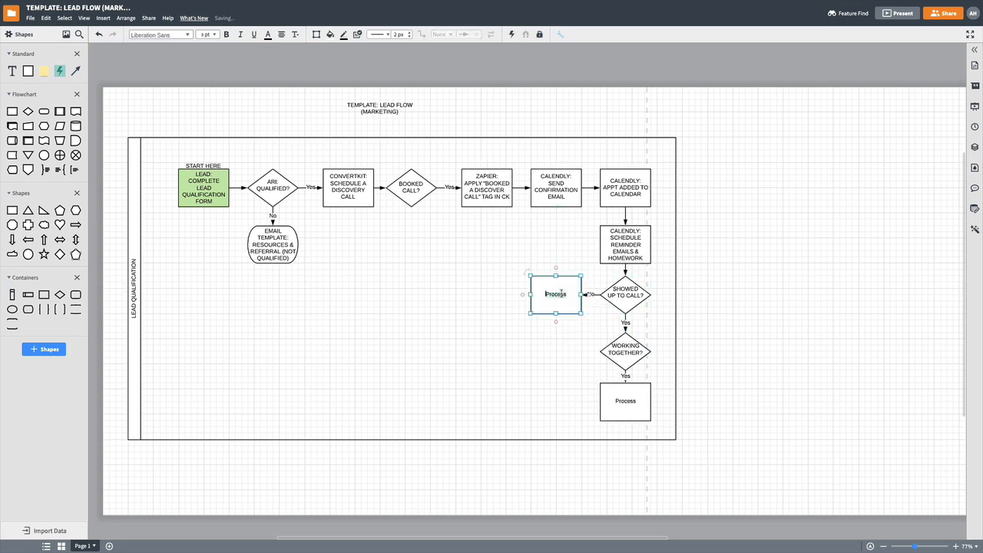
type("d")
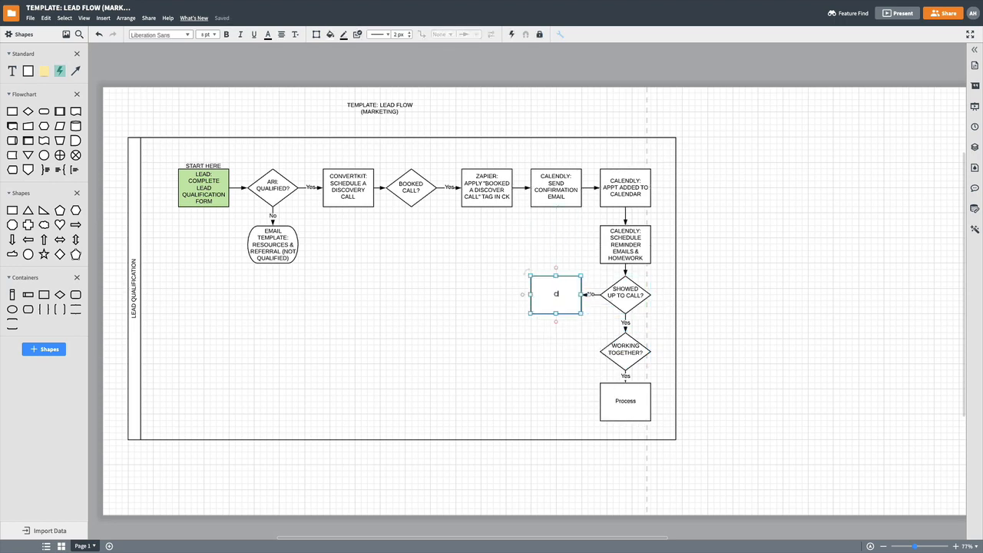
type("CONVERTKIT")
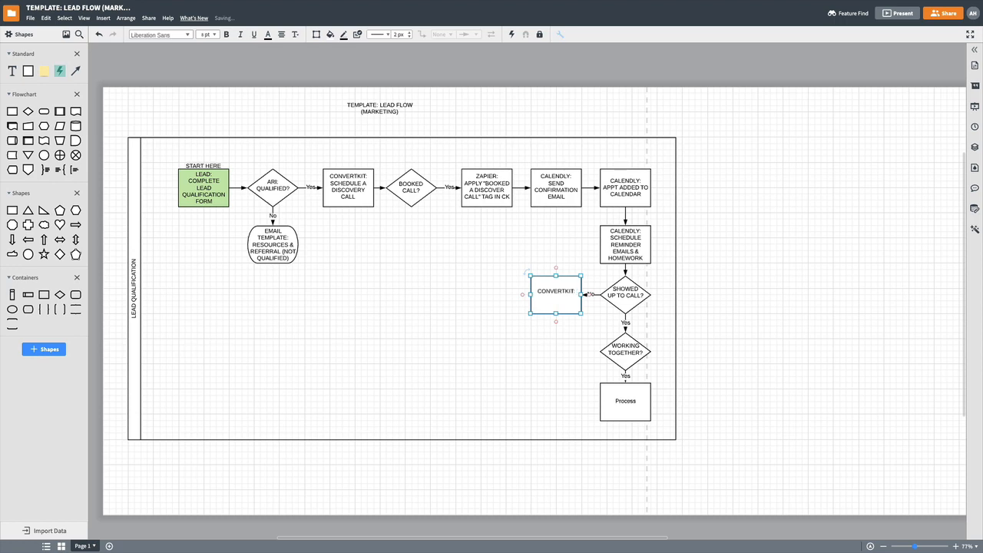
type("TAG \"N")
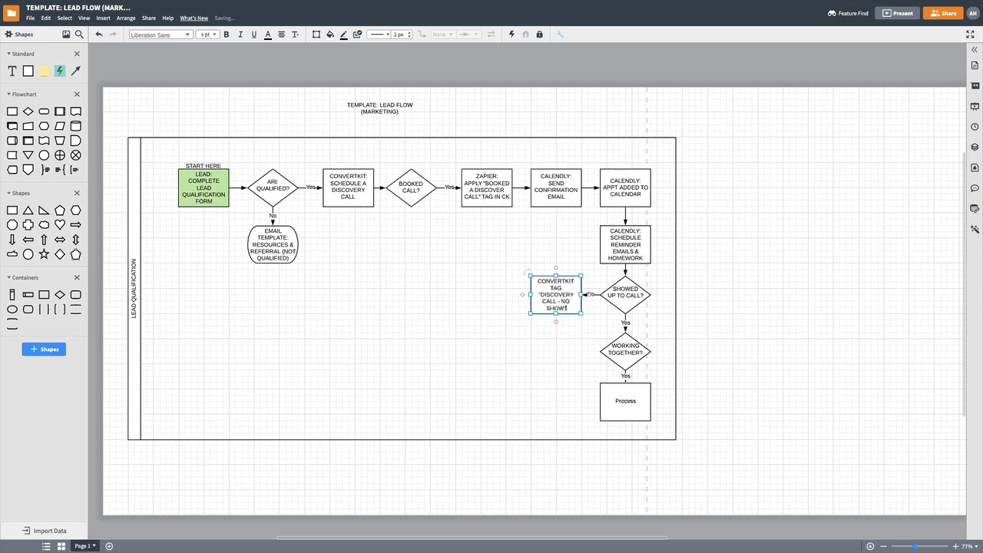
left_click(326, 360)
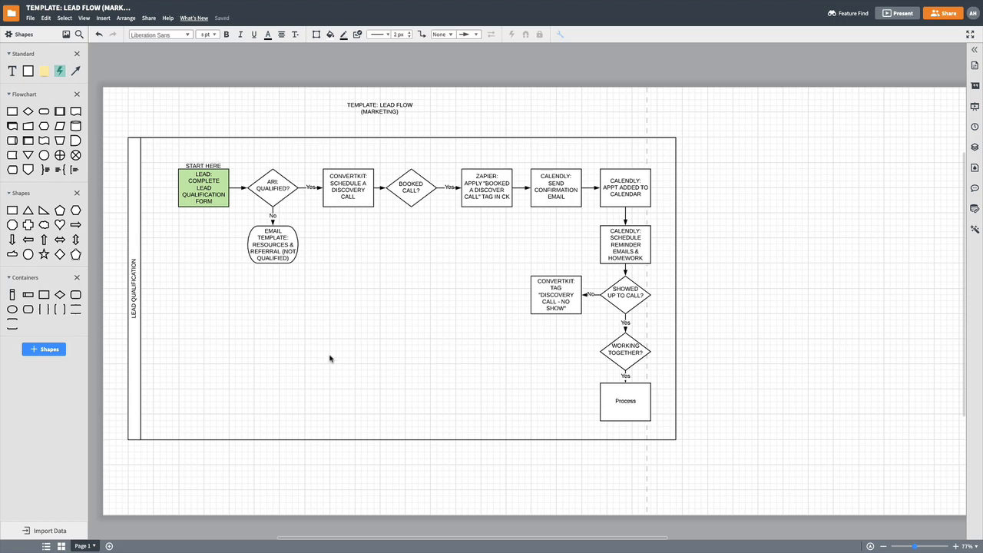
left_click(556, 295)
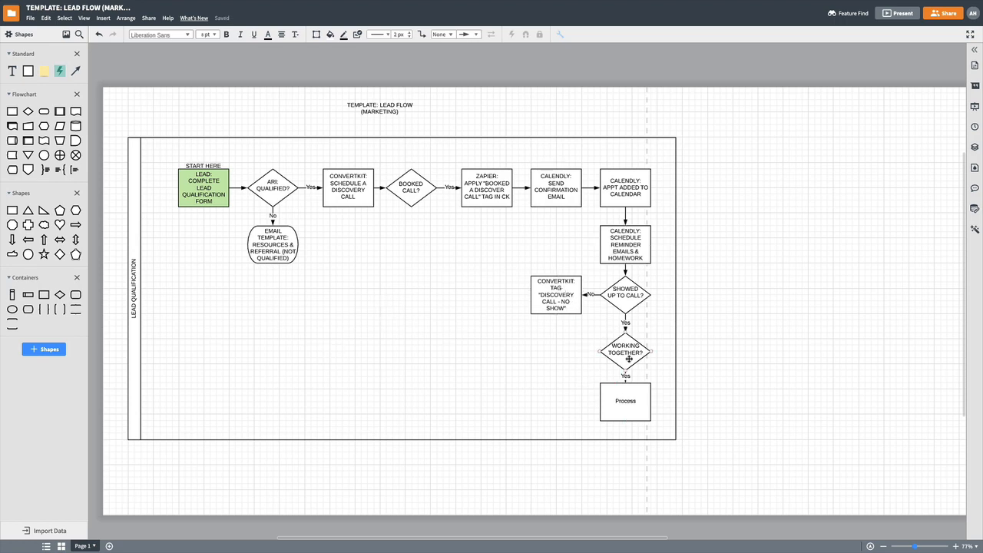
Label the step below Working Together? as DUBSADO: SEND PROPOSAL
left_click(626, 399)
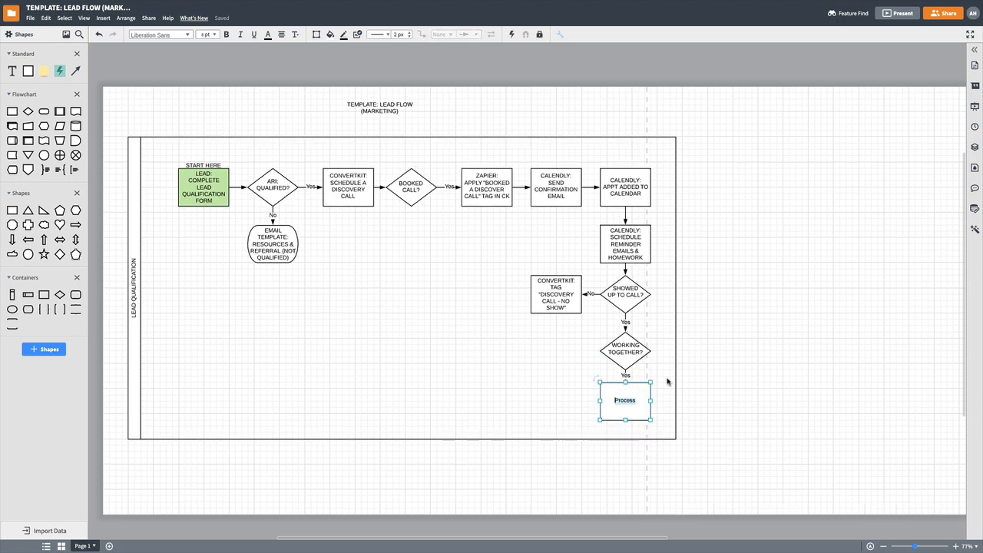
type("DUBSADO:")
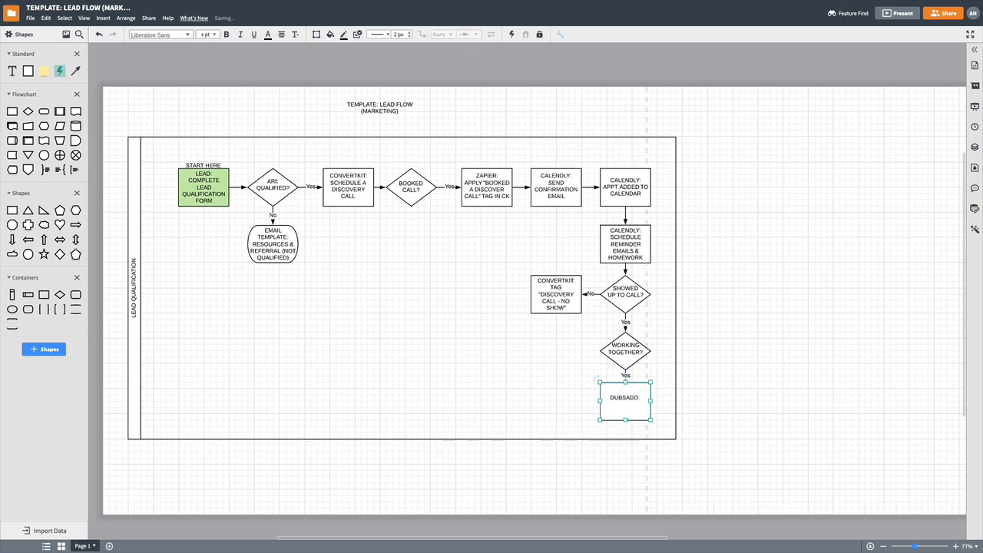
double_click(626, 396)
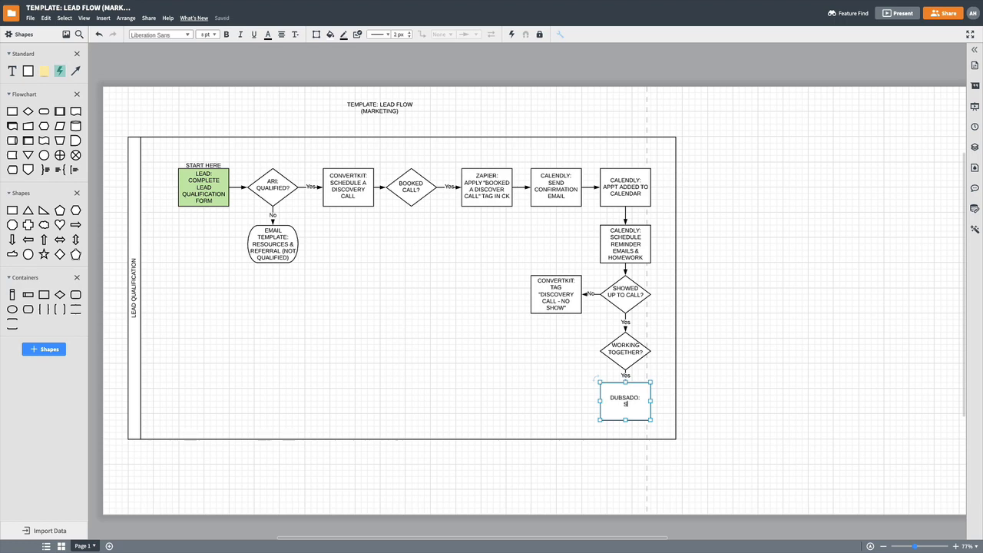
type("SEND PROPSAL")
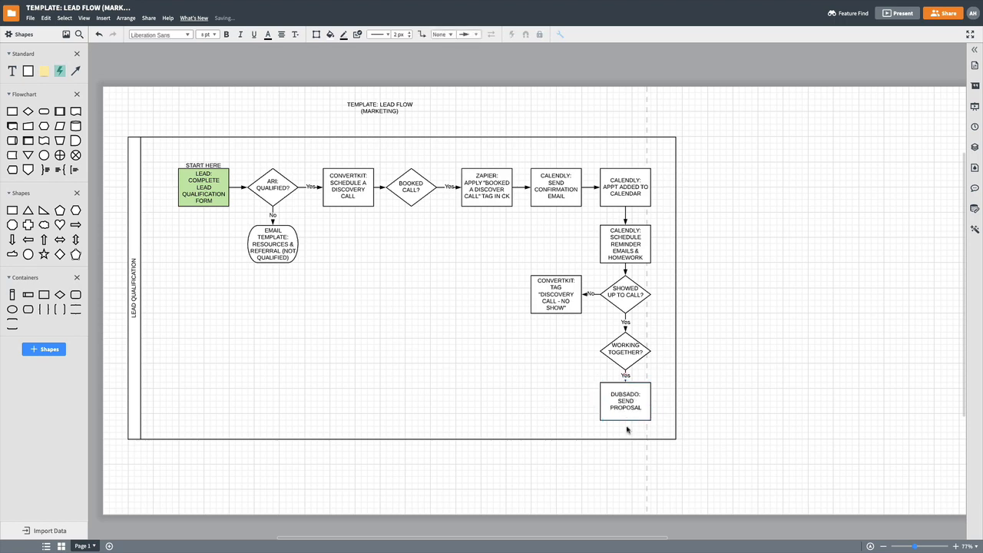
Add a SIGNED PROPOSAL? decision after the proposal step, leading to a Dubsado step
left_click(625, 402)
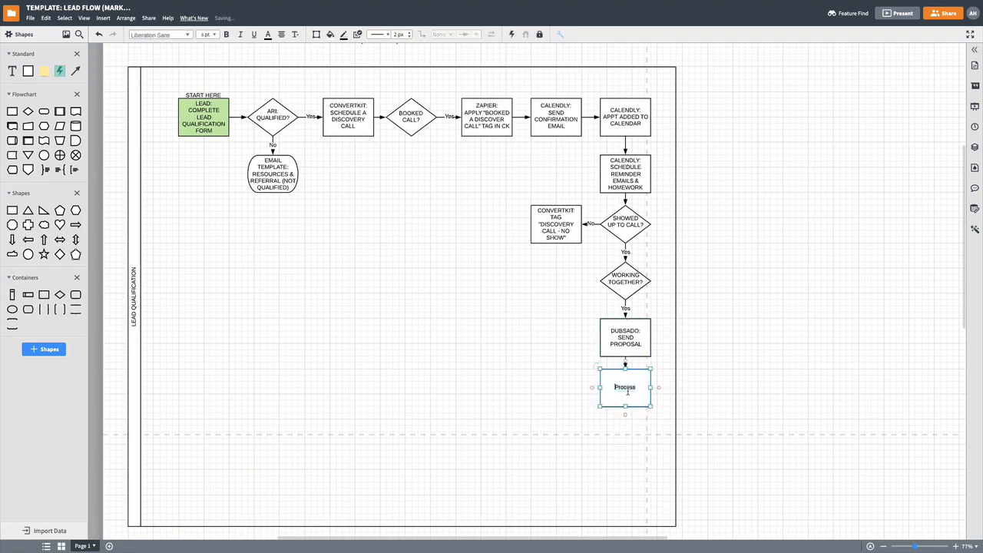
type("DUBSADO")
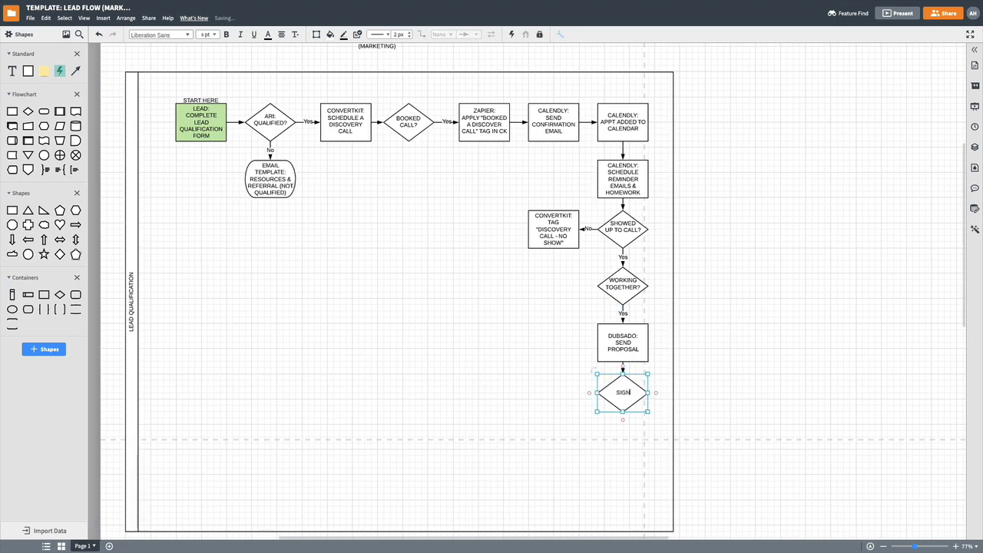
type("SIGNED PROPOSAL?")
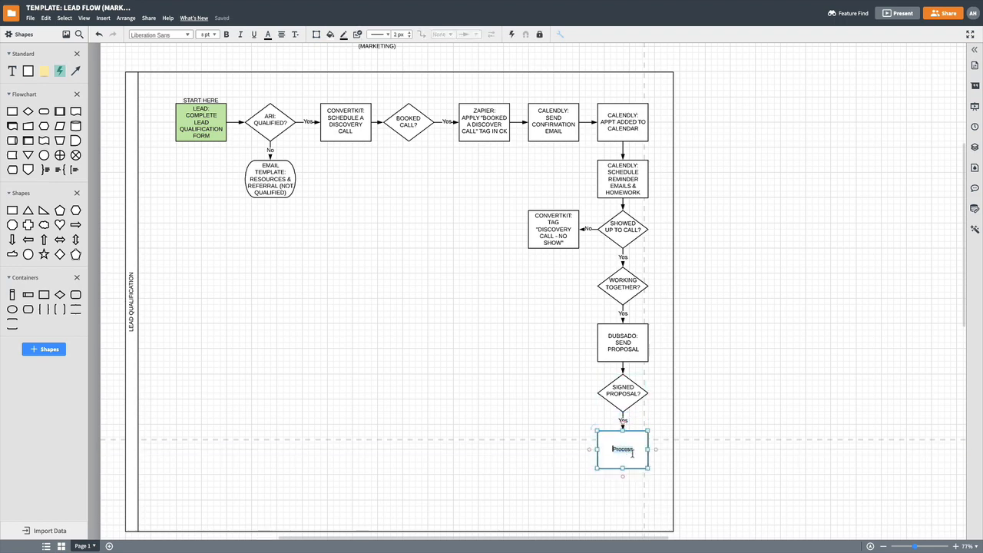
type("DUBS")
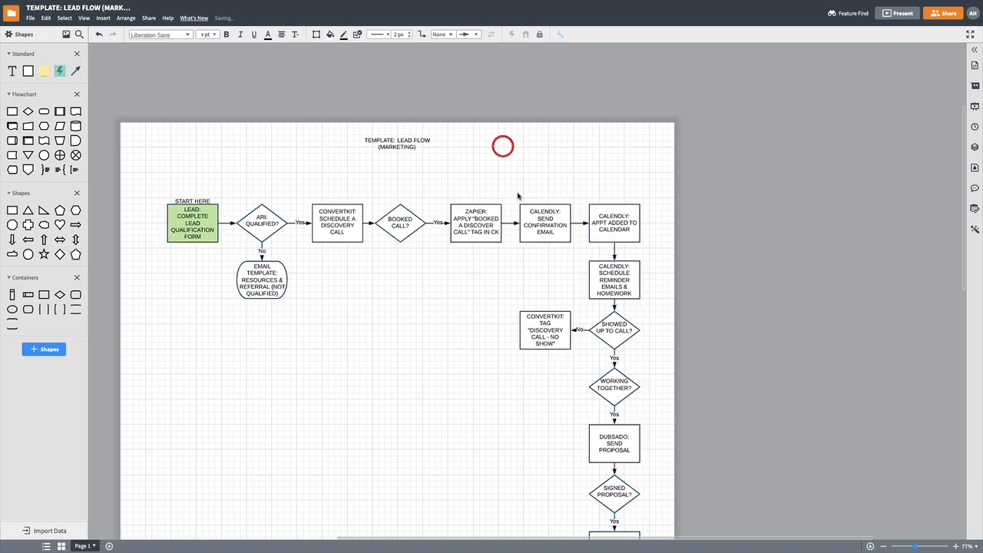
Add a PAID INVOICE? decision below Dubsado: Send Invoice
scroll("down", 3)
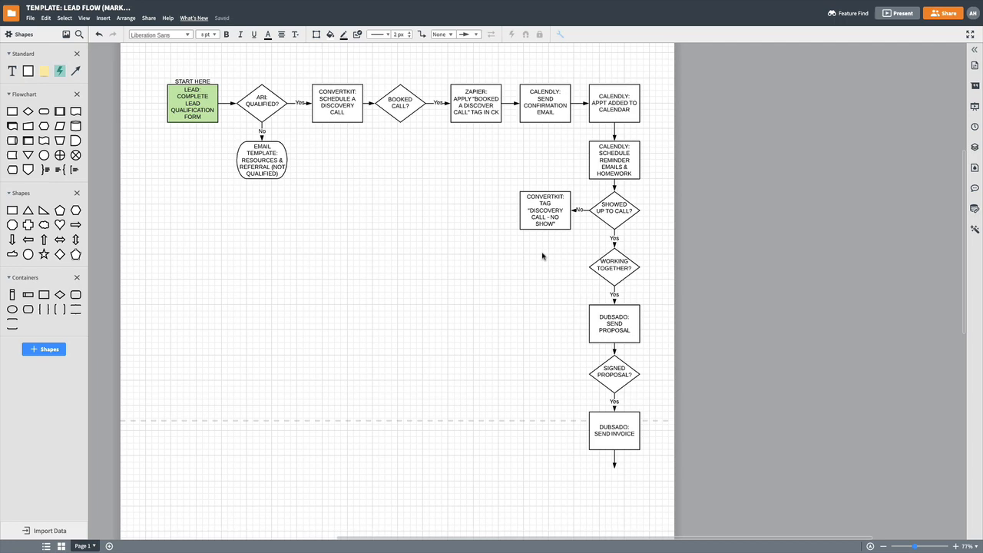
mouse_move(584, 317)
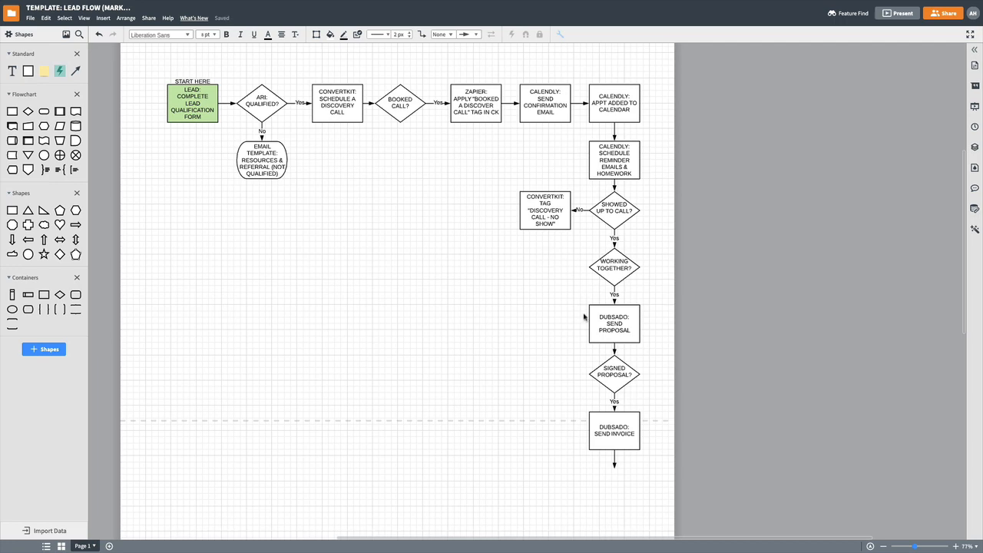
left_click(574, 452)
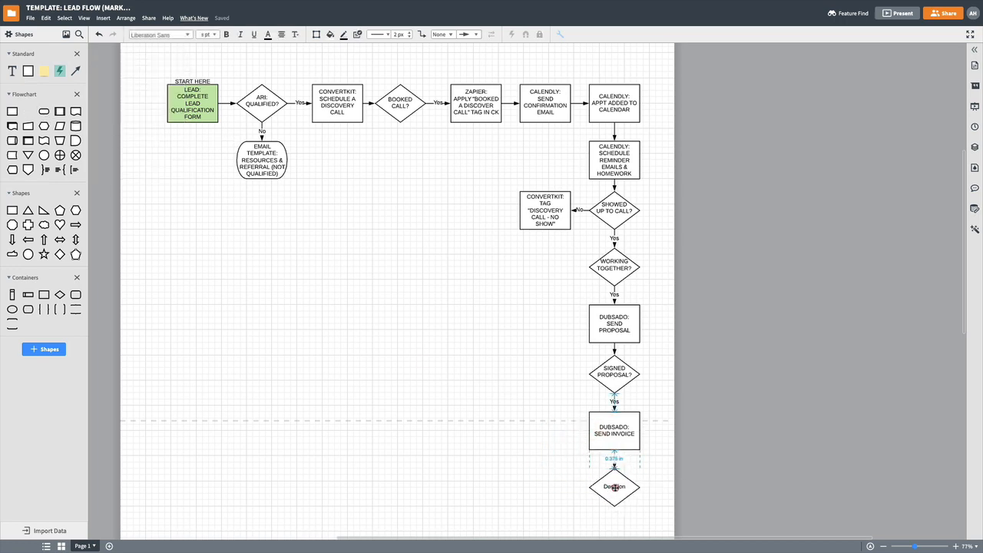
type("PAID INVOICE?")
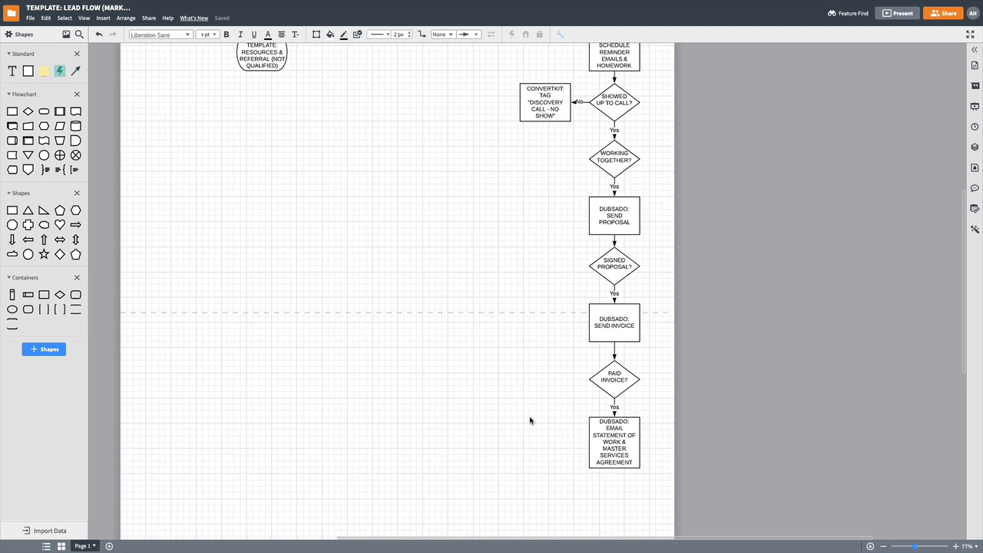
mouse_move(565, 77)
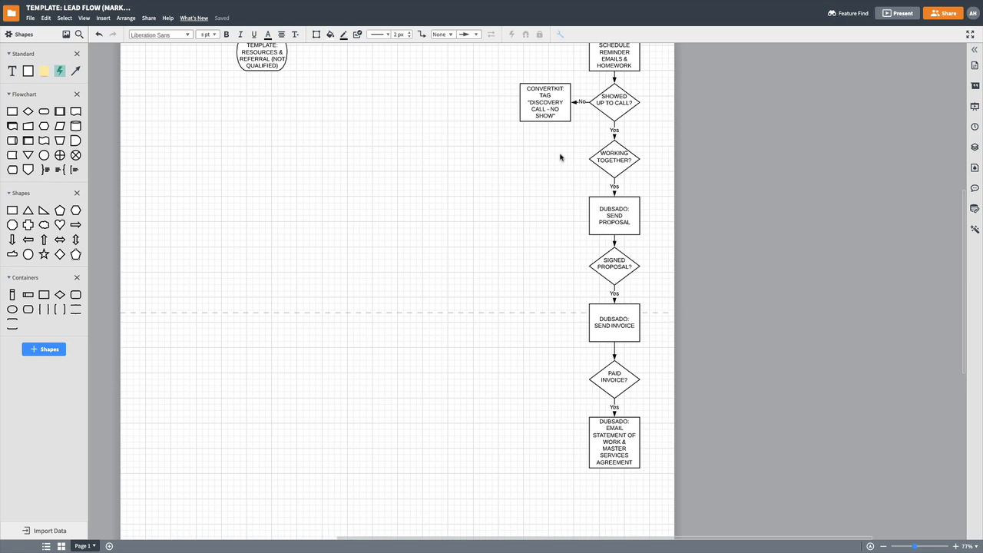
mouse_move(610, 391)
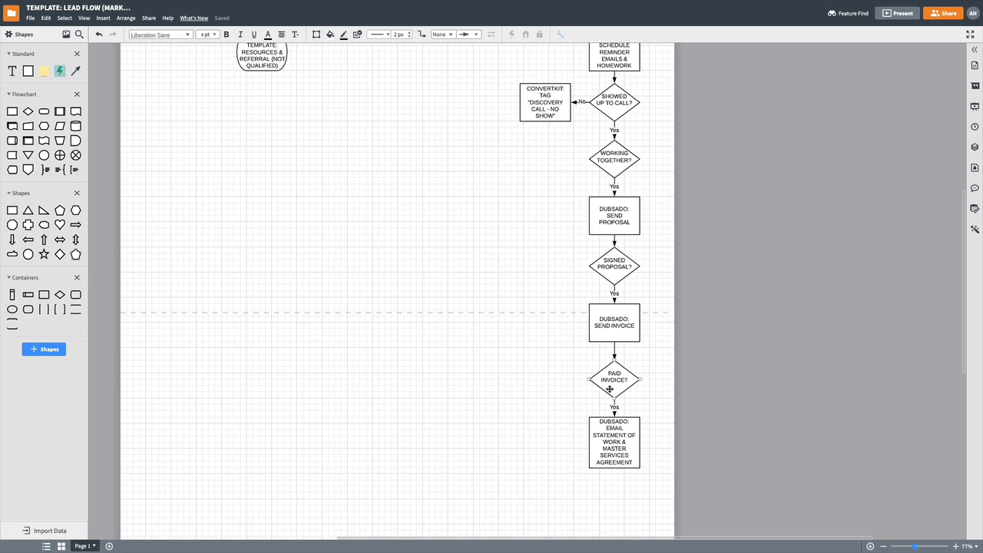
mouse_move(528, 384)
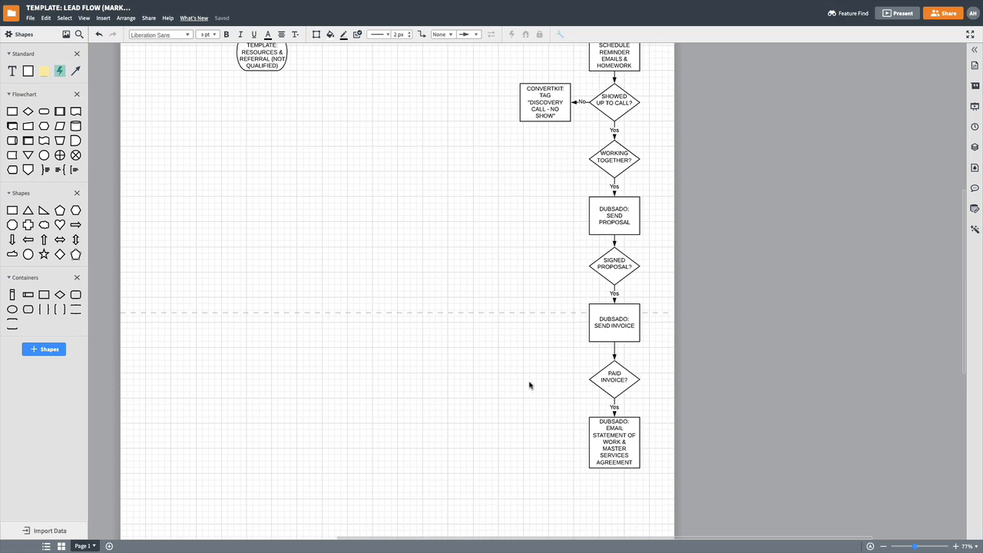
scroll("down", 3)
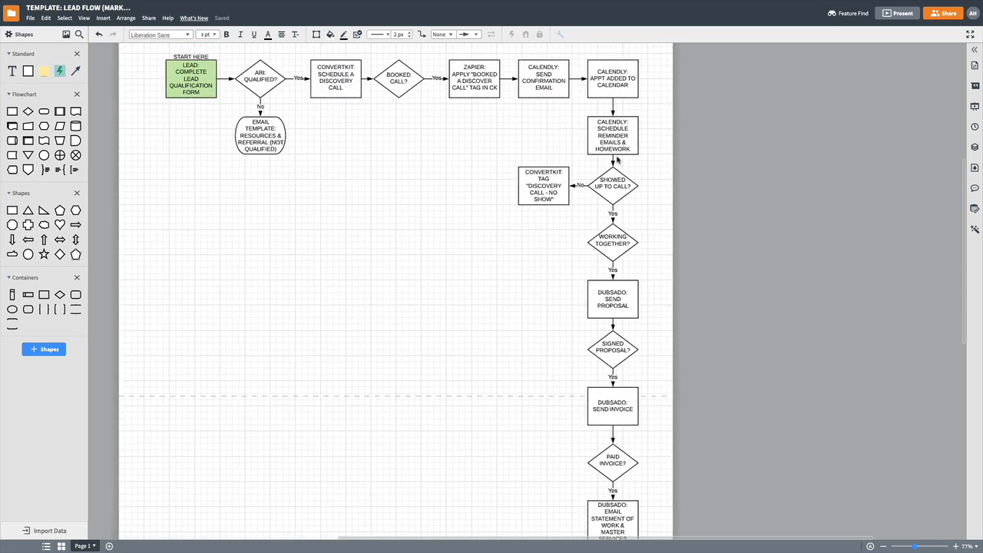
scroll("down", 3)
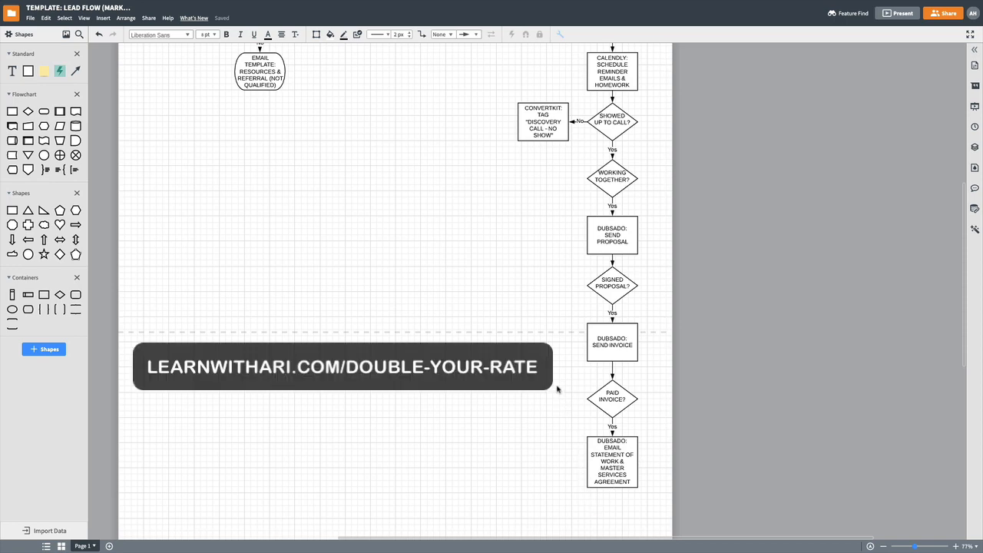
mouse_move(560, 390)
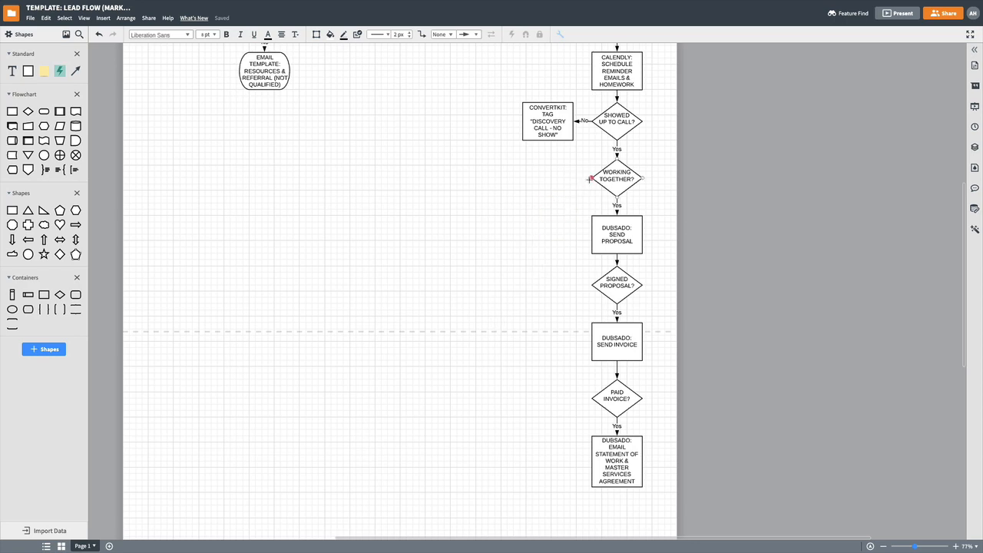
Branch Working Together? left to a ConvertKit 'not a fit' tag step and a 'not a fit' email ending
left_click(590, 179)
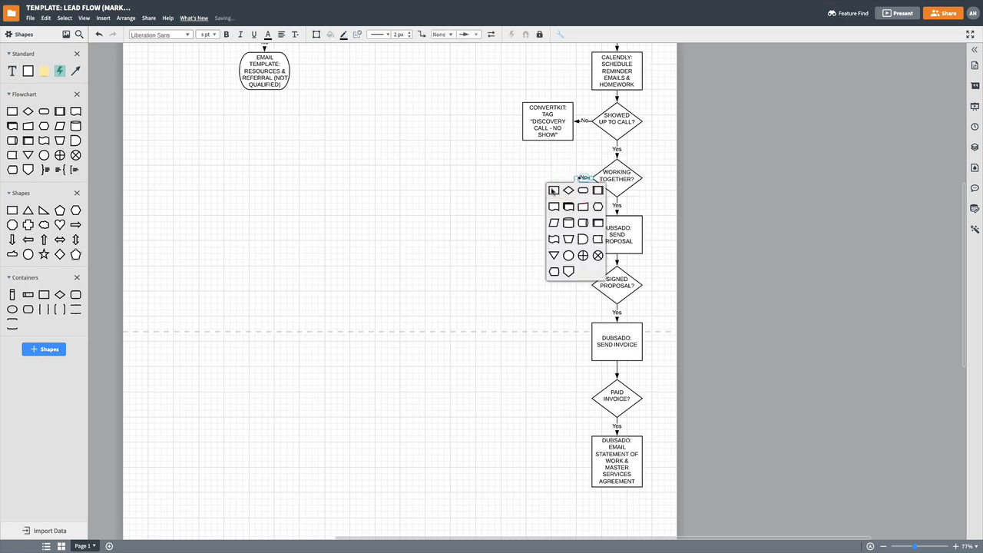
left_click(553, 190)
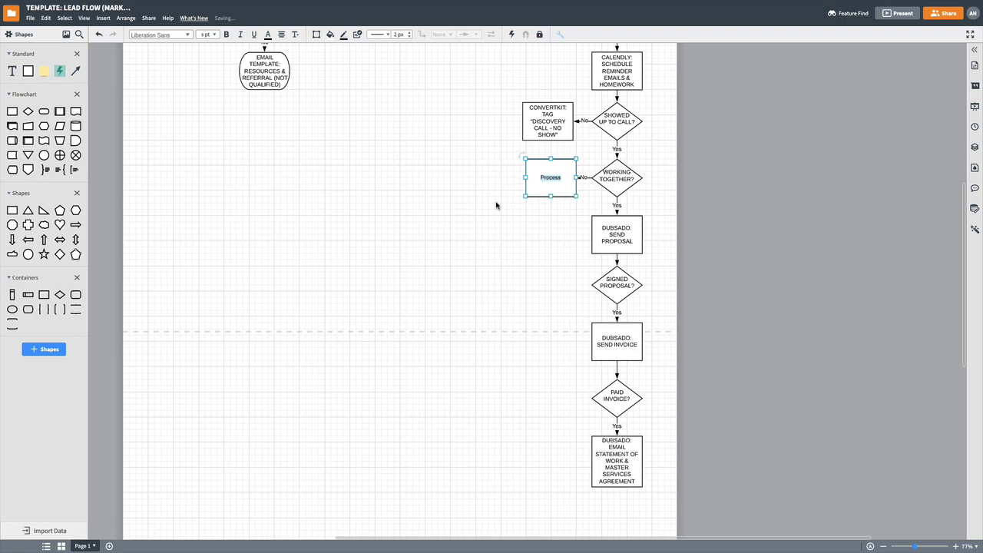
type("CONVERTKIT: APPLY TAG \"NOT A FIT")
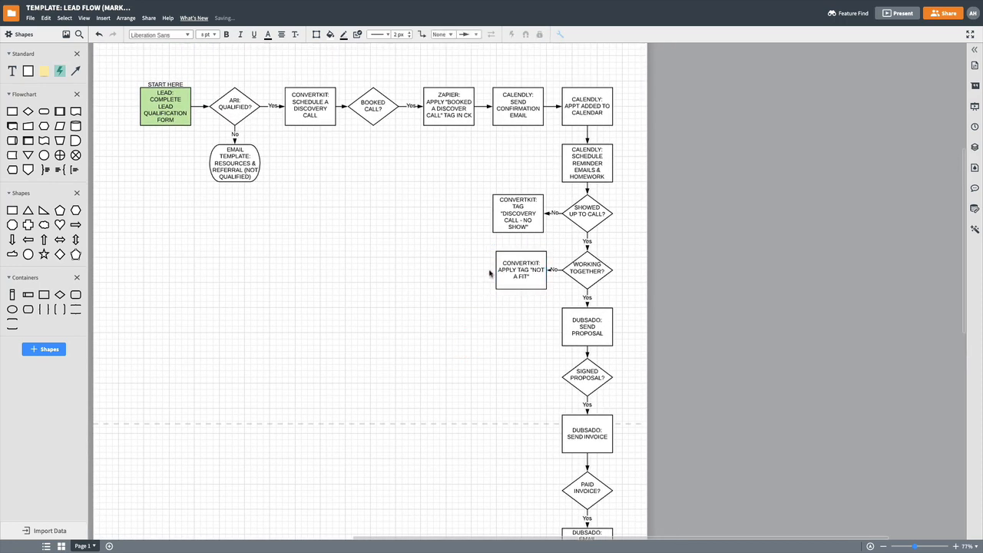
left_click(521, 270)
type("CONVERTKIT: SEND \"NOT A FIT\" EMAIL")
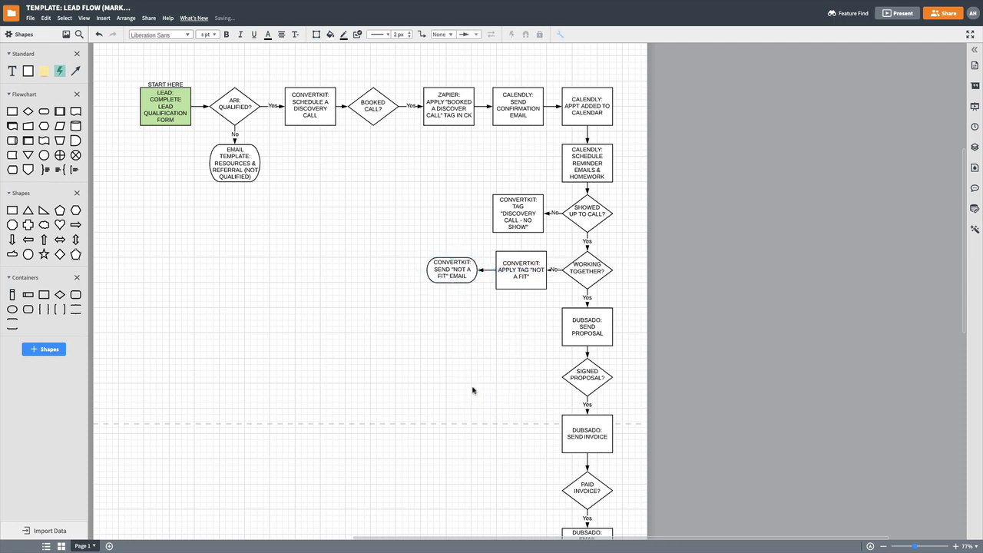
left_click(518, 212)
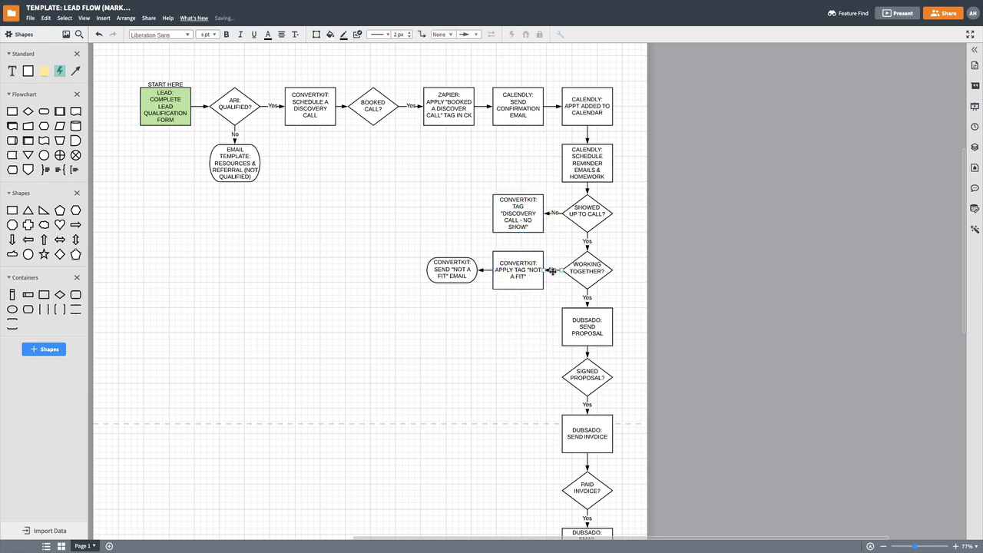
left_click(535, 348)
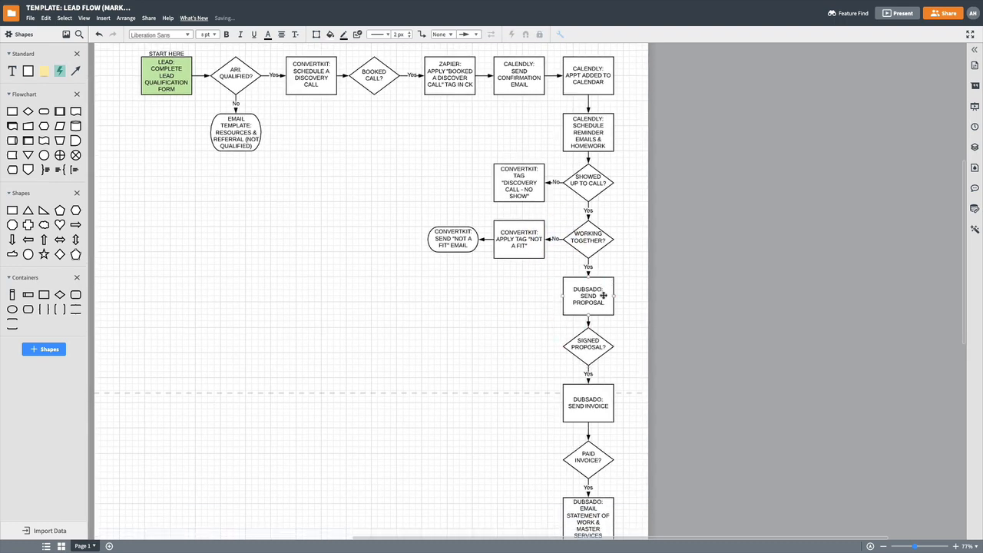
Label the box beside Signed Proposal? as Dubsado: send reminder emails for proposal
scroll("down", 3)
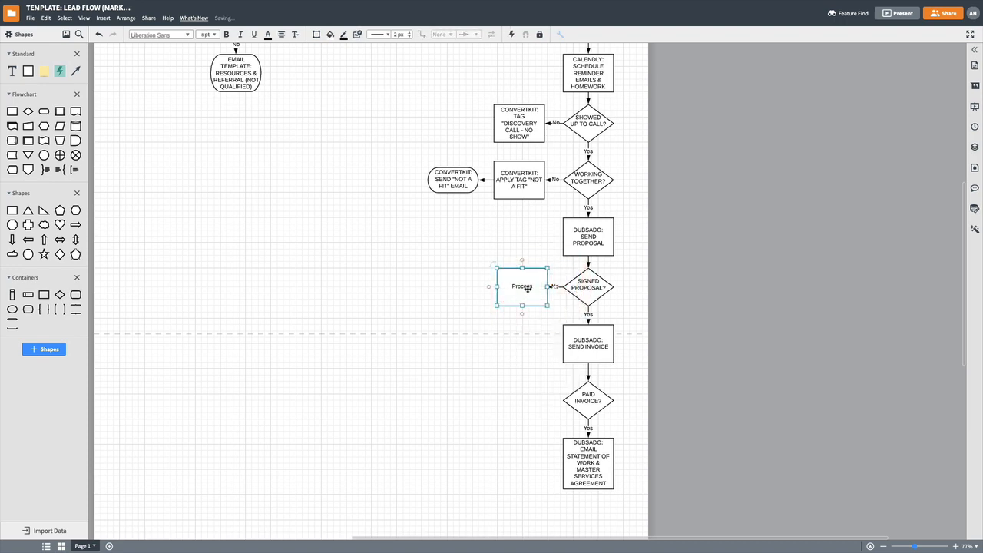
double_click(523, 288)
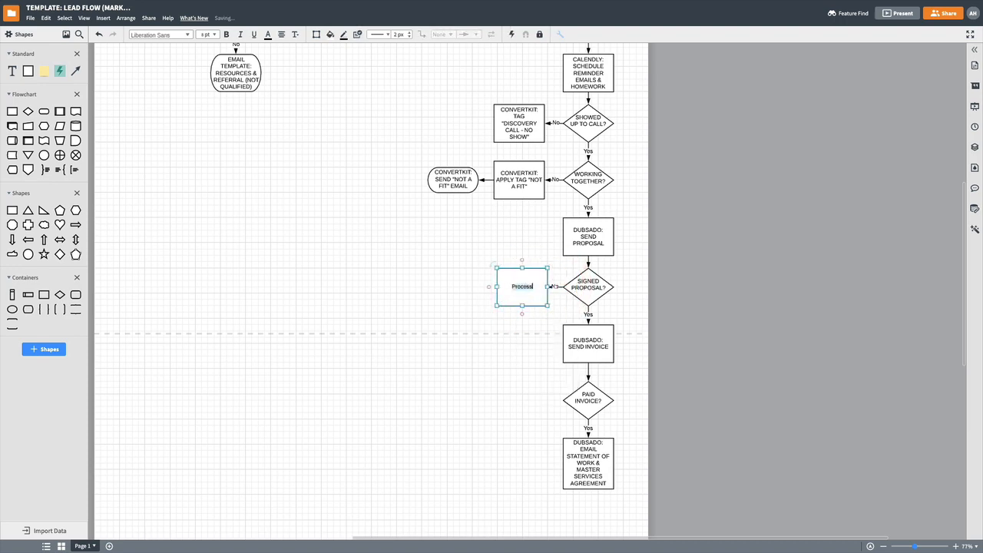
type("DUBSADO: SEND REMINDER EMAILS FOR PROPOSAL")
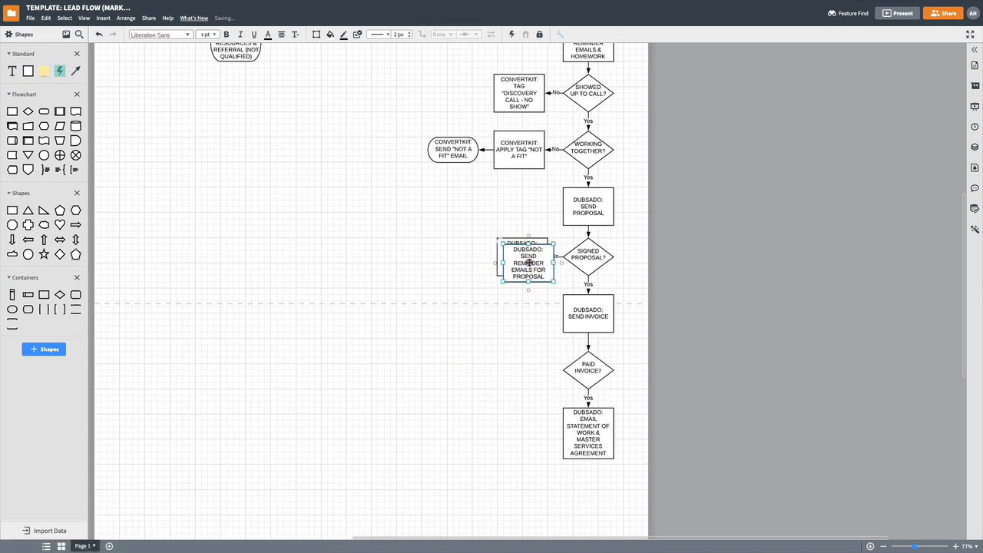
Copy the reminder step beside Paid Invoice? and change its wording to INVOICE
left_click_drag(529, 261, 517, 371)
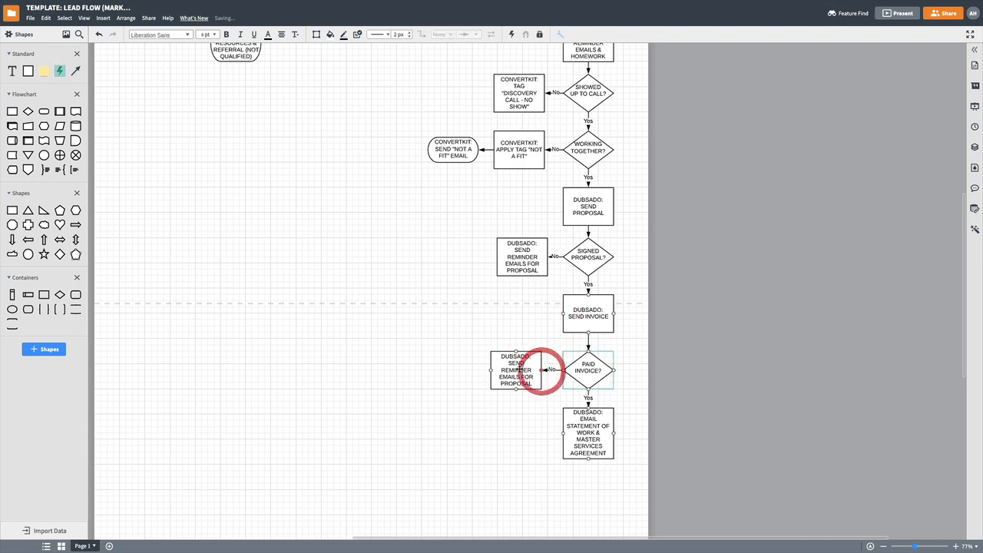
left_click(522, 369)
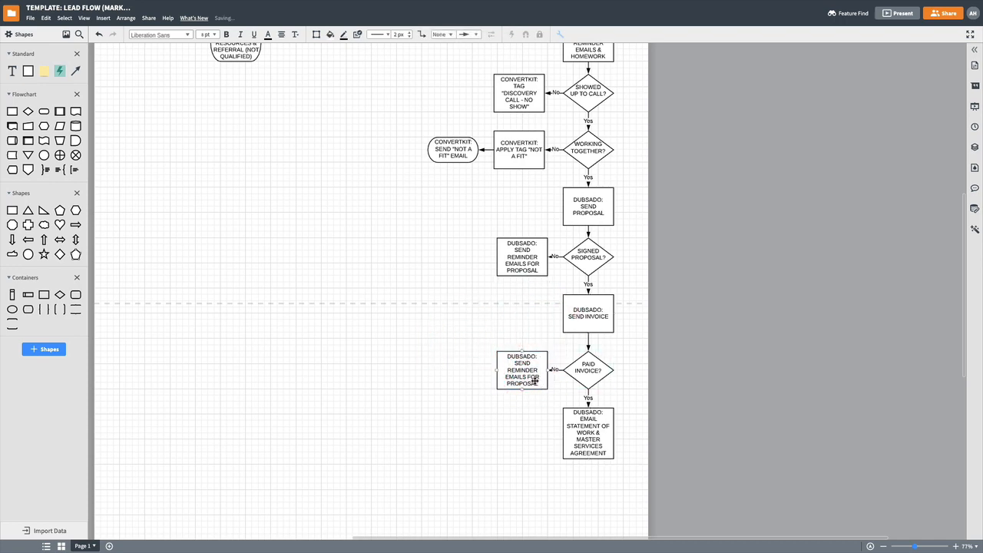
left_click(522, 369)
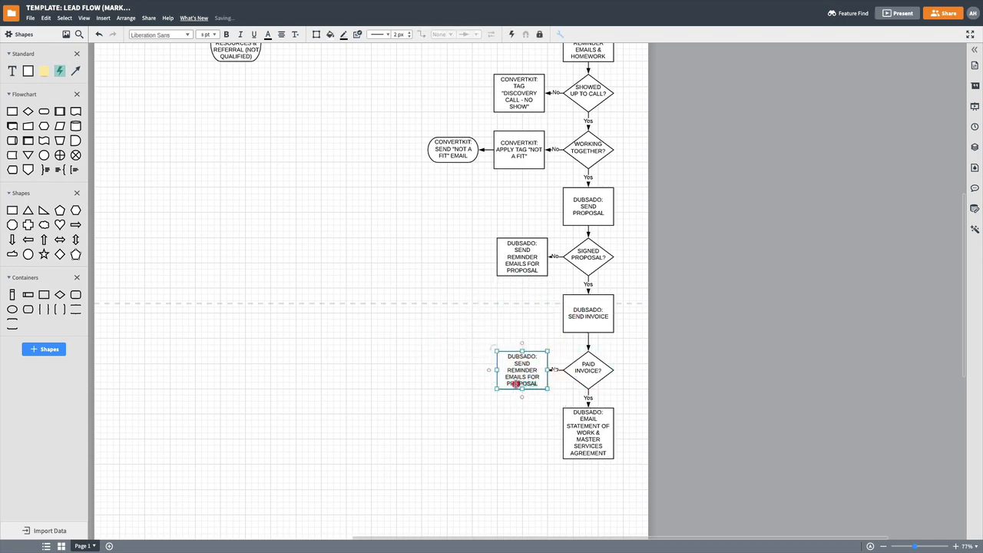
type("IVN")
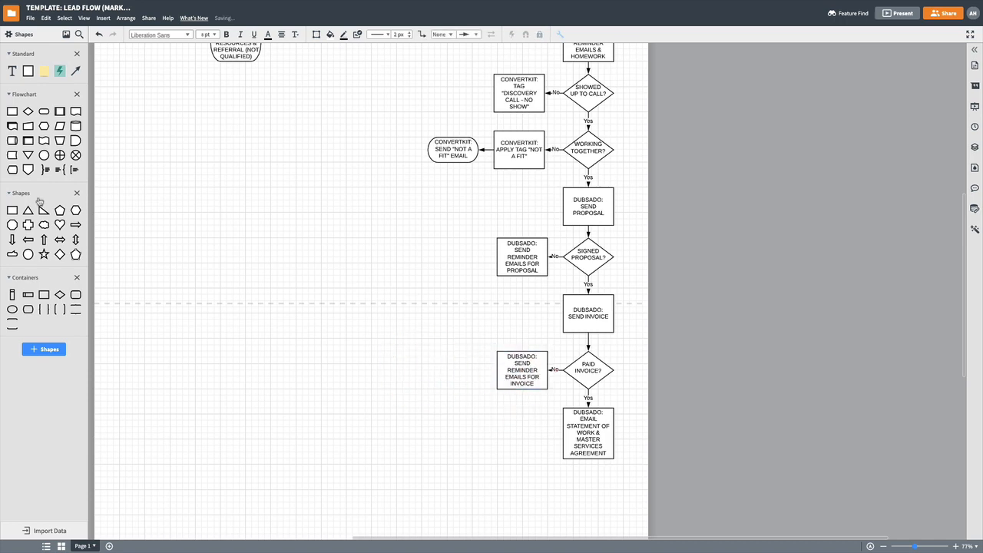
mouse_move(43, 155)
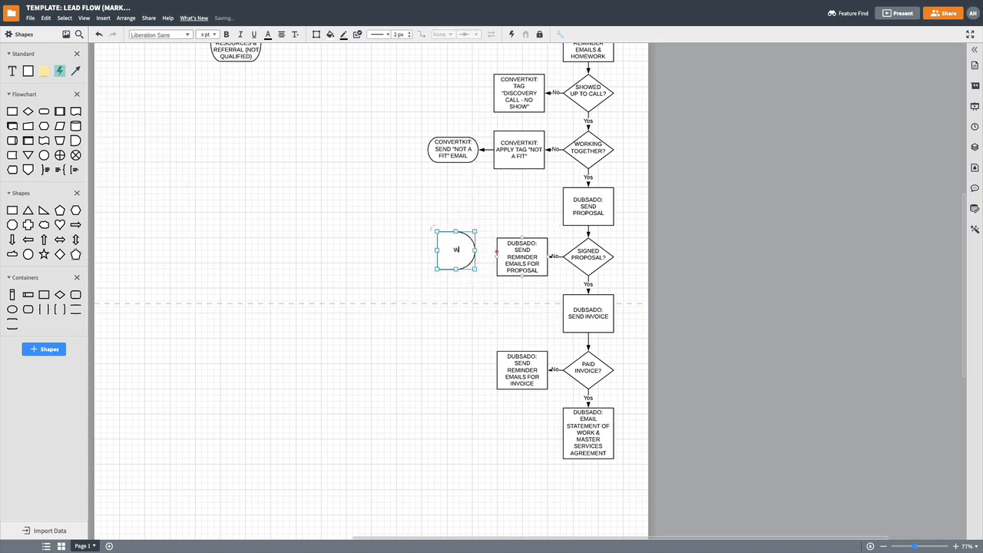
Add a WAIT 7 DAYS step and a ConvertKit: apply "Terminate Project" tag step on the No branch
type("WAIT 7 DAYS")
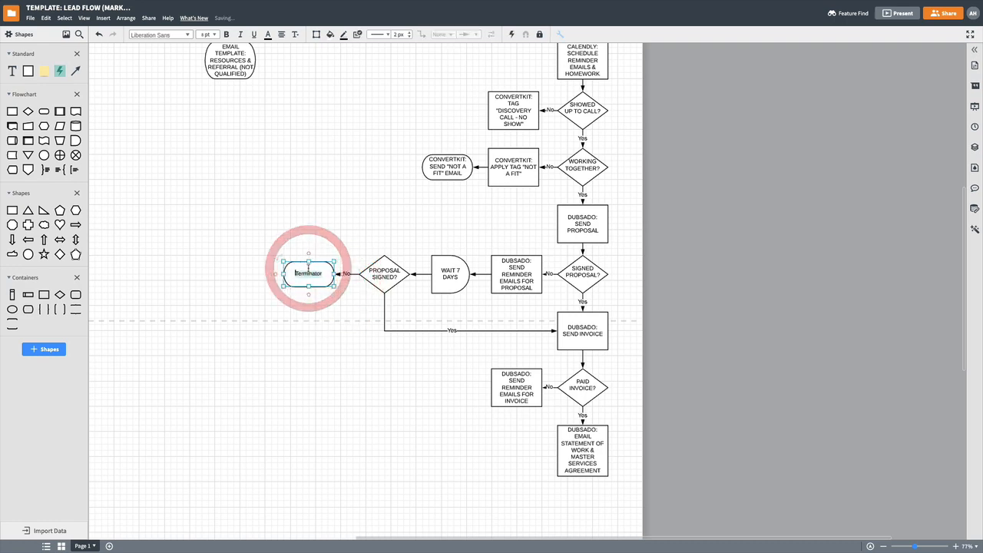
type("CONVERTKIT")
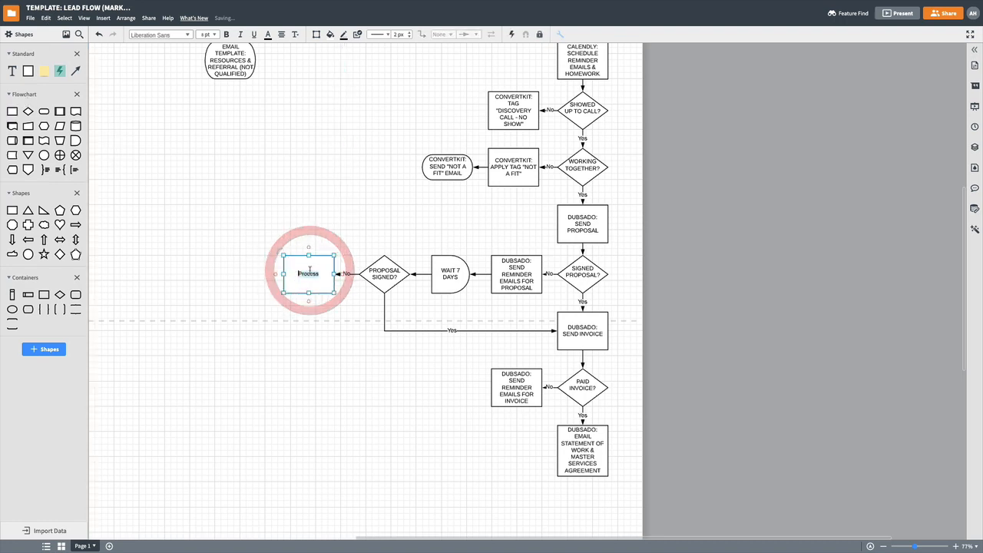
type("CONVERT")
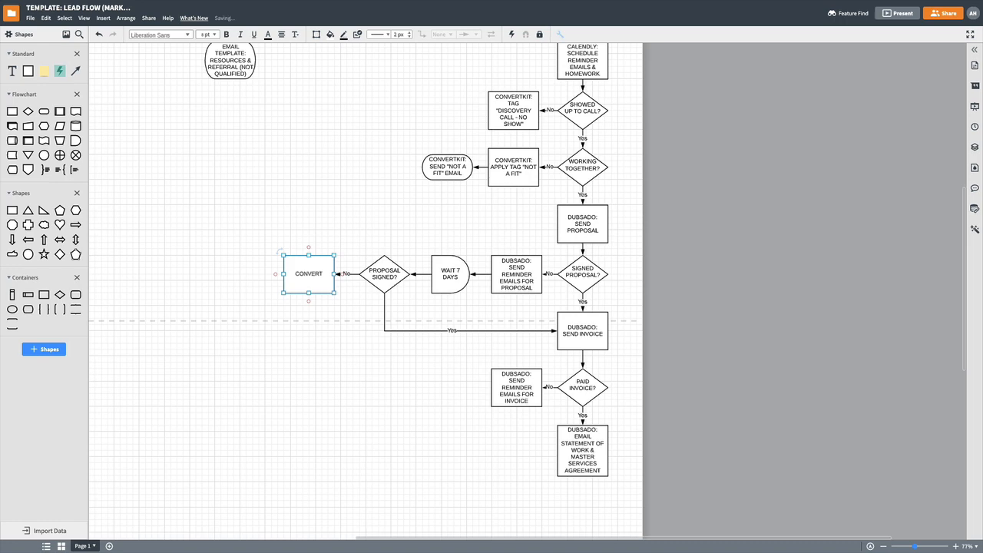
type("CONVERTKIT: \"APPL")
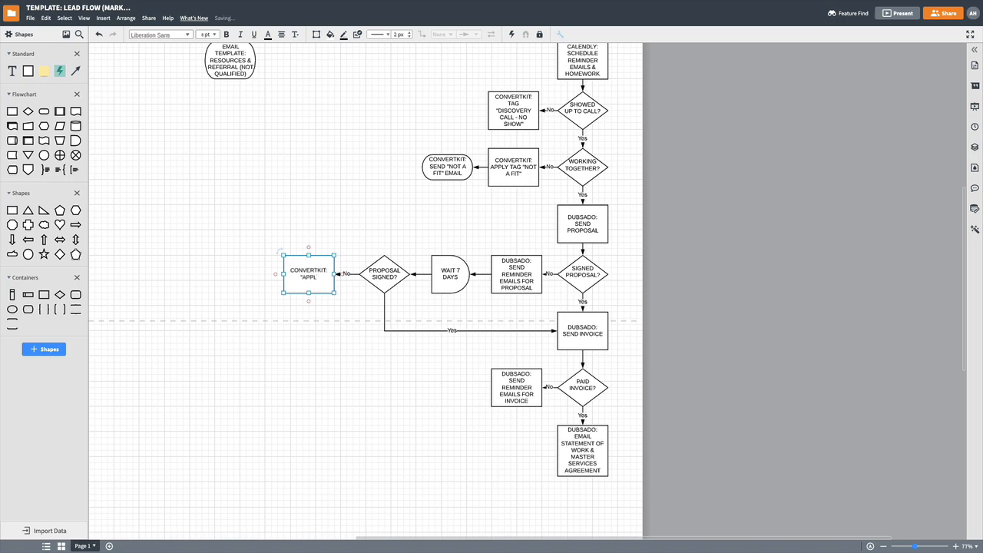
type("API")
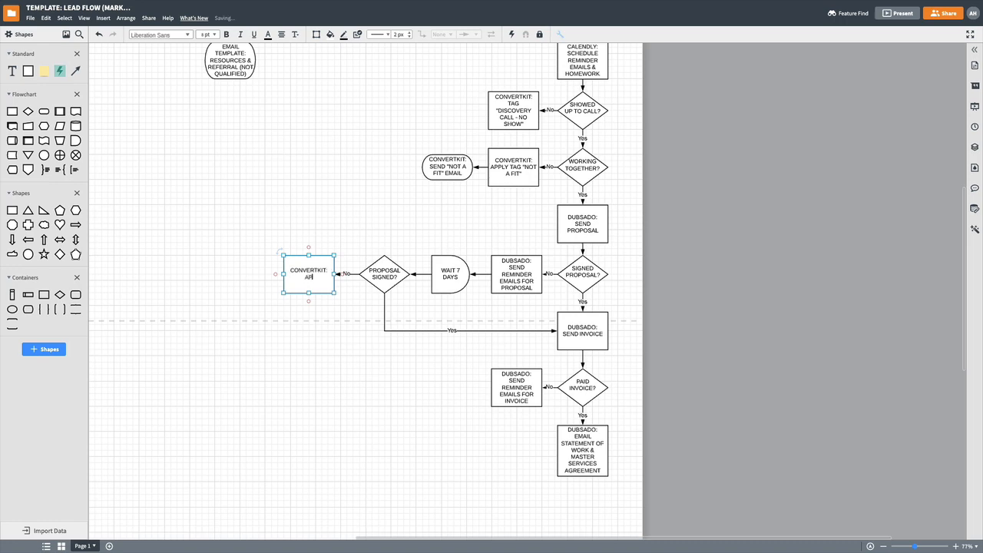
type("APPLY \"TERMINATE PROJECT\" TAG")
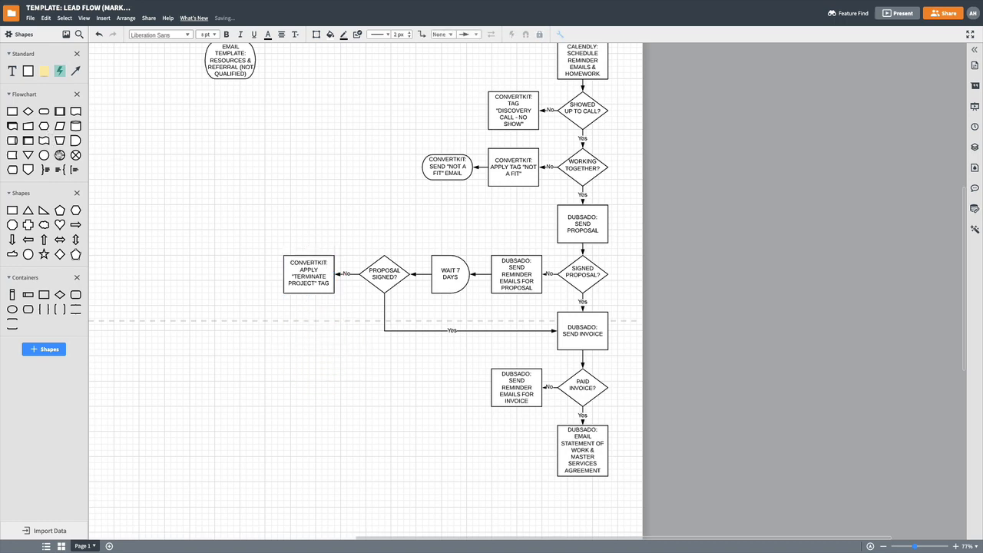
left_click(308, 275)
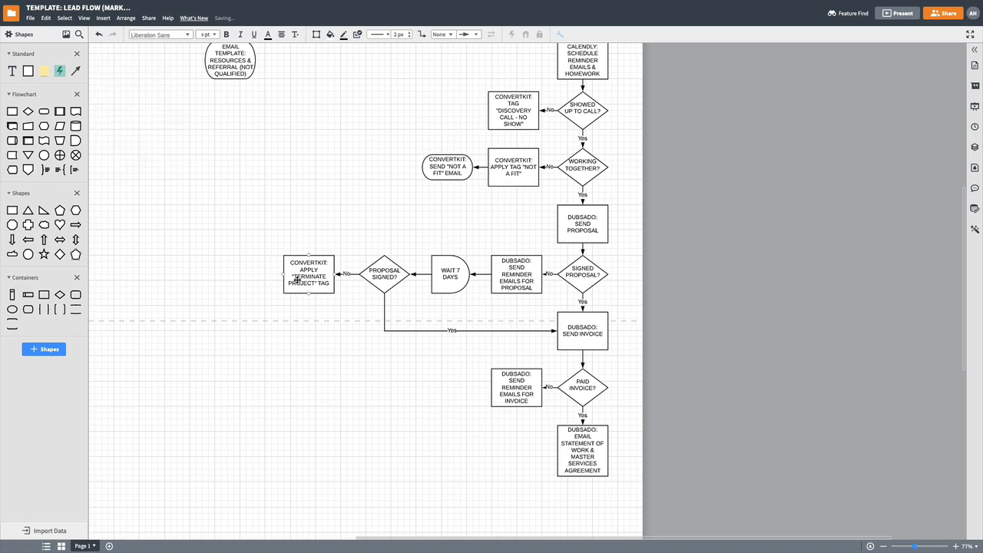
Add the ConvertKit project-terminated email step and a terminator endpoint labelled with its ConvertKit apply-tag text
scroll("right", 3)
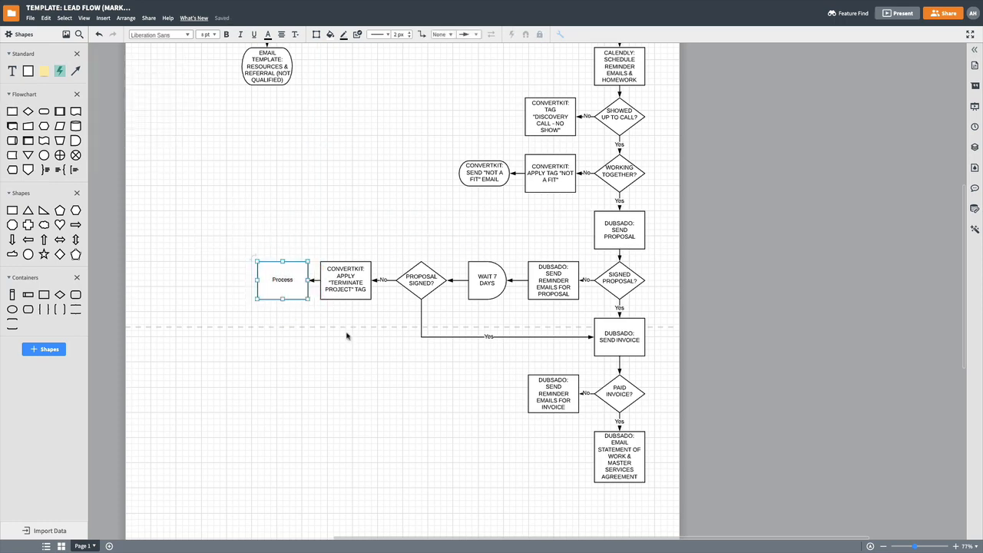
double_click(283, 280)
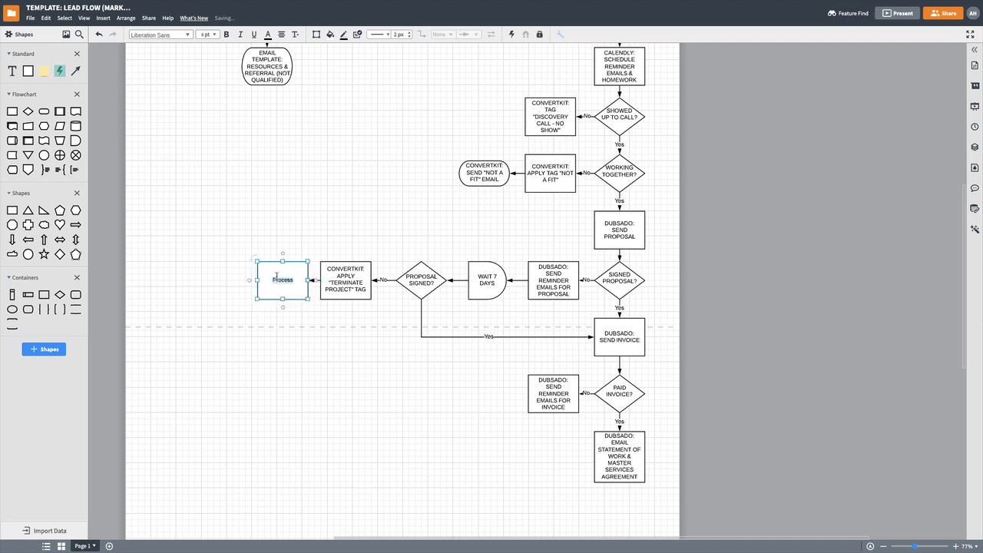
type("CONVERTKIT:")
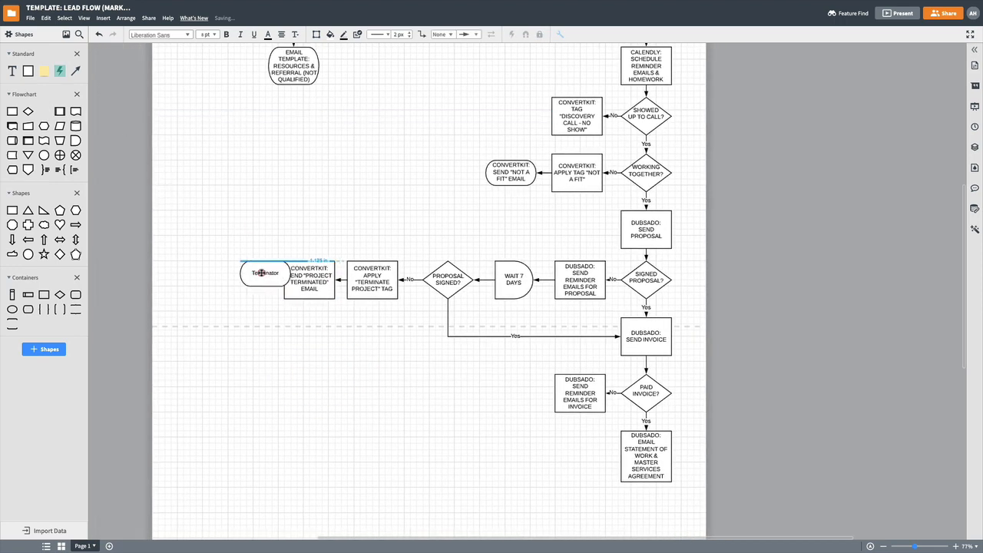
left_click_drag(264, 273, 240, 280)
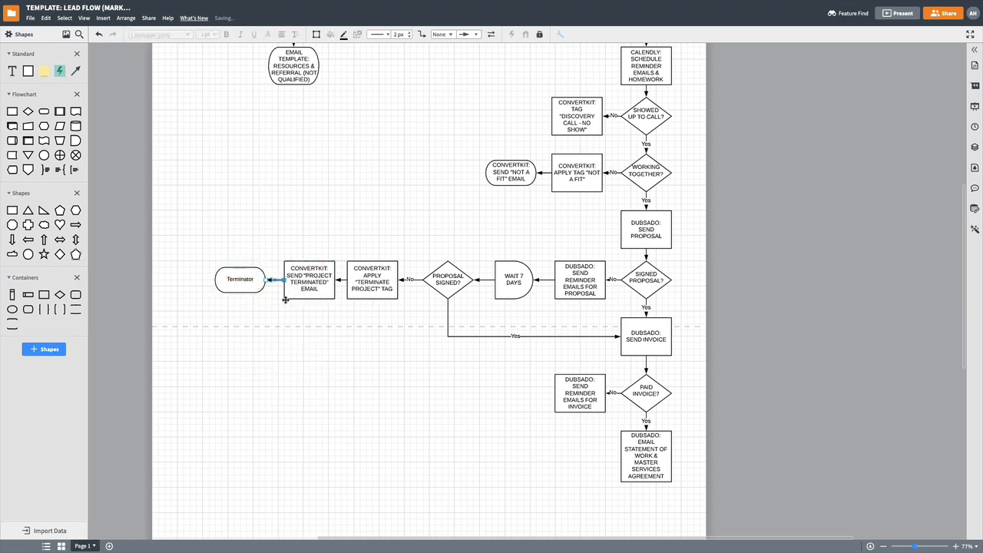
left_click(309, 278)
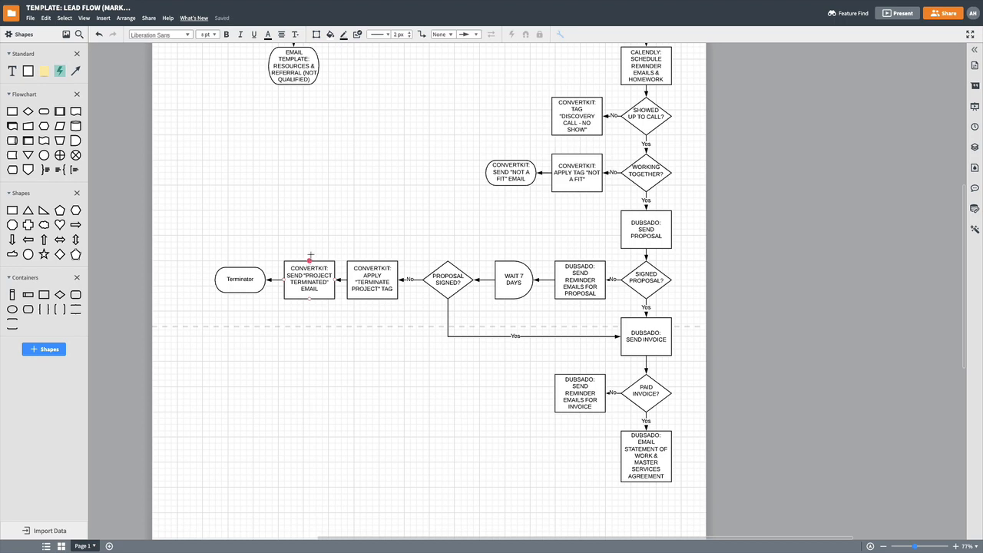
left_click(240, 279)
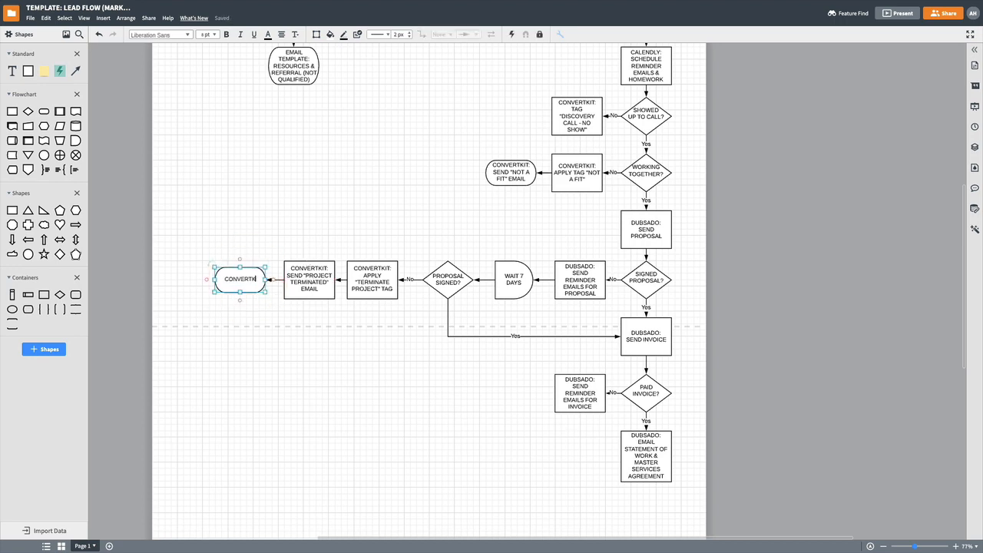
type("CONVERTKIT: APPLY TAG \"DO NOT WORK WITH")
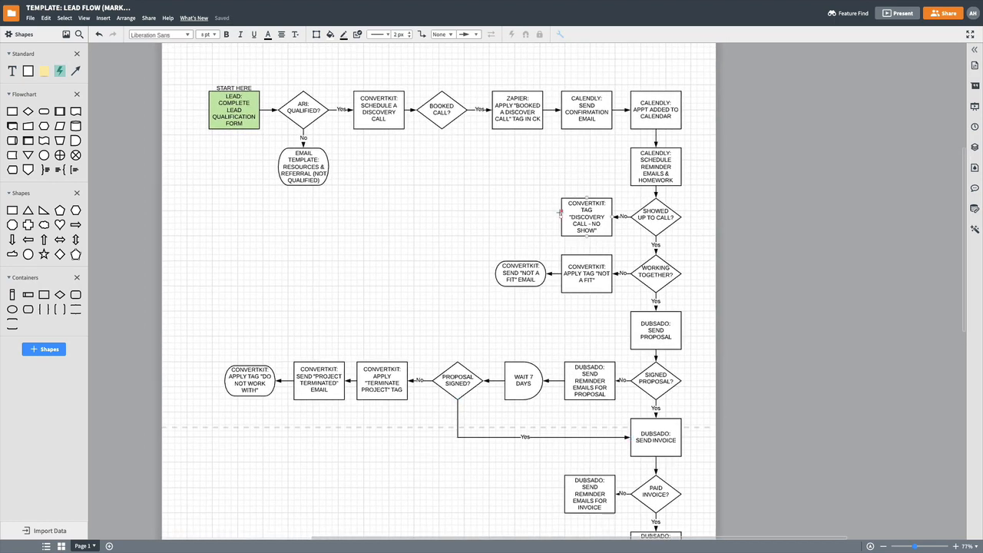
mouse_move(561, 217)
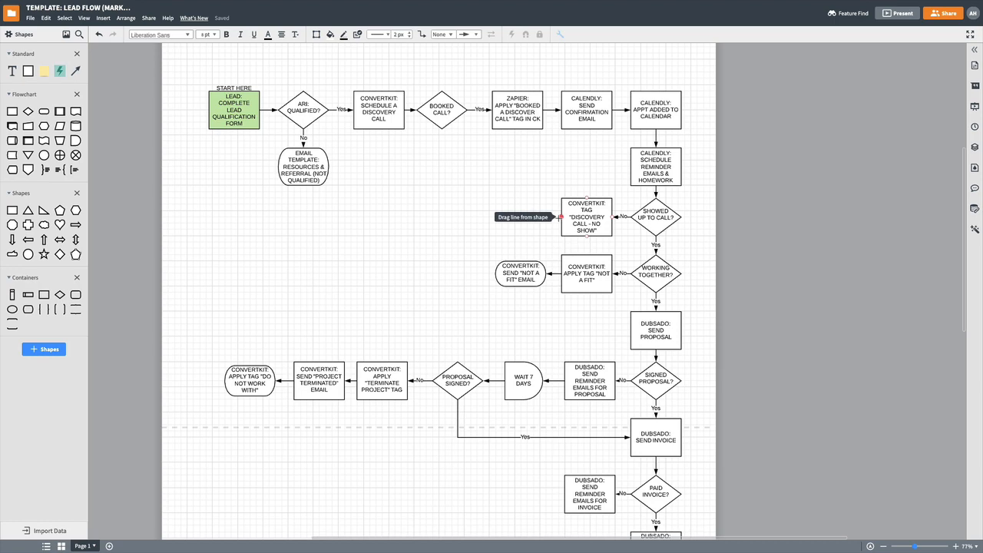
Add a ConvertKit 'Send No Show to Call email' process box off the no-show tag step
left_click(587, 218)
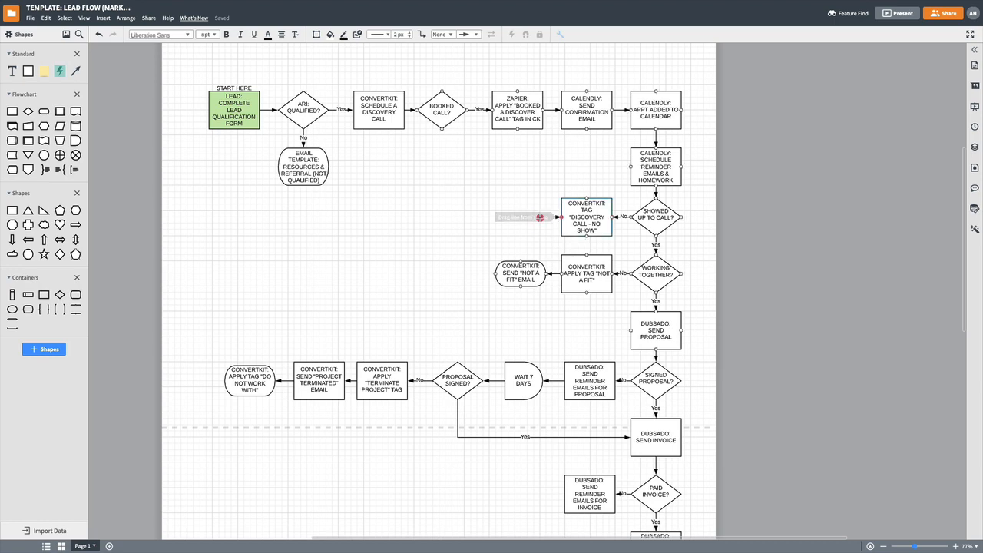
left_click(560, 217)
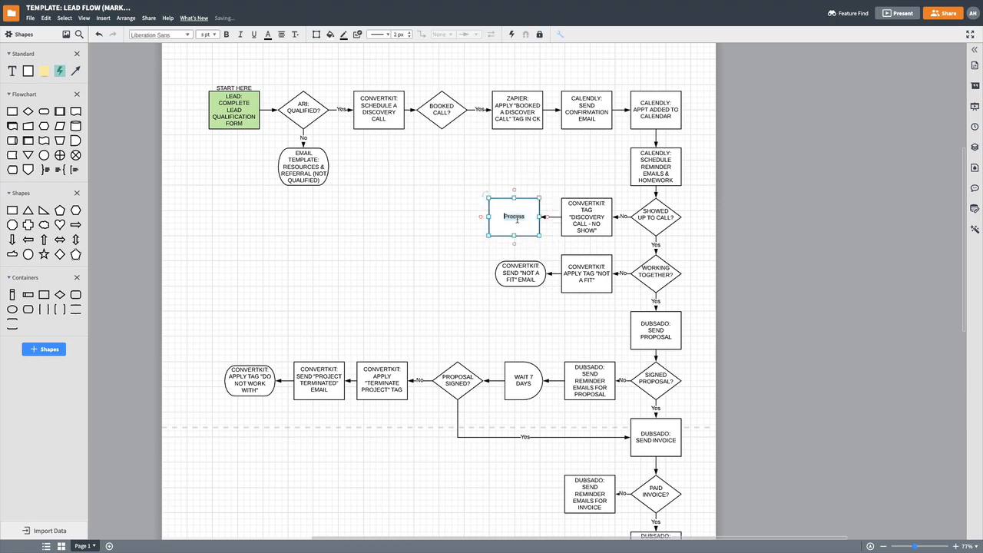
type("CONVERTKIT: SEND \"NO SHOW TO CALL\" EMAIL")
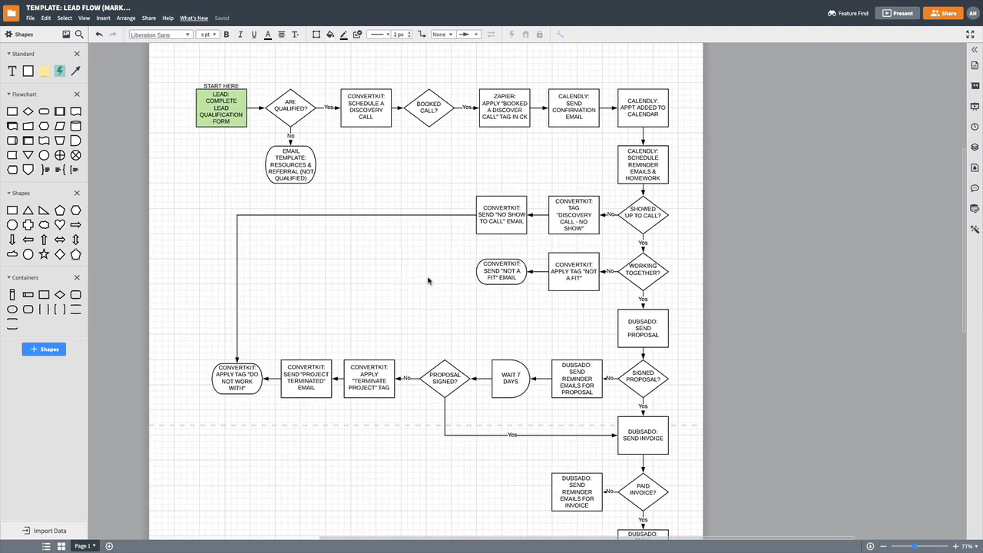
mouse_move(449, 180)
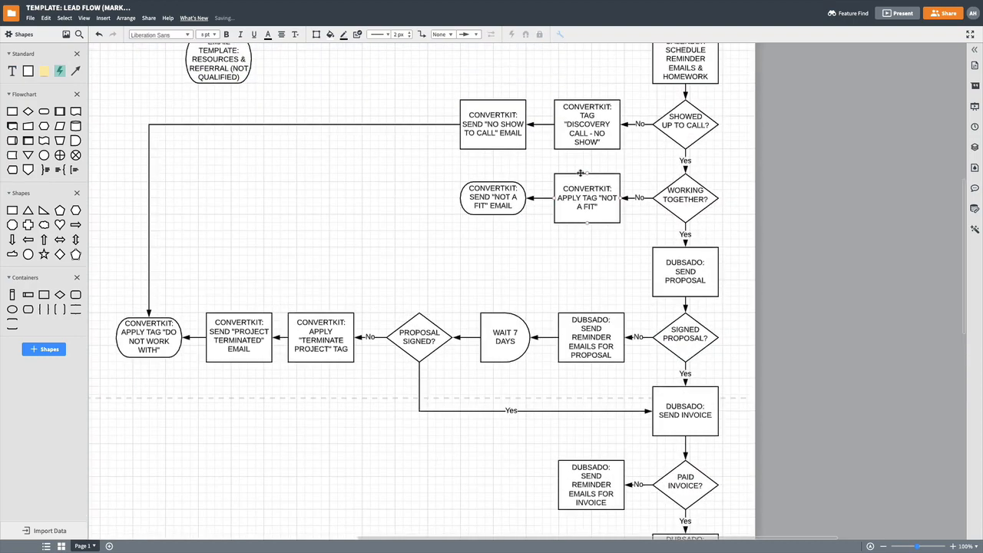
Duplicate the Wait 7 Days delay beside the invoice reminder step
scroll("down", 3)
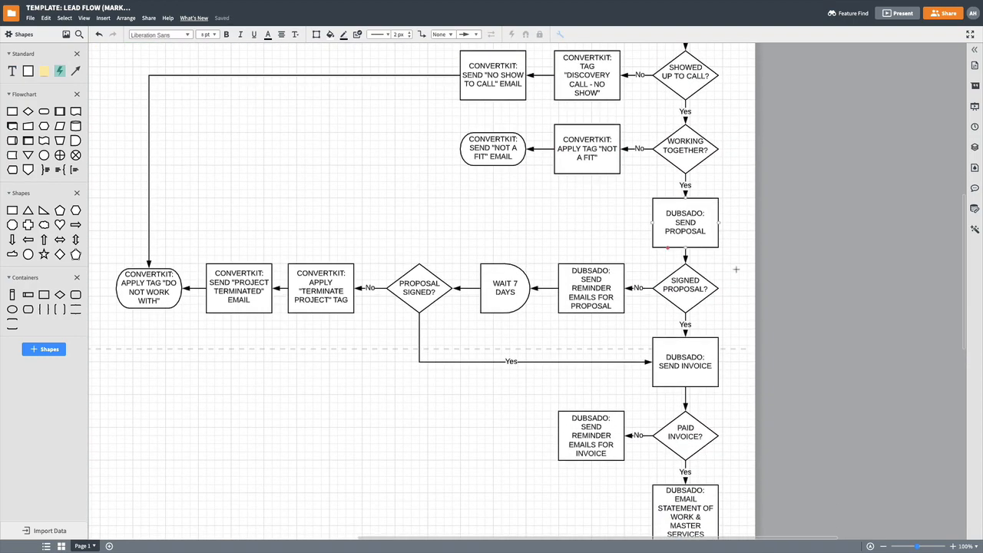
scroll("down", 3)
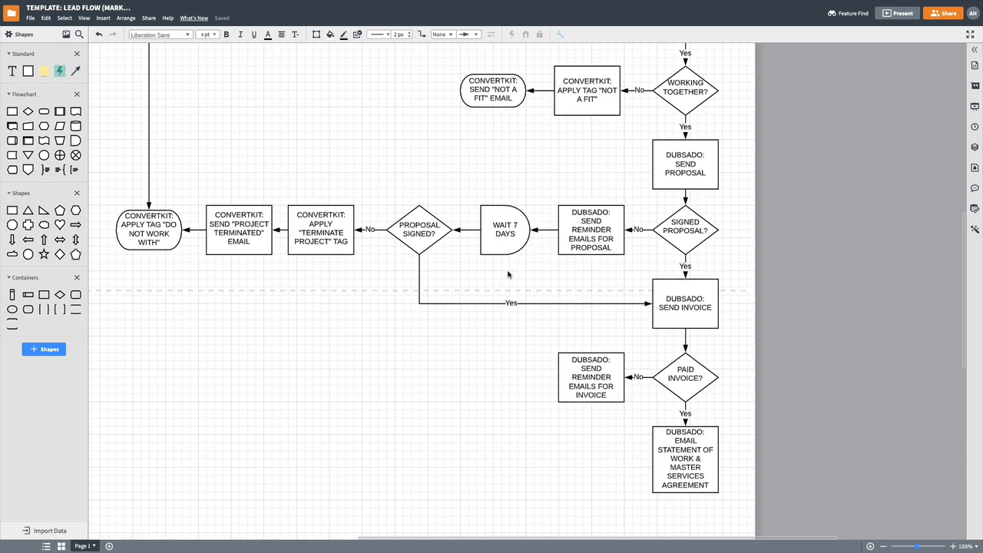
left_click(505, 233)
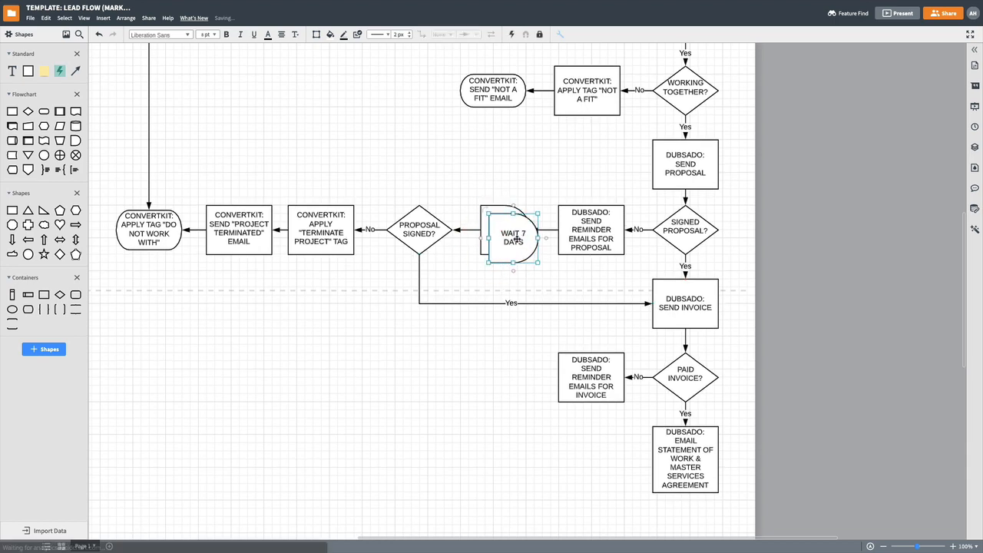
left_click_drag(513, 237, 510, 377)
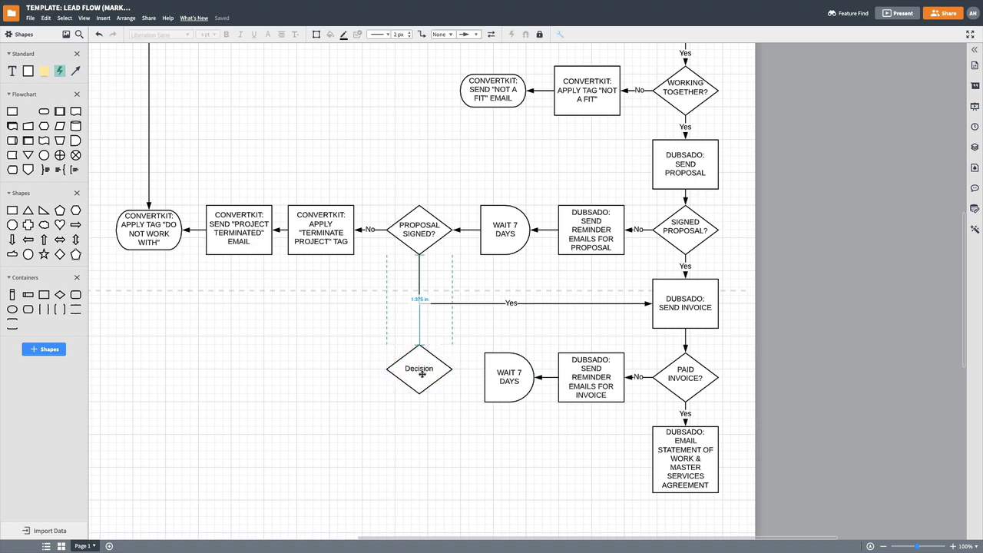
Label the new decision shape 'INVOICE PAID?' after the wait step
left_click(418, 369)
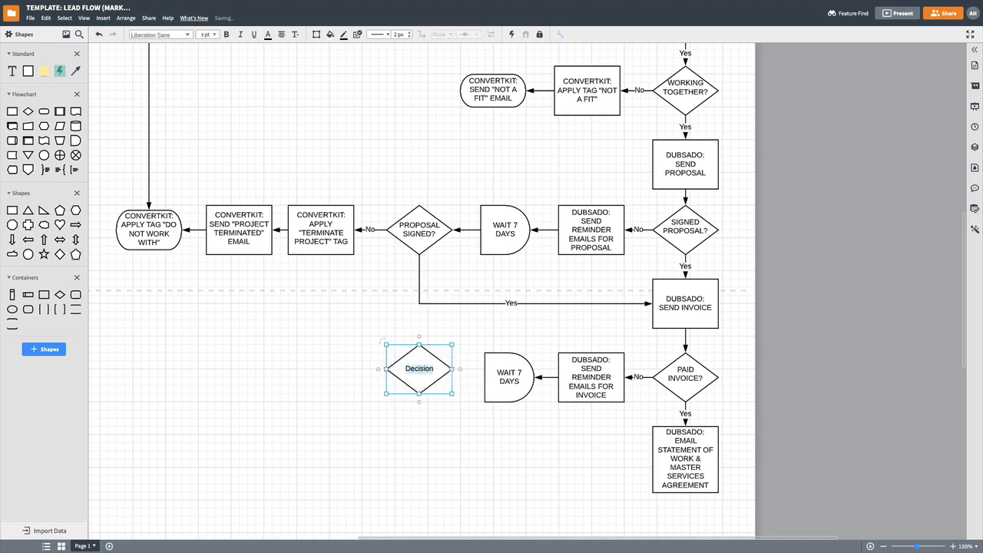
type("INVOICE PAID?")
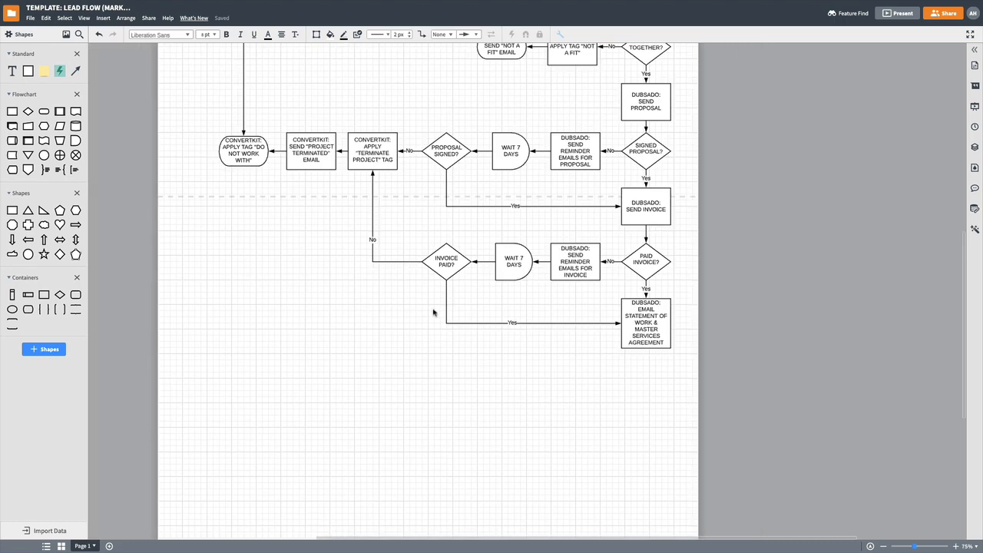
scroll("down", 3)
type("CONVERTKIT: SEND \"PROJECT WELCOME EMAIL")
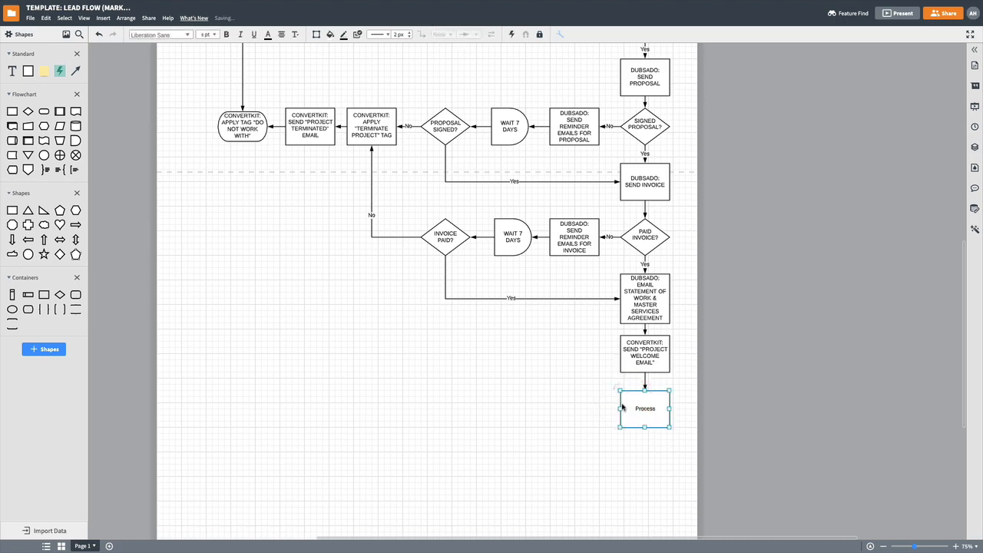
Label the welcome-email and ConvertKit apply tag 'CLIENT: ACTIVE' steps below the statement of work
type("APPLY")
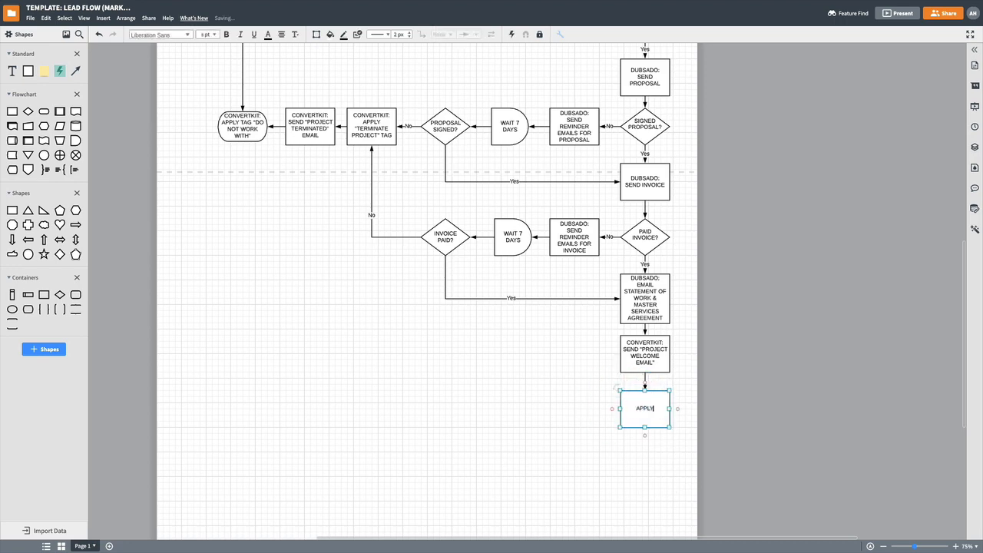
type("CONVERTKIT:")
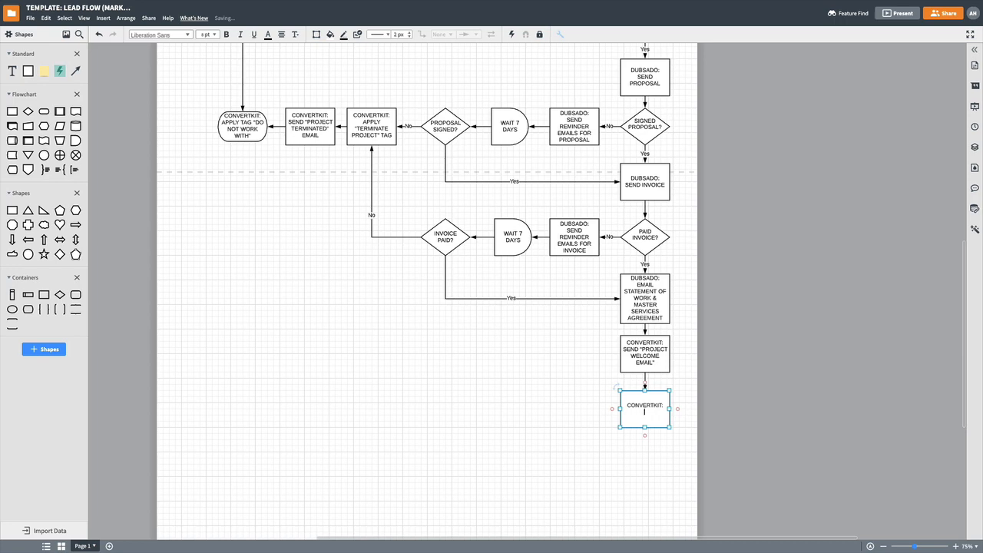
type("\"CLIENT: AC\"")
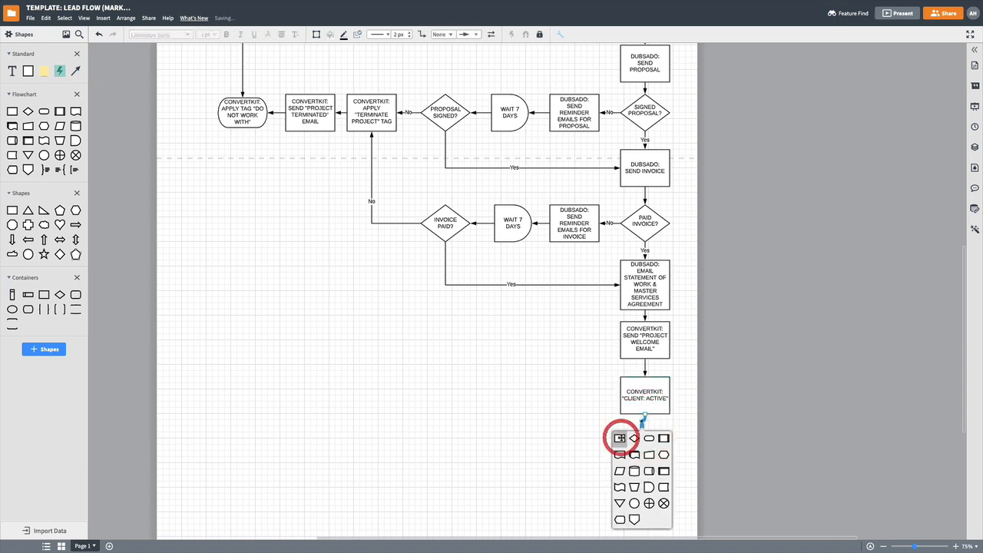
Add a CONVERTKIT: APPLY TAG "CLIENTS" process box below the Client: Active step
left_click(620, 438)
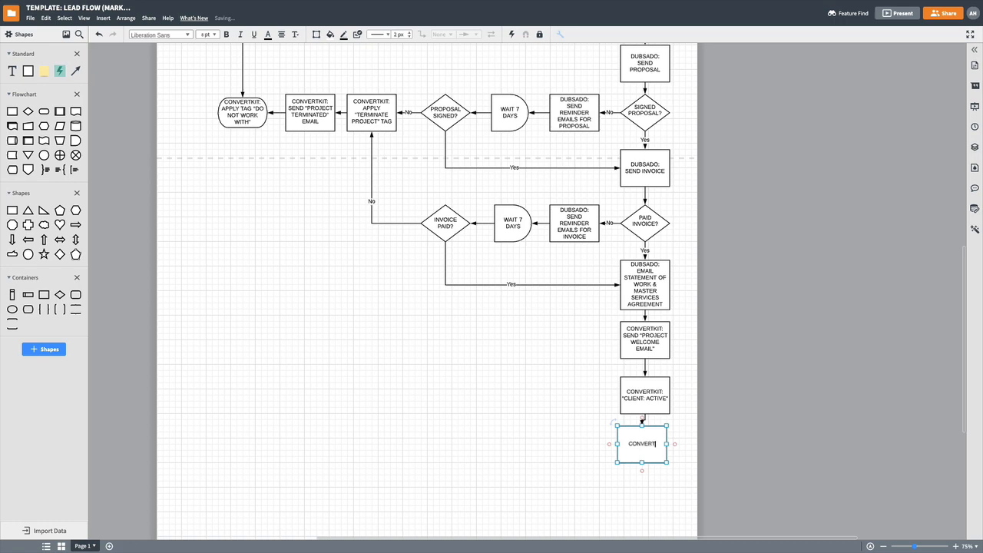
type("CONVERTKIT: APPLY TAG")
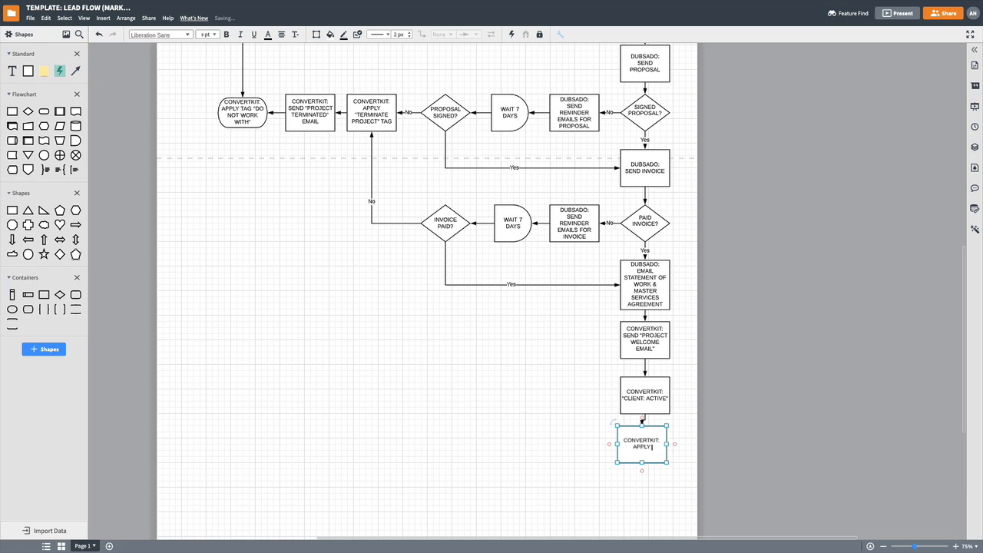
type("TAG \"CLIENTS\"")
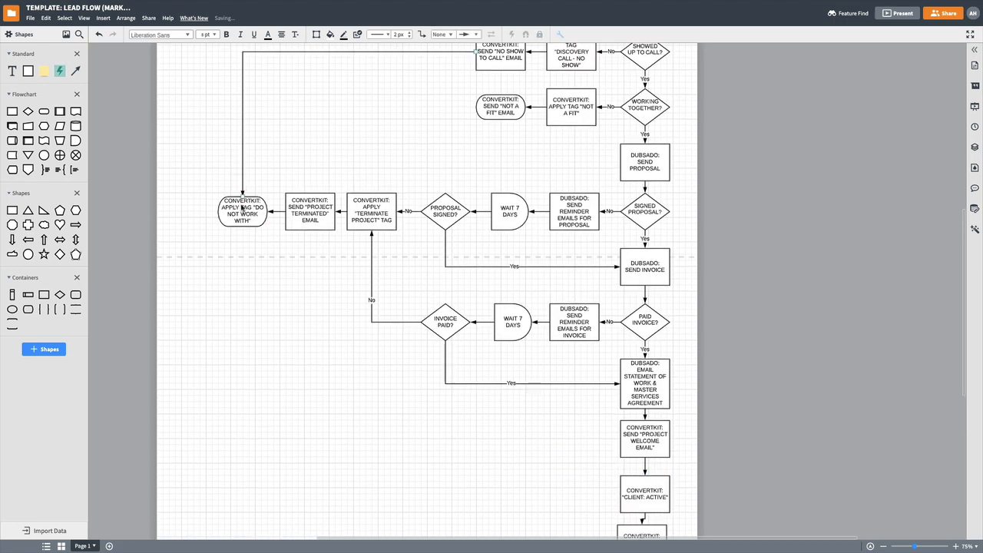
Add an end step below 'Do not work with' reading CONVERTKIT: REMOVE TAG "CLIENTS: ALL"
left_click(243, 212)
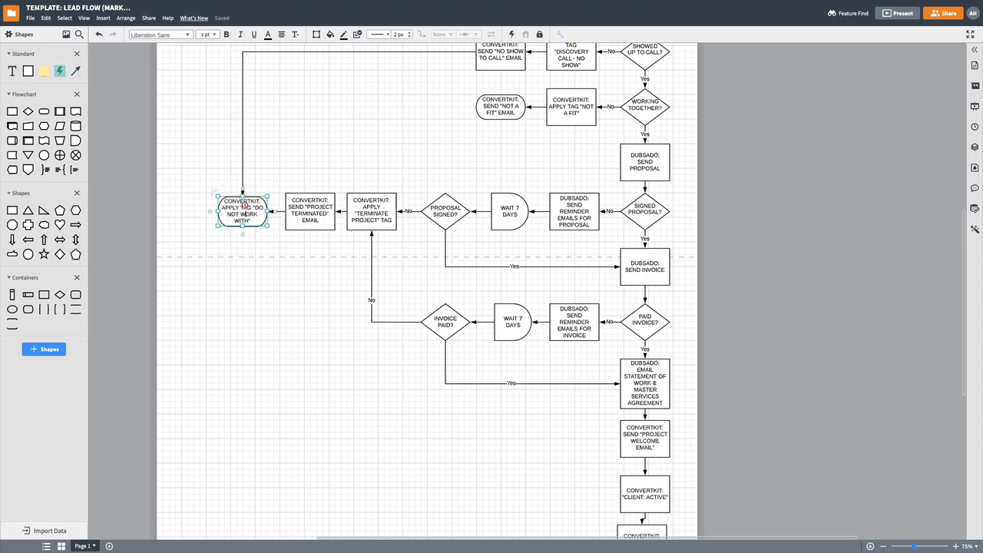
double_click(242, 212)
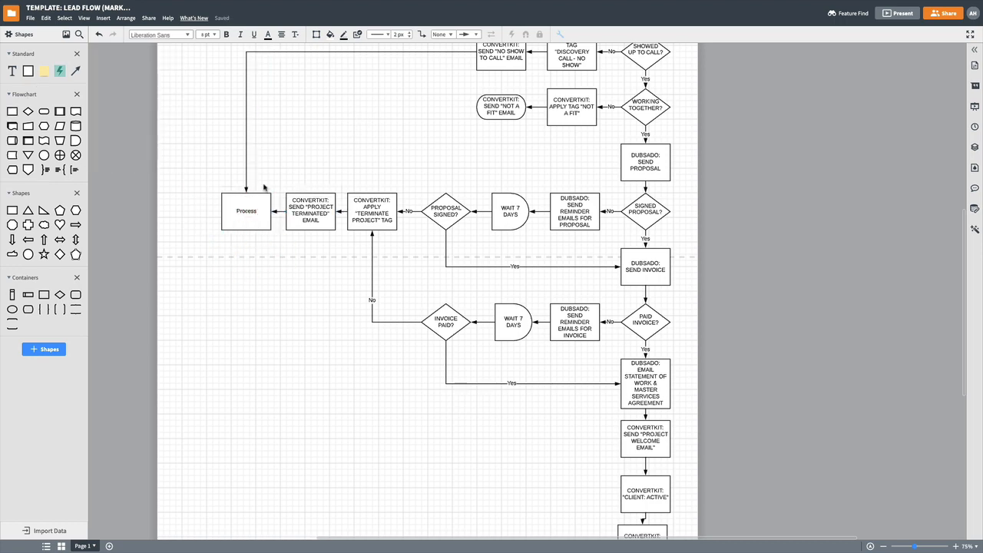
left_click(245, 210)
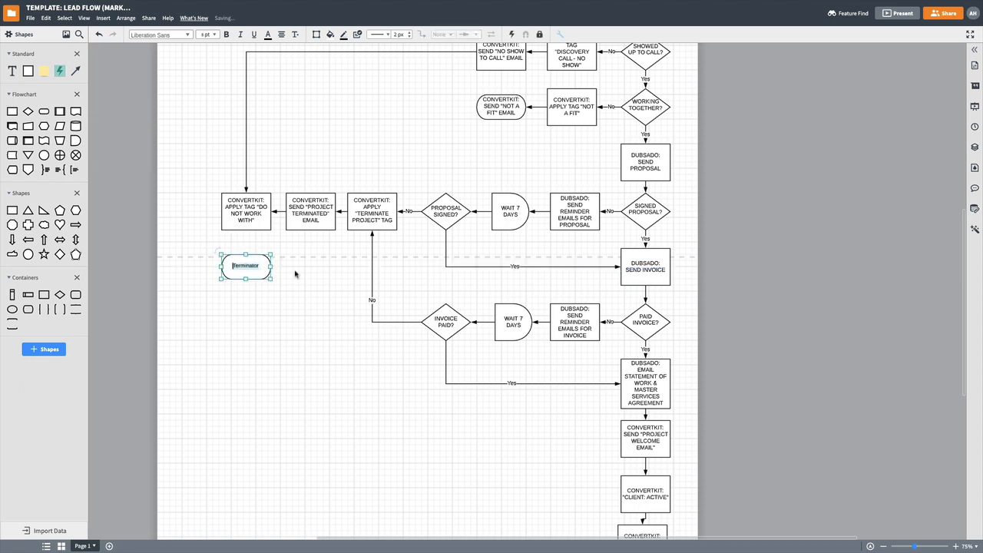
type("CONVERTKIT:")
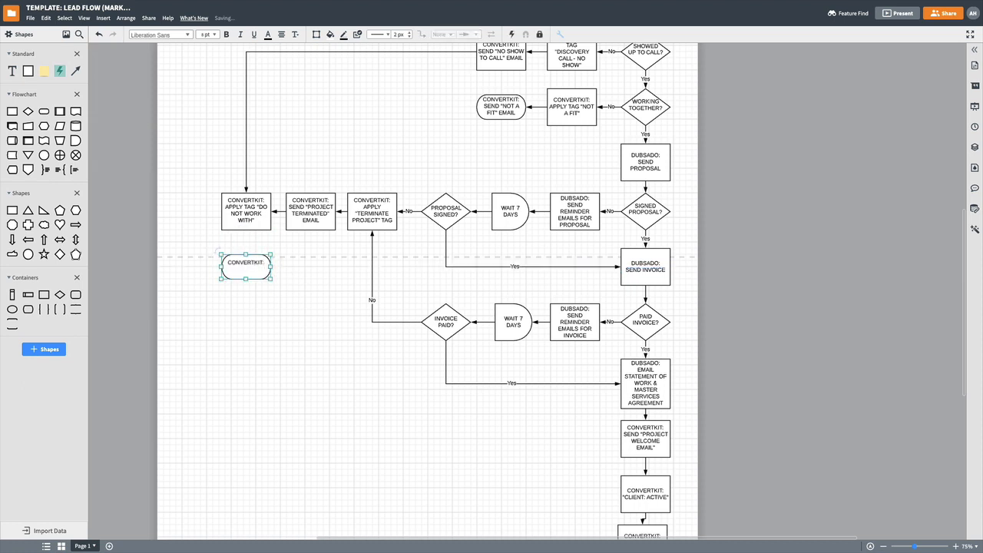
type("REMOVE TAG")
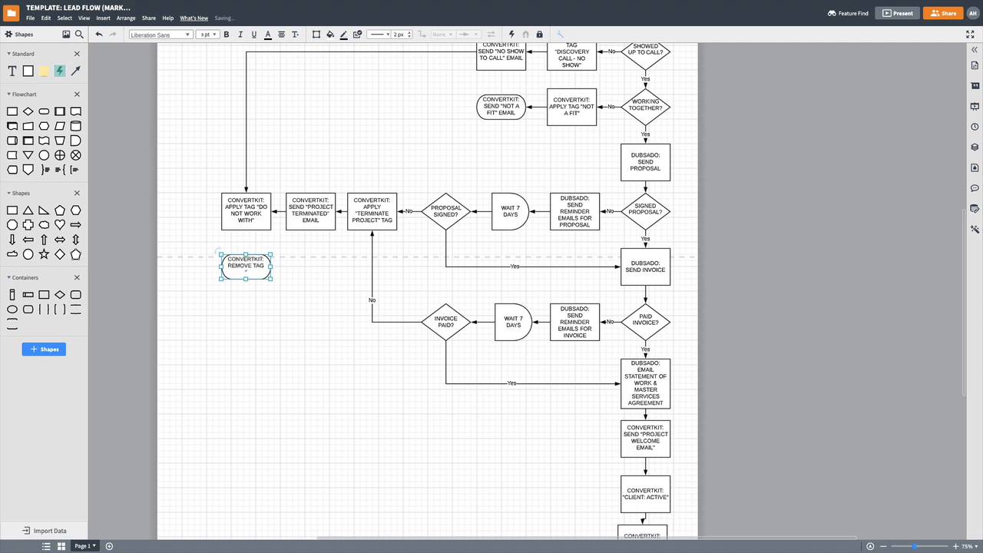
type("\"CLIENT\"")
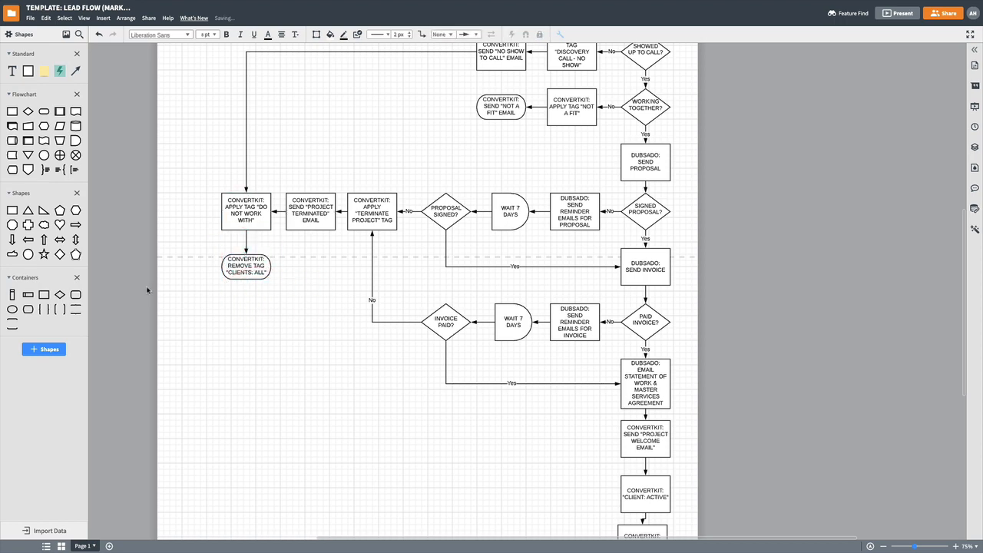
scroll("down", 3)
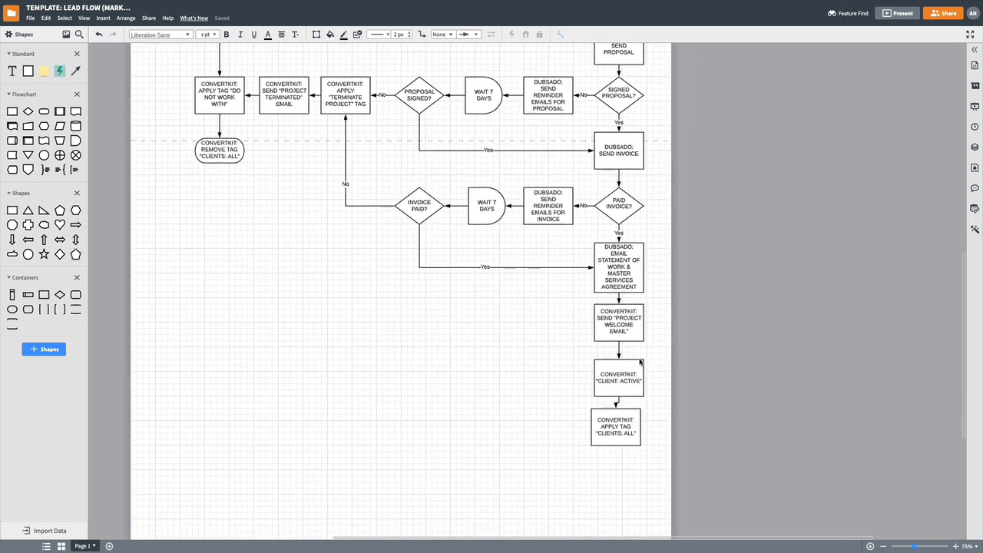
mouse_move(598, 520)
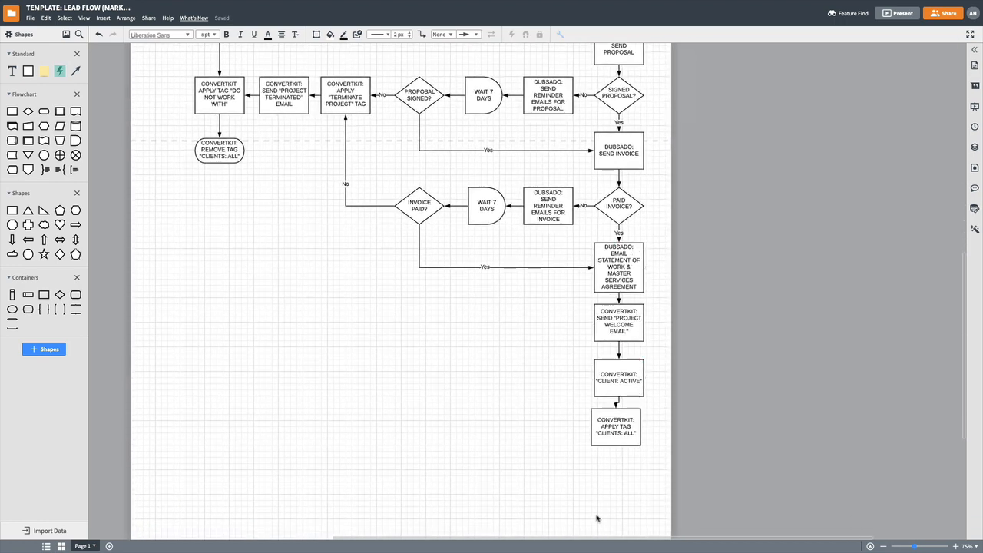
Branch a 'COMPLETED INTAKE FORM?' decision diamond left off the project welcome email step
left_click(615, 427)
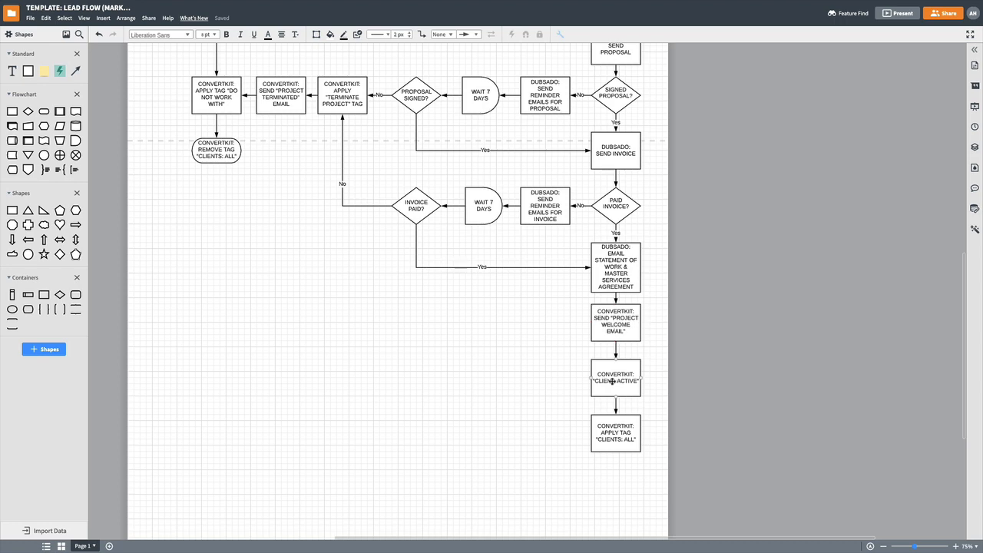
scroll("down", 3)
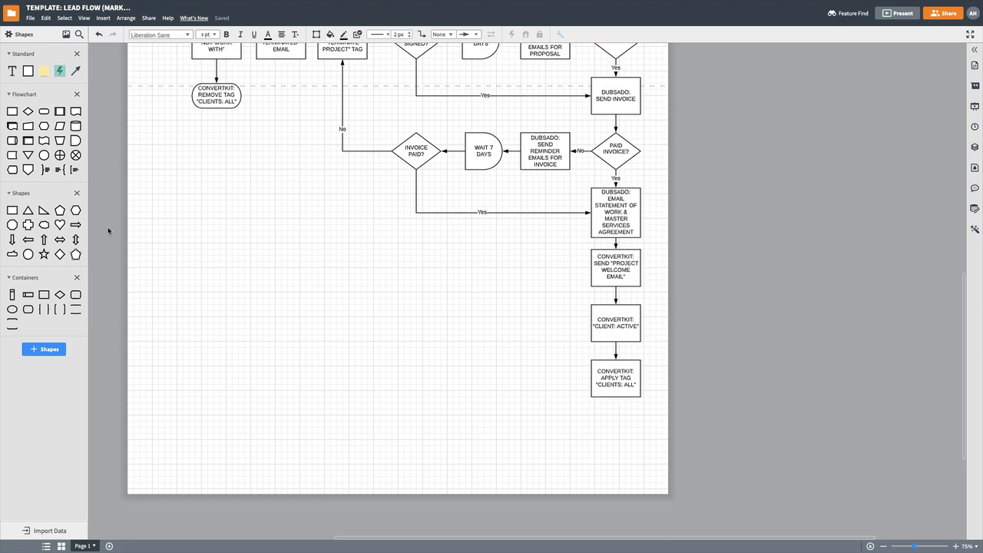
mouse_move(630, 424)
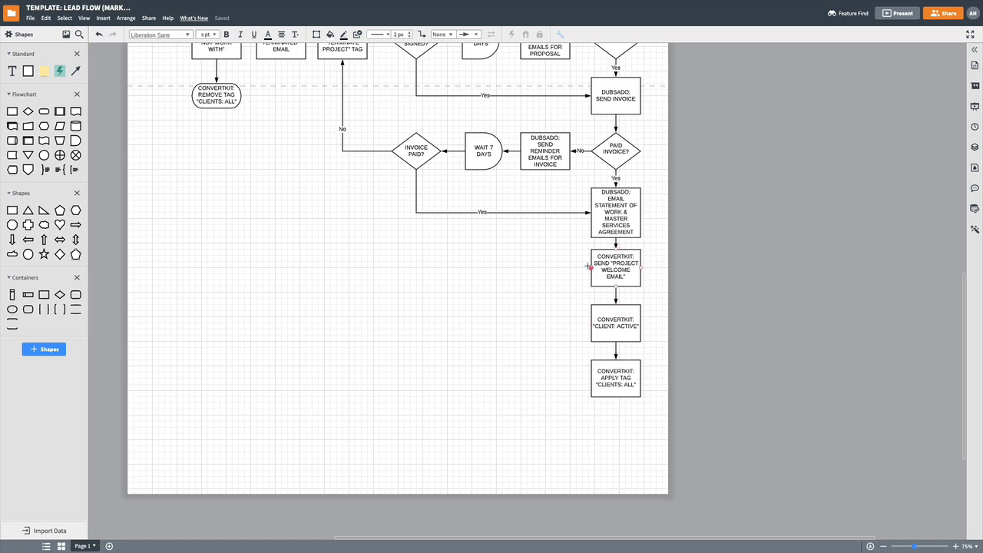
left_click(614, 266)
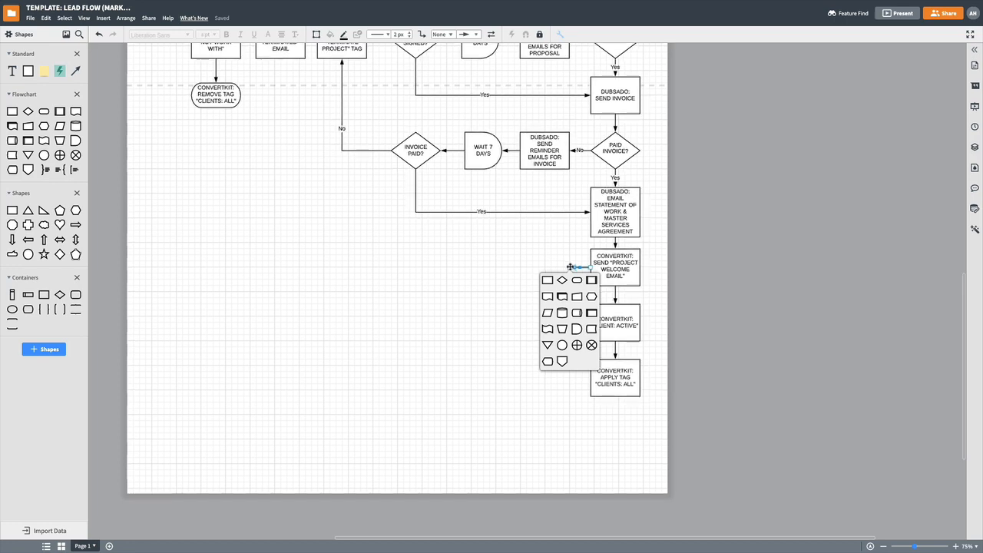
left_click(562, 279)
type("COMPLETED INTAKE FORM?")
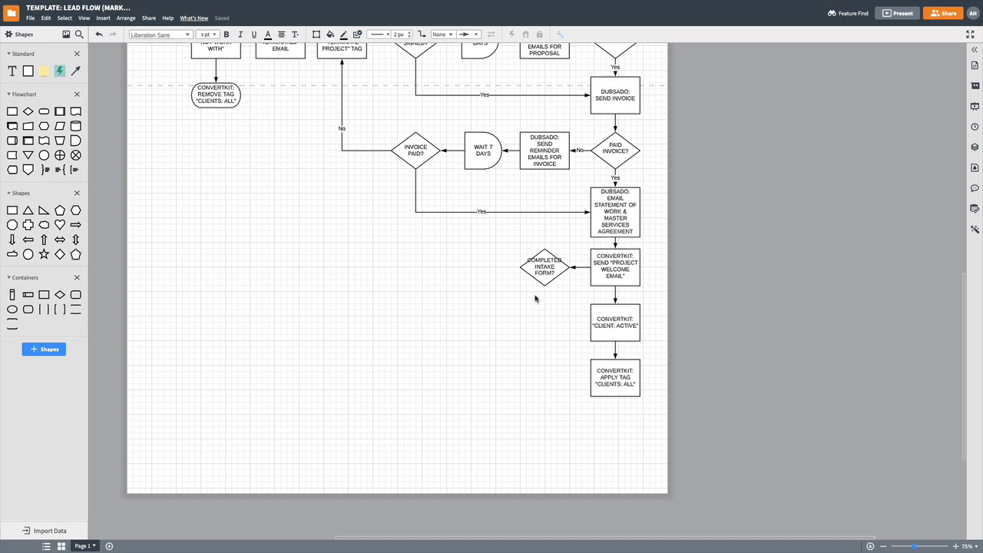
mouse_move(531, 295)
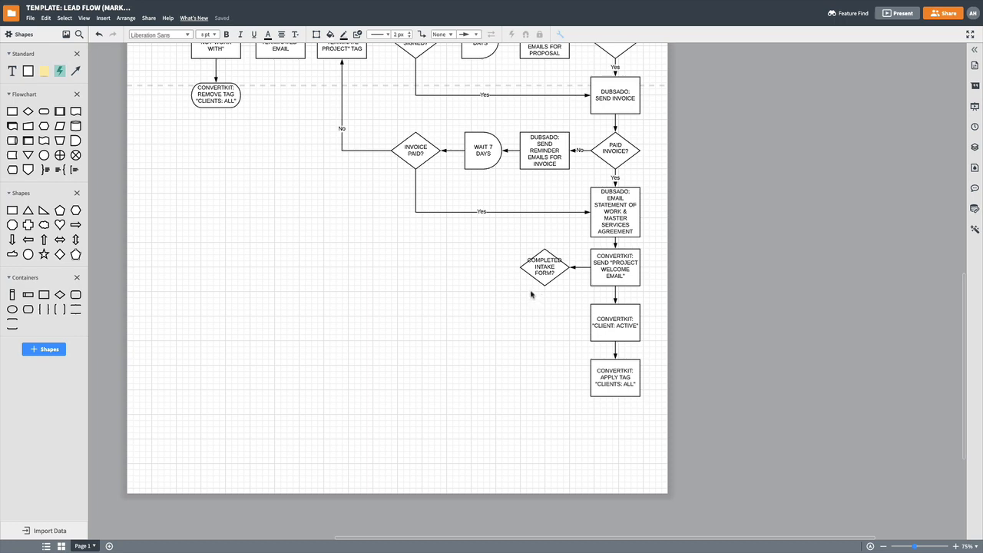
mouse_move(575, 264)
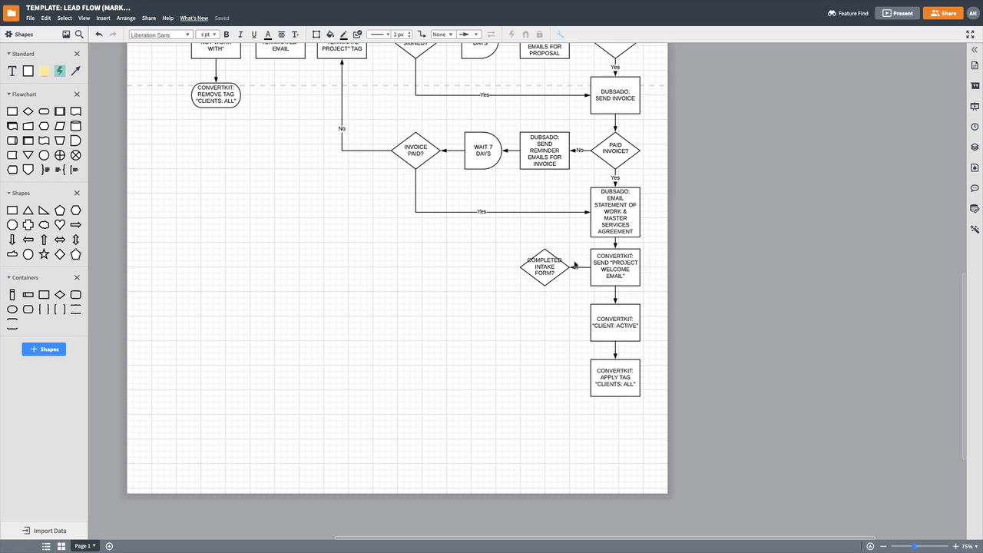
mouse_move(553, 313)
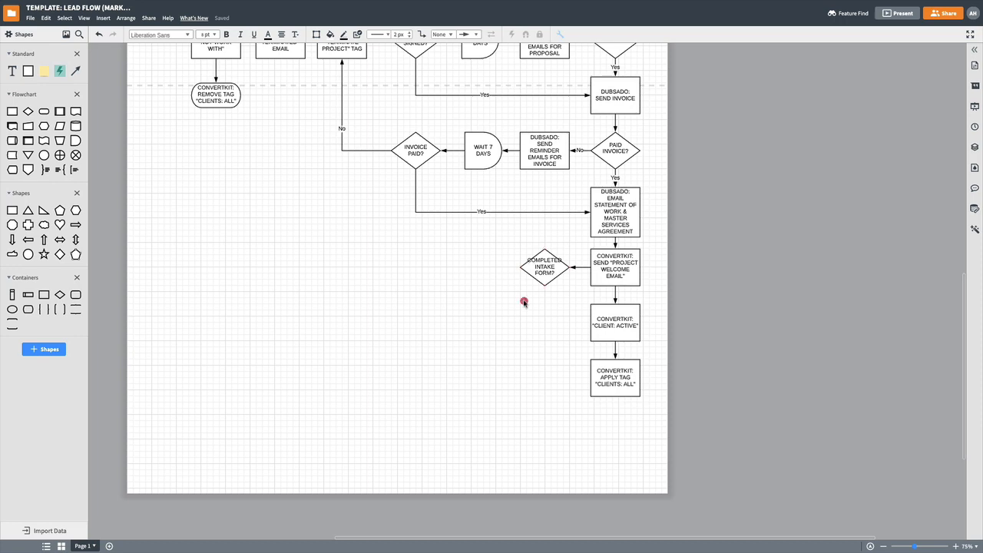
mouse_move(544, 288)
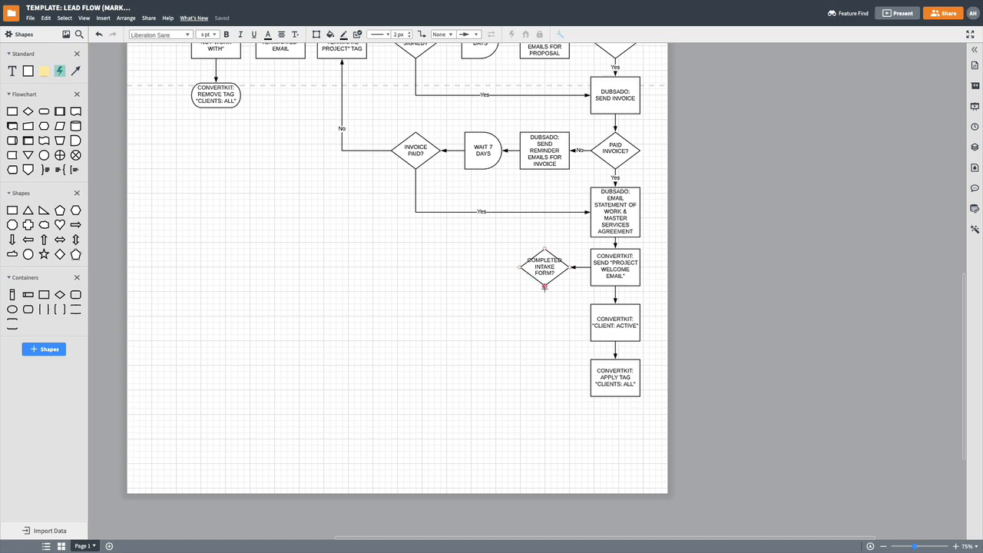
scroll("down", 3)
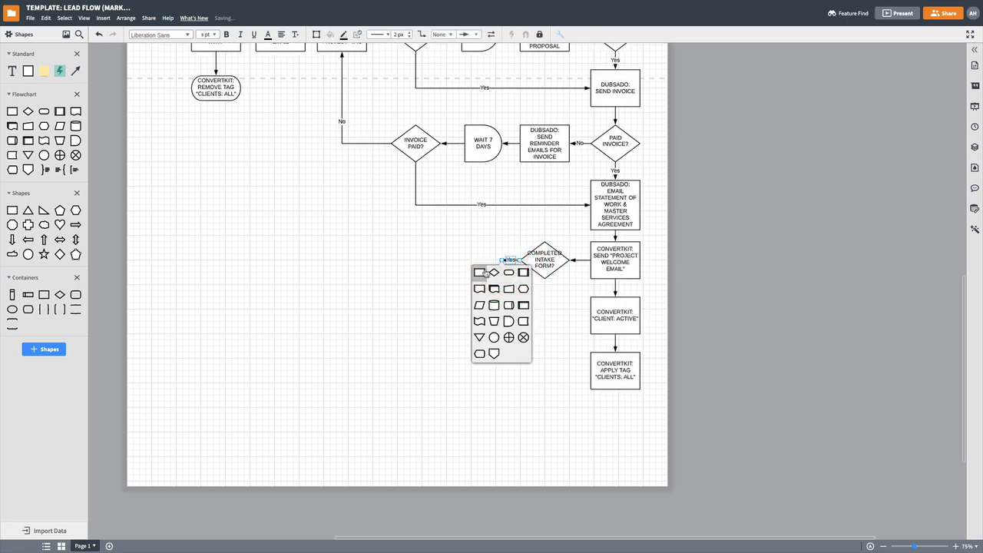
Add a 'WEBSITE: SCHEDULE KICKOFF CALL' process box left of the intake decision
left_click(480, 272)
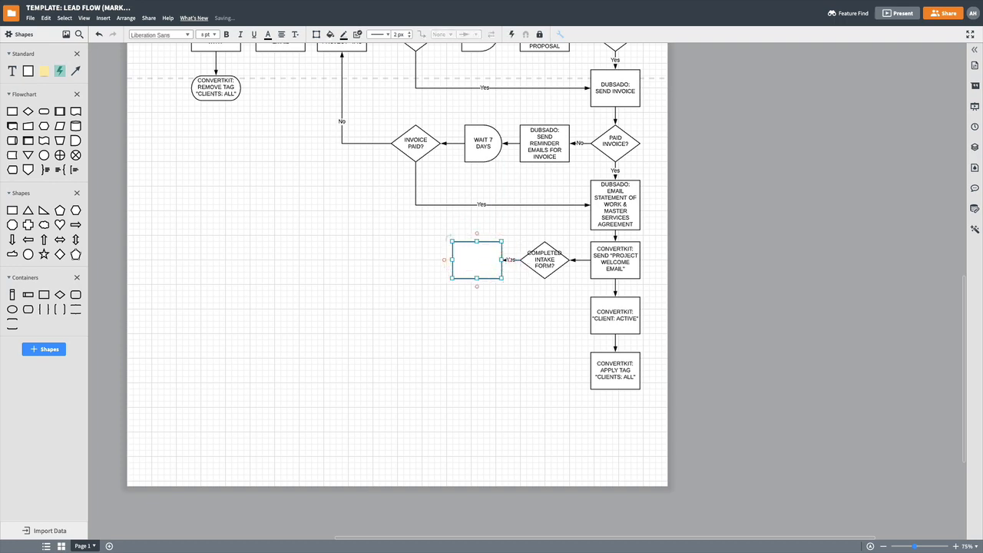
type("WEBSITE:")
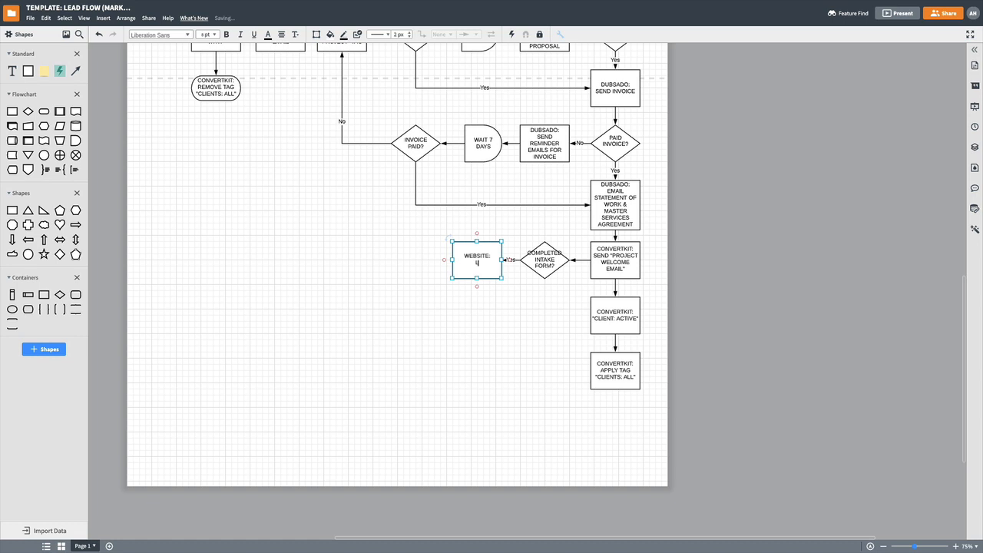
type("LANDIN")
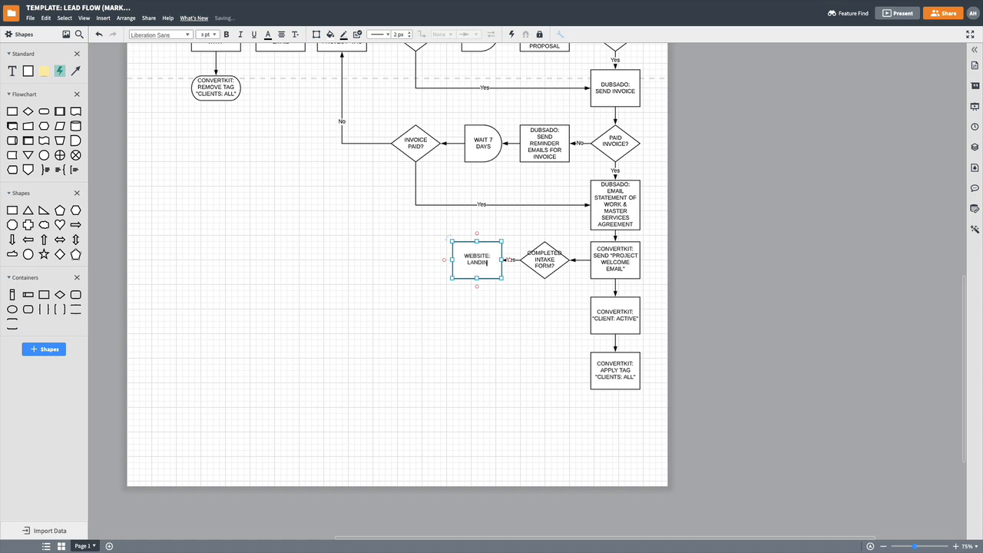
type("SCHEDULE")
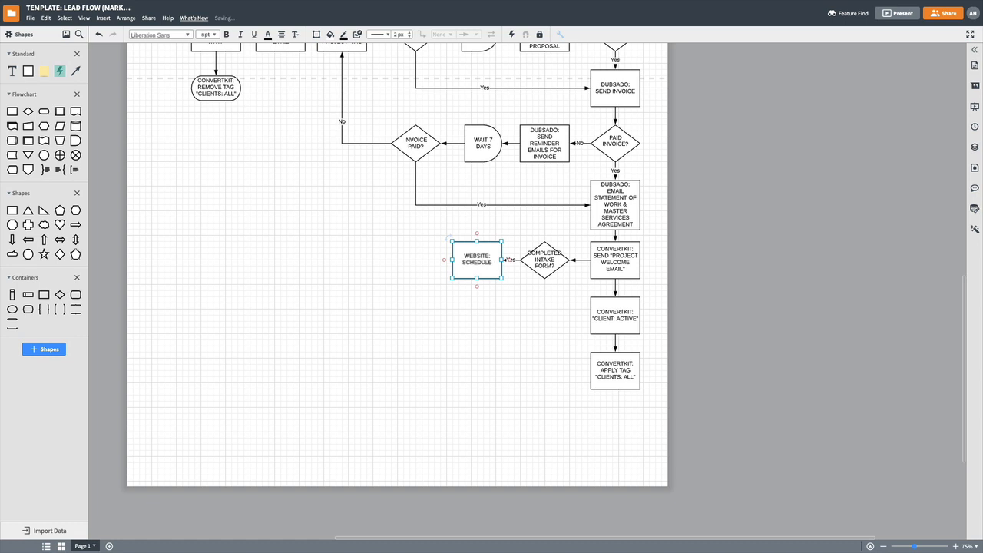
type("KICKOFF")
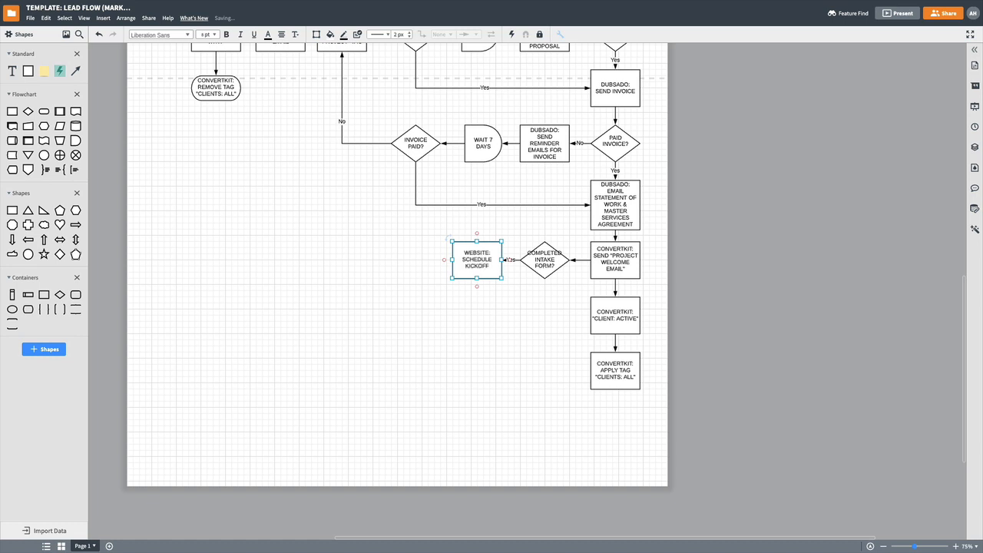
type("CALL")
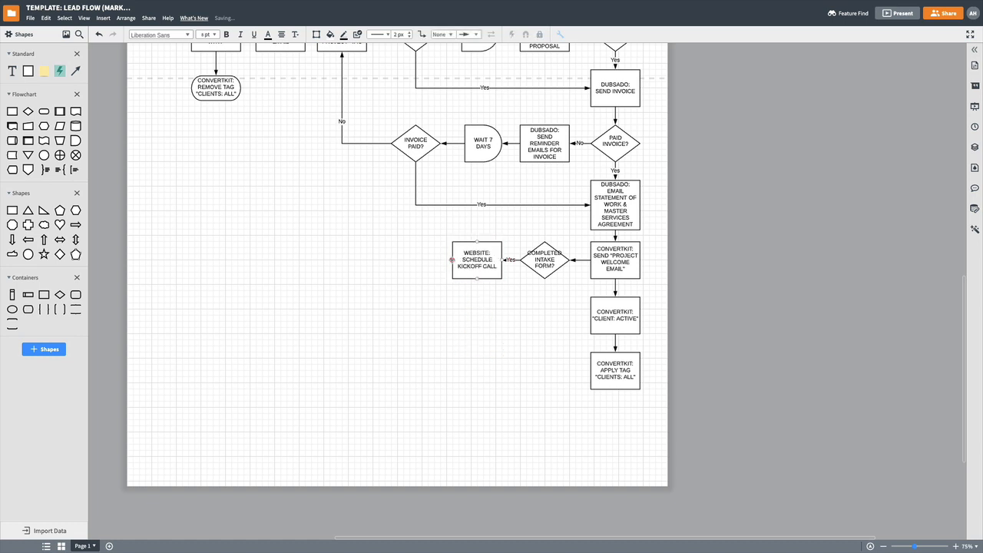
Add a 'CONVERTKIT: SEND SCHEDULE KICK OFF CALL' email step further left
left_click(452, 260)
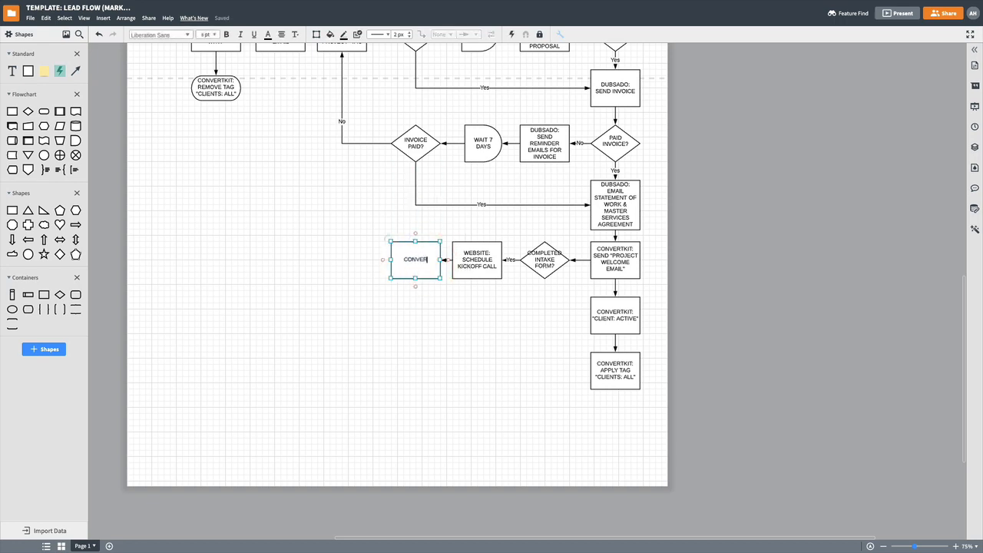
type("CONVERTKIT: SEND SCHEDULE")
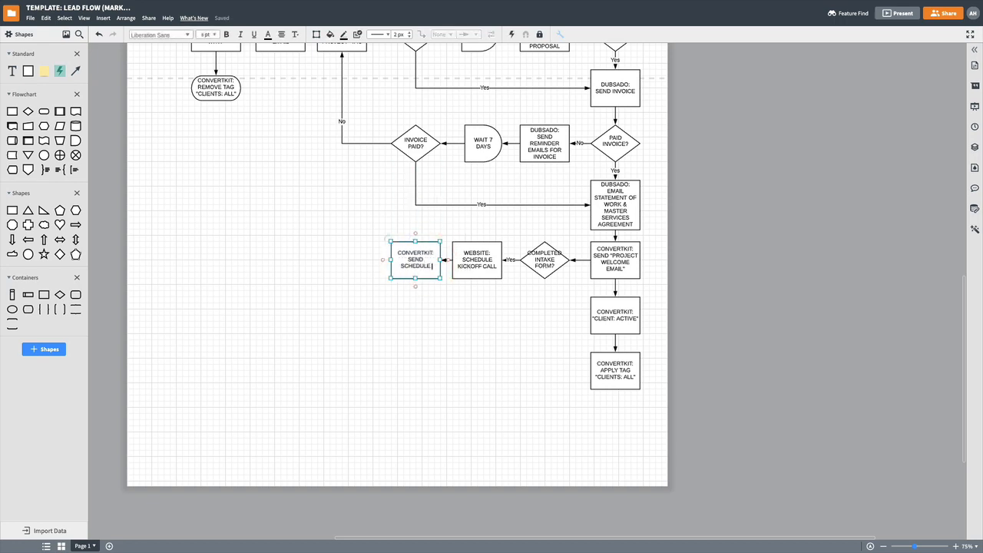
type("KICK OFF CALL EMAIL")
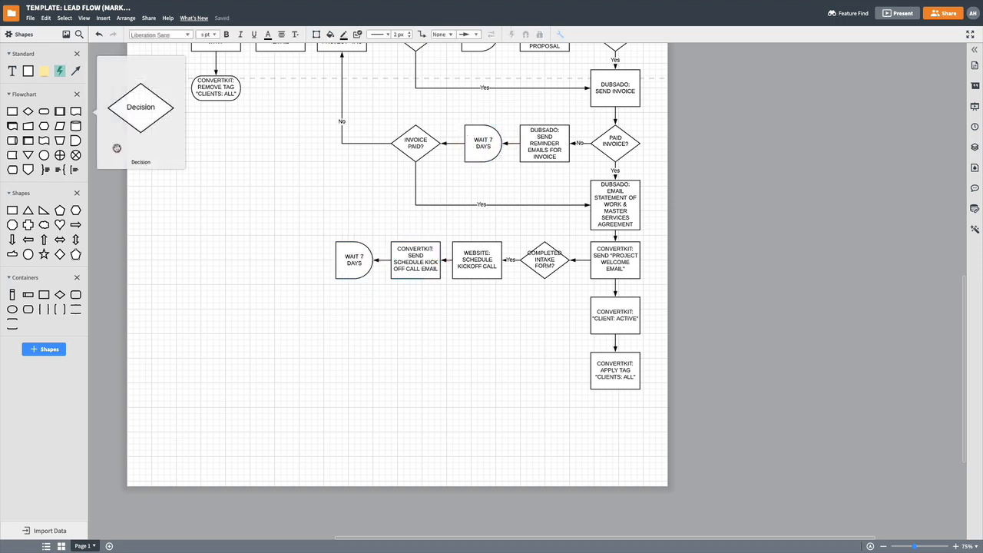
Drop a decision into the kickoff branch and move the Wait 7 Days copy beside the welcome email step
left_click_drag(141, 108, 280, 258)
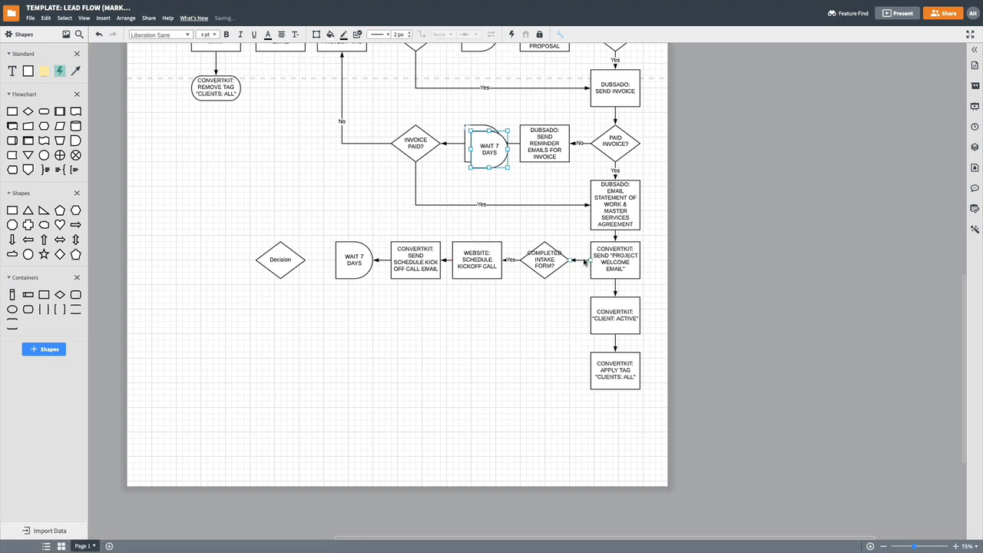
left_click(234, 229)
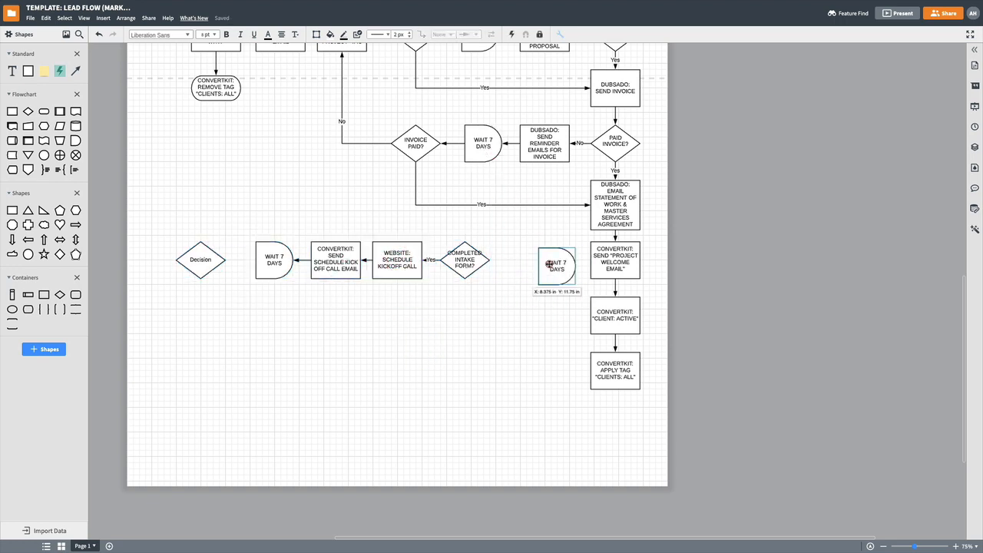
left_click_drag(556, 264, 544, 258)
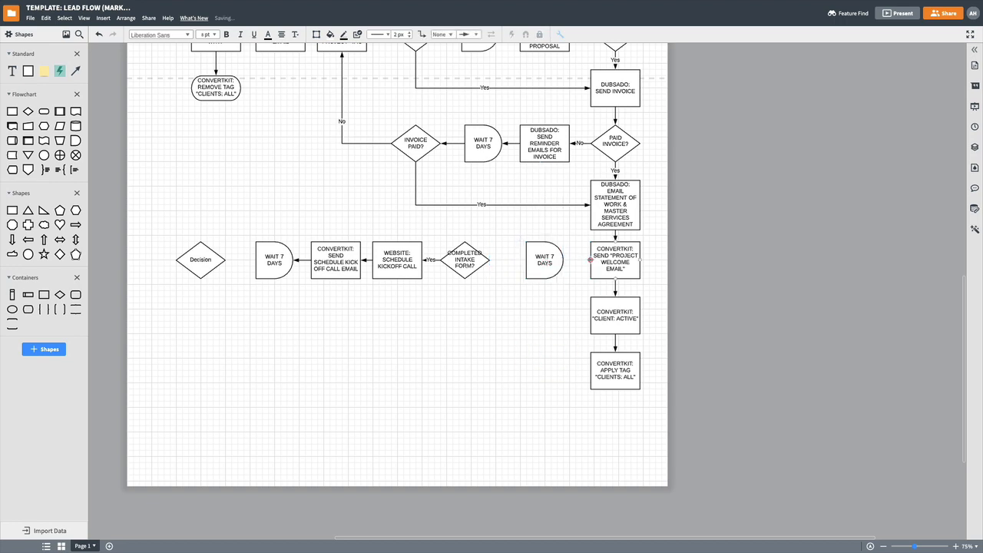
left_click(568, 260)
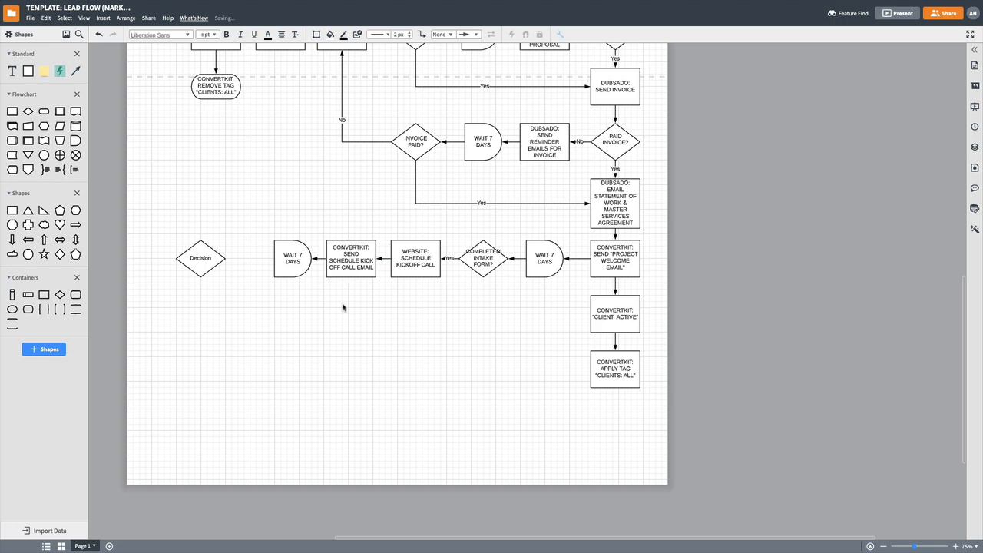
mouse_move(298, 268)
type("KICKOFF CALL SCHEDULED?")
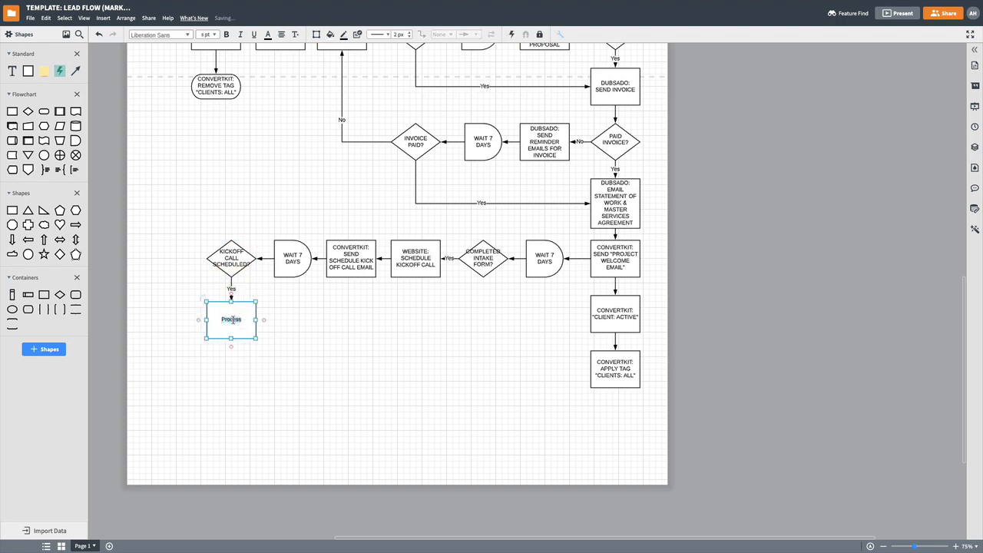
Label the kickoff branch steps 'CONVERTKIT: APPLY TAG CLIENT: ACTIVE - SCHEDULED' and the ConvertKit sequence step
type("CONVERTKIT")
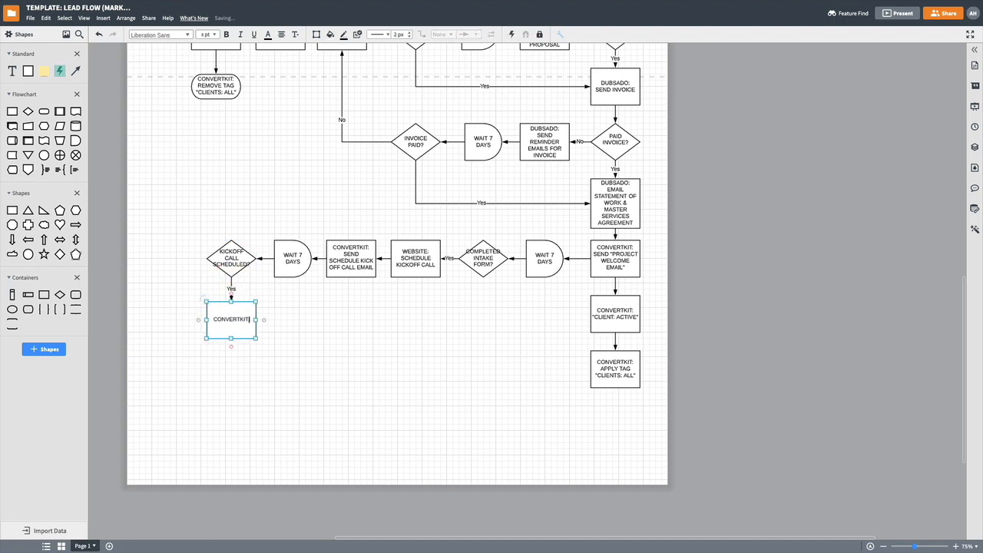
type("CONVERTKIT: APPLY TAG \"")
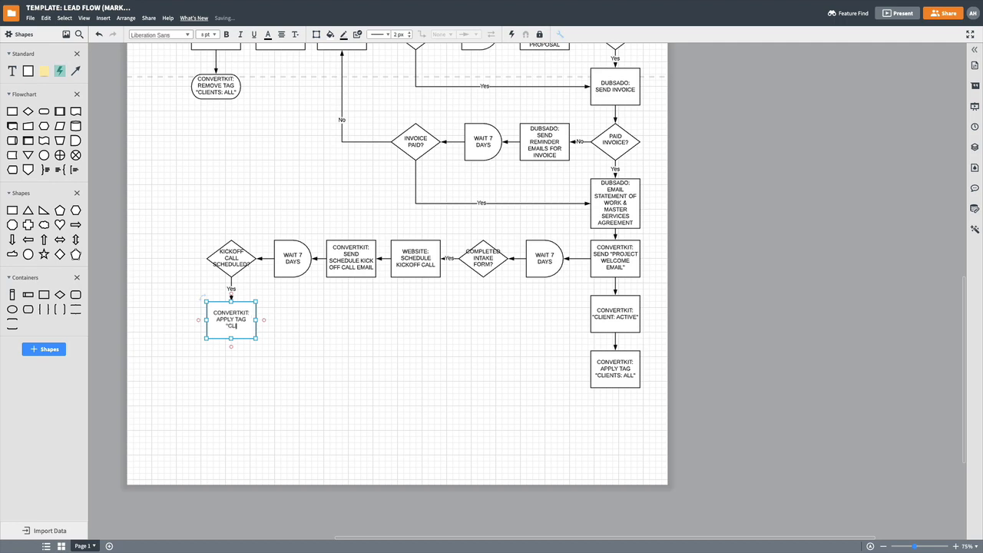
type("CLIENT: ACTIVE - SCHEDULED KICKOFF CALL\"")
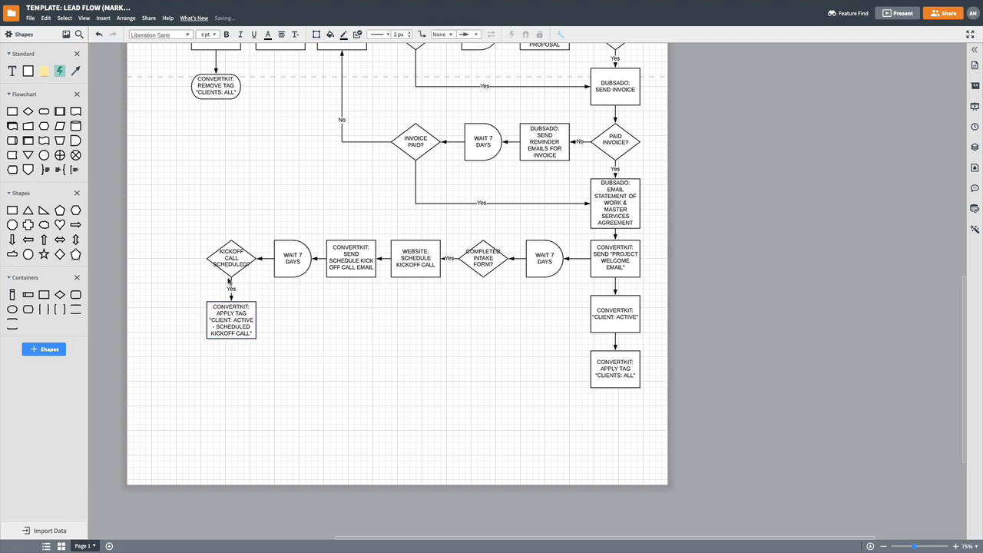
mouse_move(206, 258)
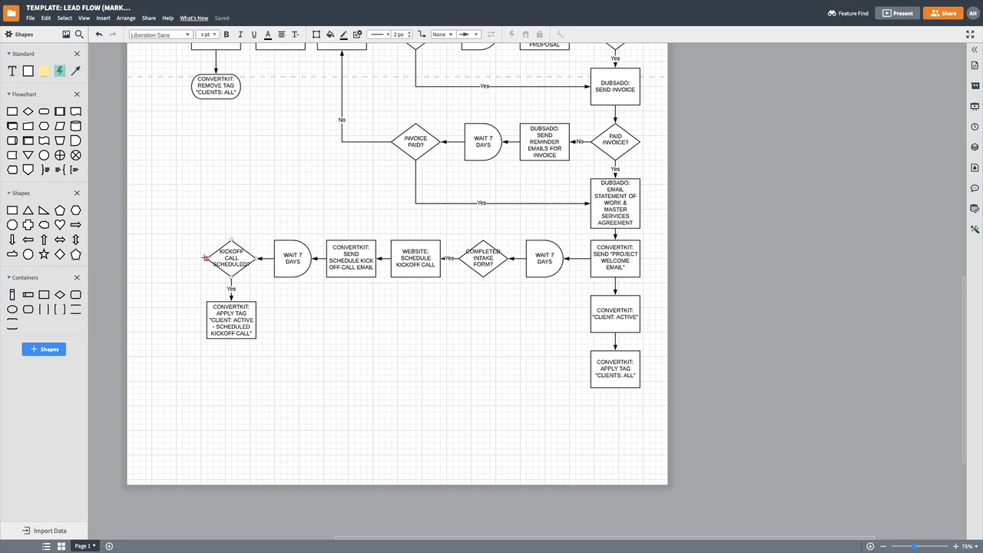
mouse_move(206, 258)
type("C")
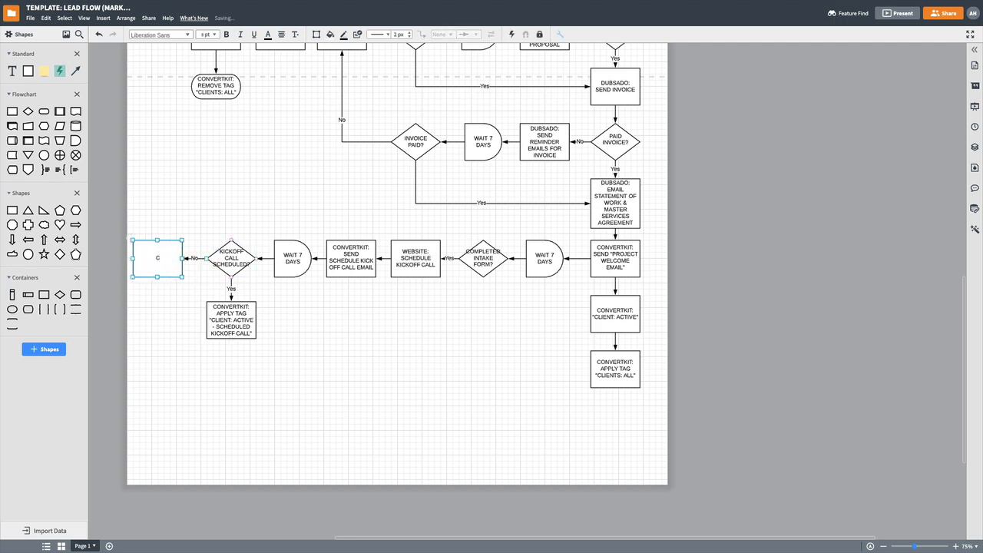
type("ONVERTKIT: SEND TO \"SCHEDULE KICKOFF CALL\" SEQUENCE")
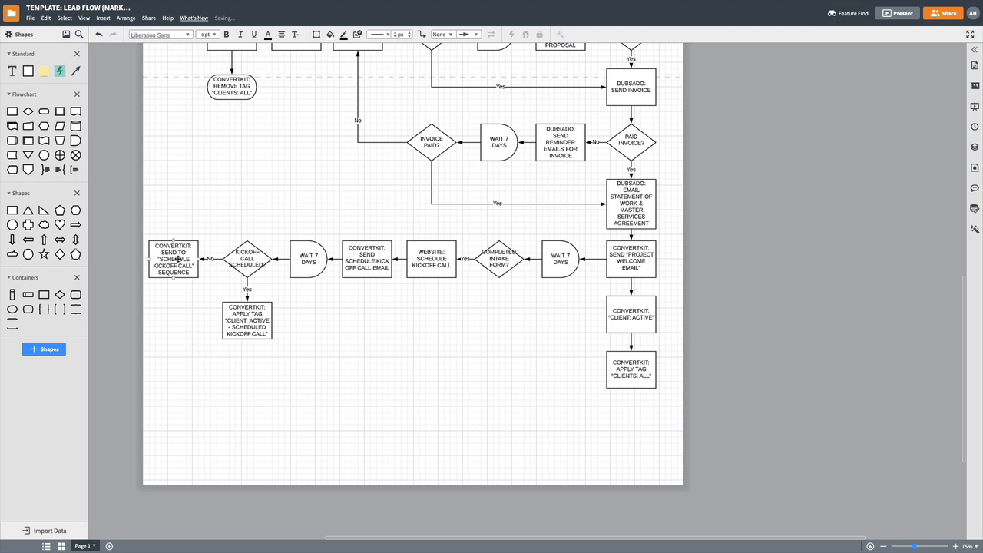
mouse_move(545, 293)
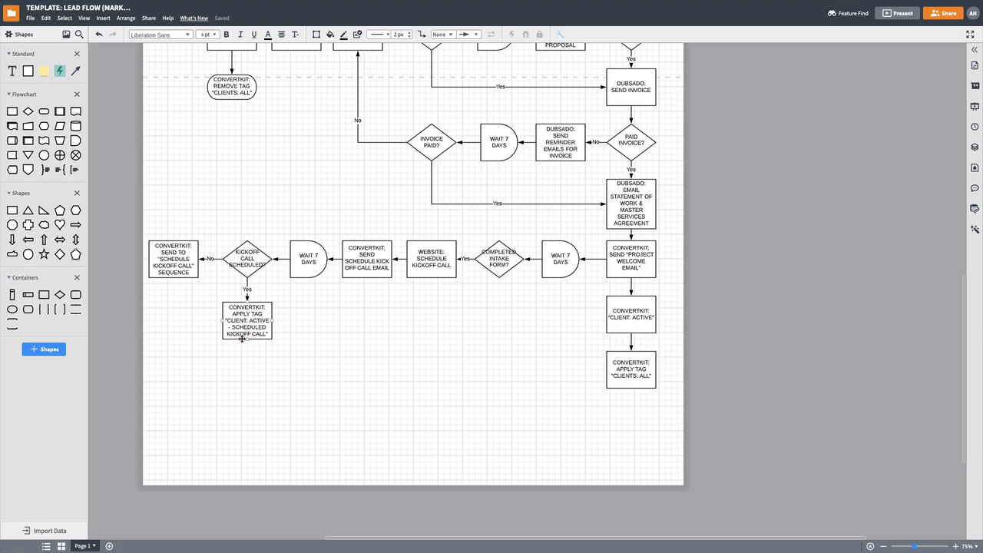
Add a 'SHOWED UP TO KICKOFF CALL?' decision below the tag step with a START PROJECT step on Yes
left_click(245, 321)
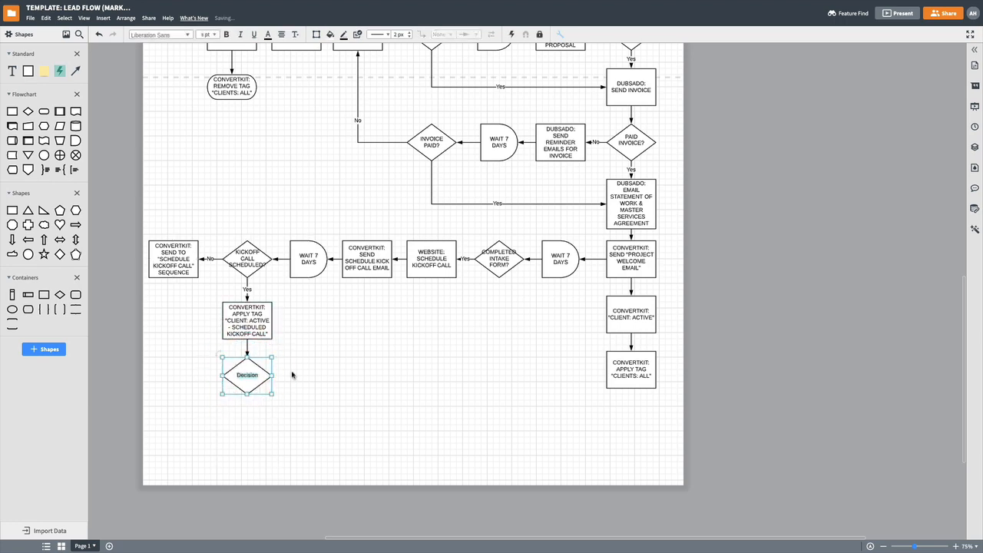
type("SHOWED UP TO KICKOFF CALL?")
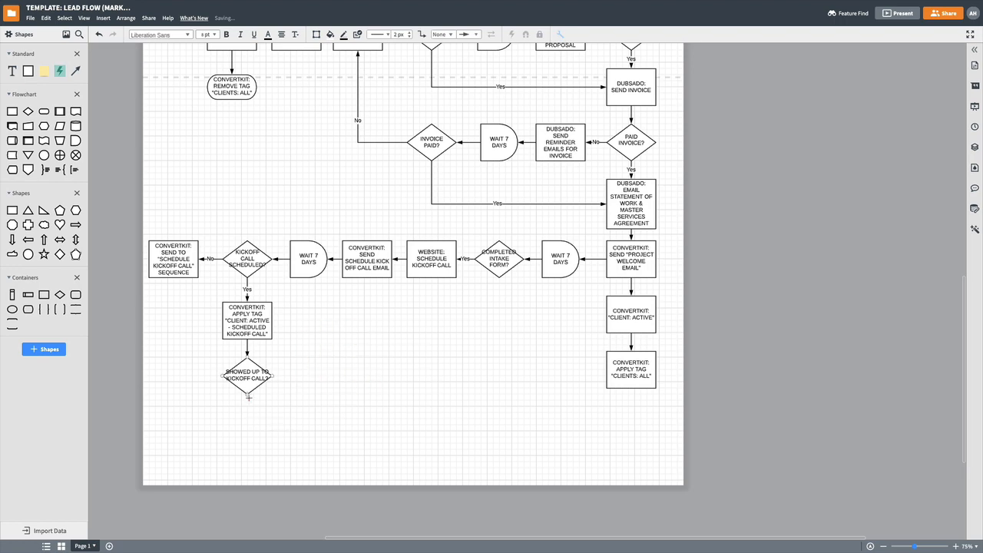
left_click(247, 400)
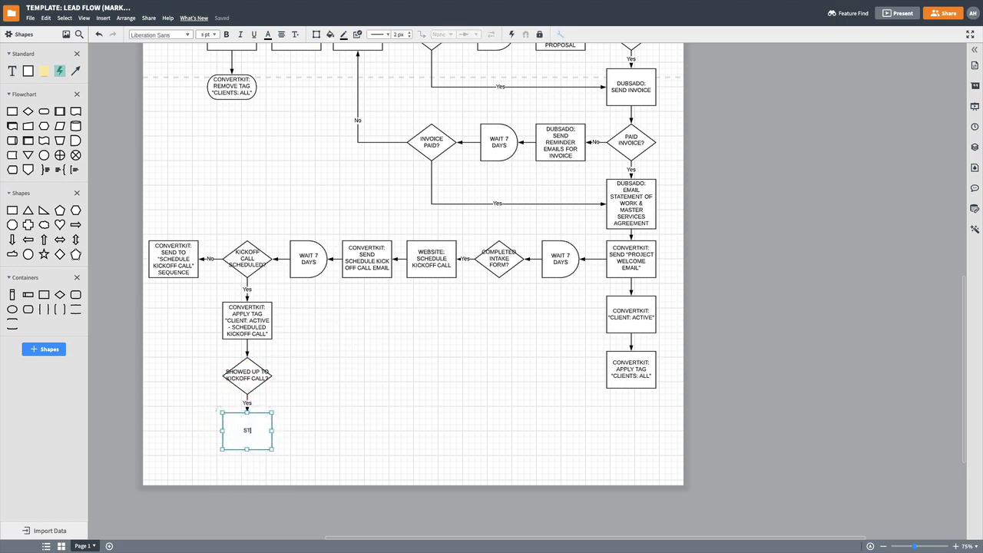
type("START PROJECT")
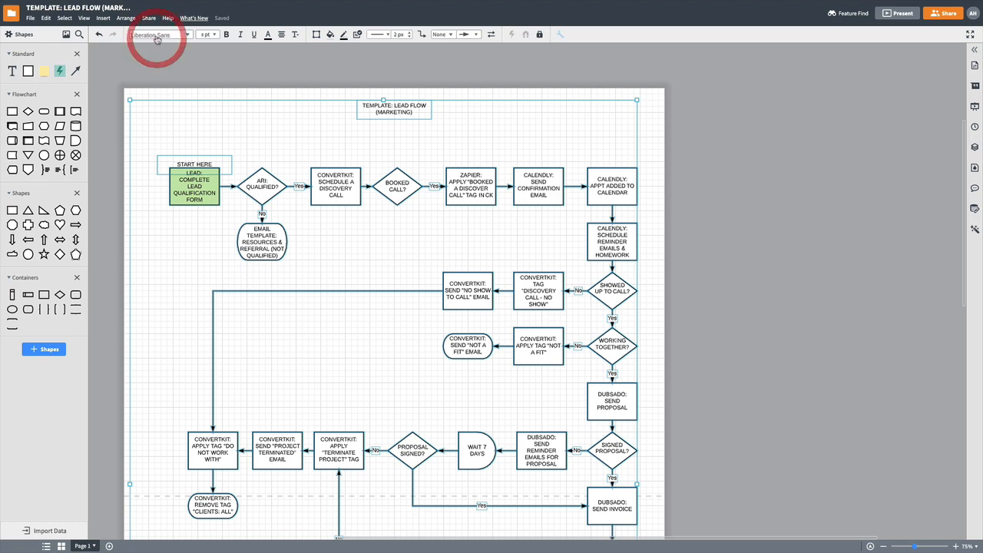
Apply the SF Archrival font to every shape in the diagram
left_click(156, 33)
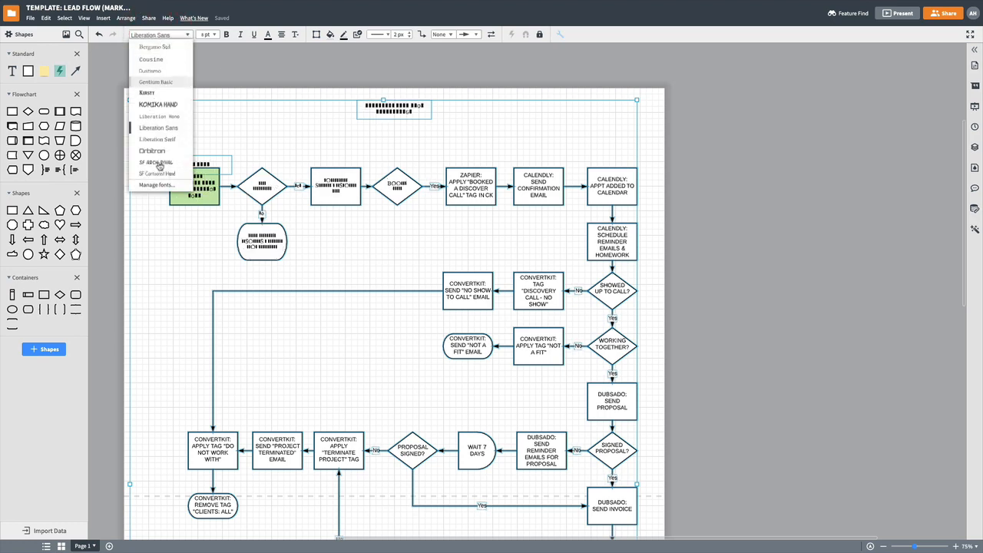
left_click(157, 163)
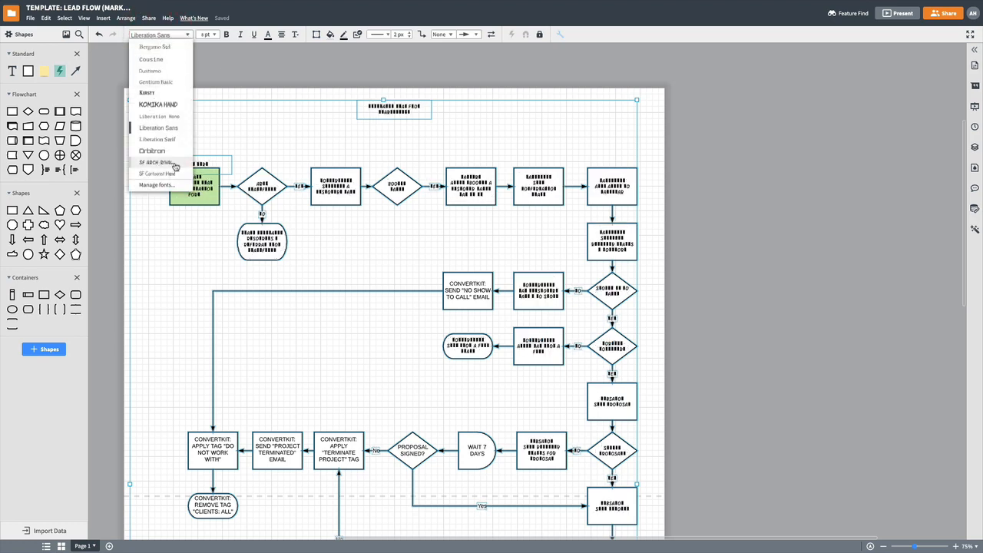
left_click(157, 163)
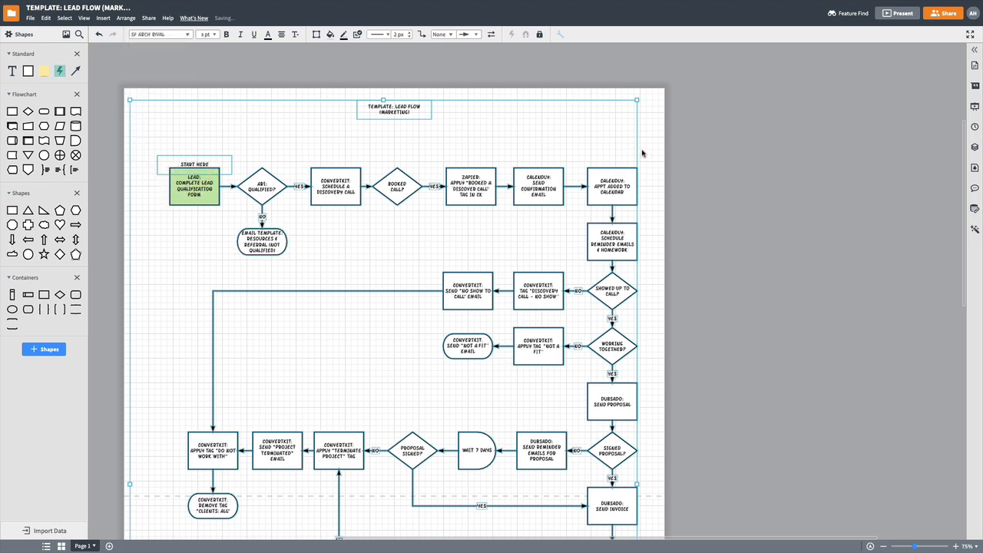
Widen the title box to one line and give it a larger font size
left_click(394, 109)
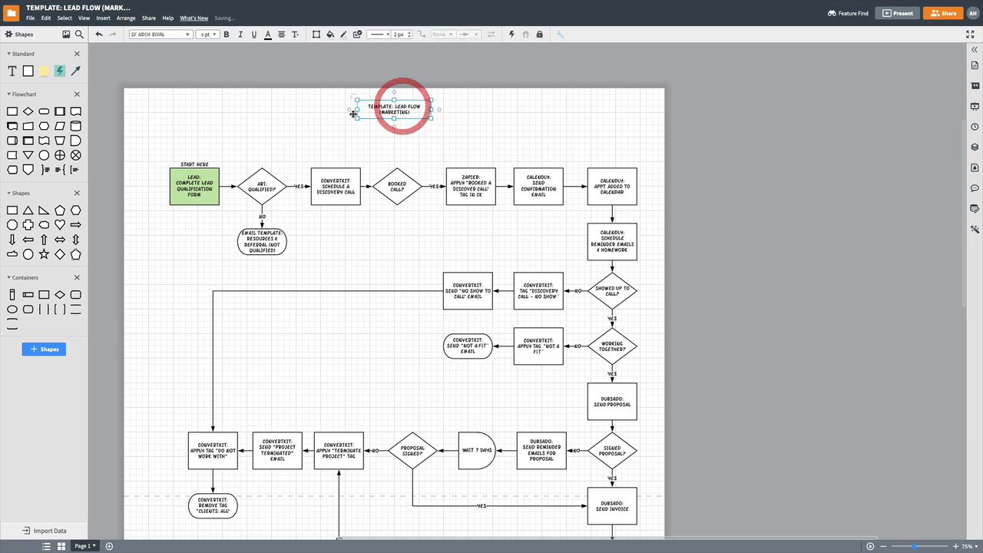
left_click_drag(393, 107, 335, 108)
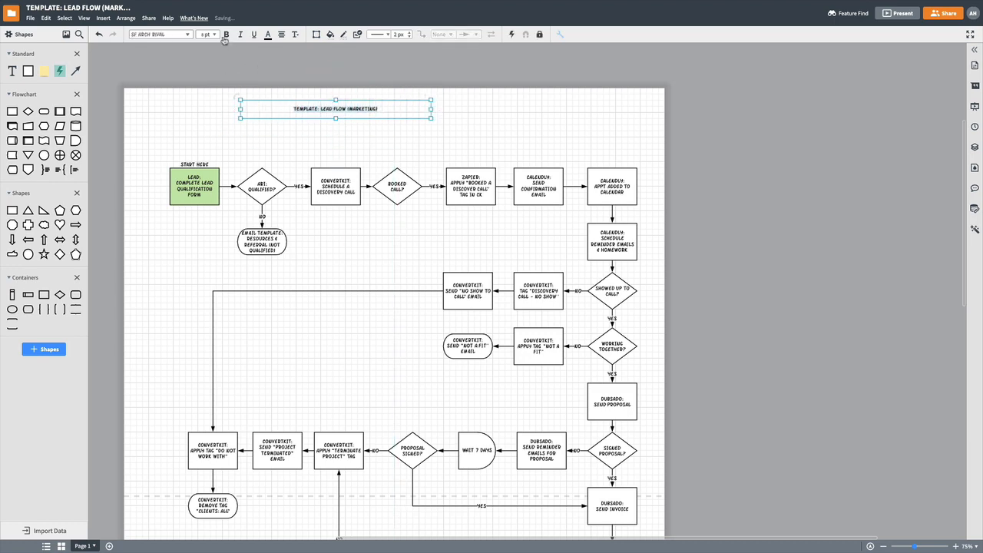
left_click(218, 34)
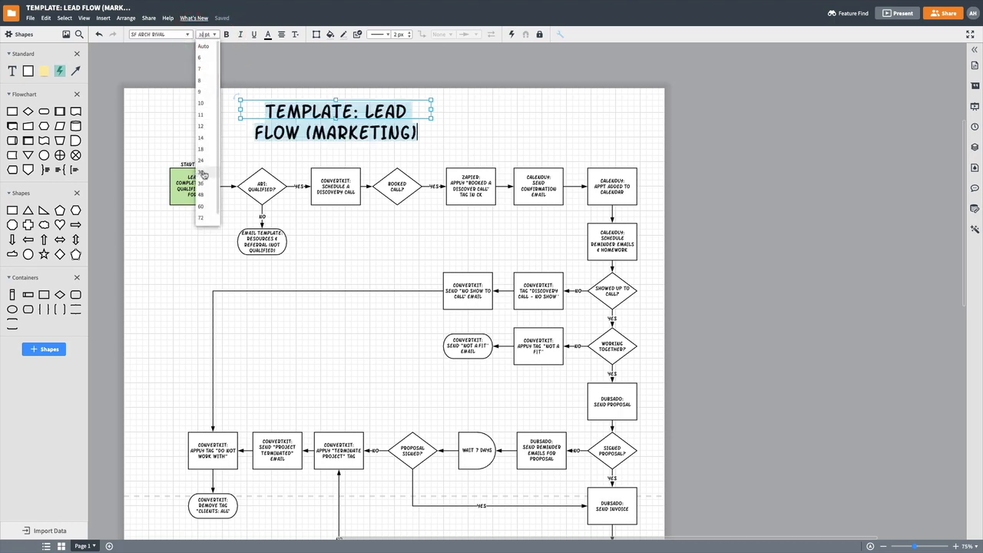
left_click(200, 149)
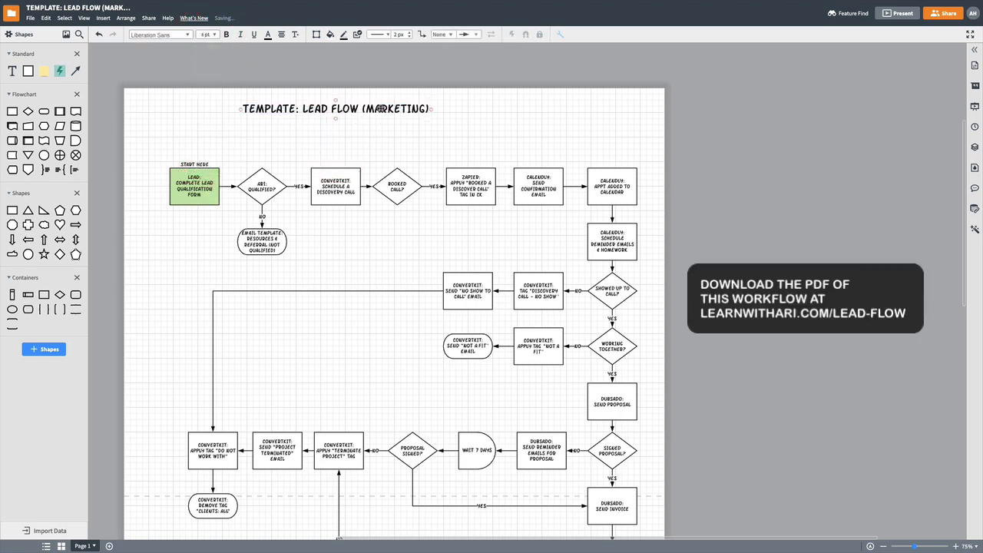
left_click(365, 108)
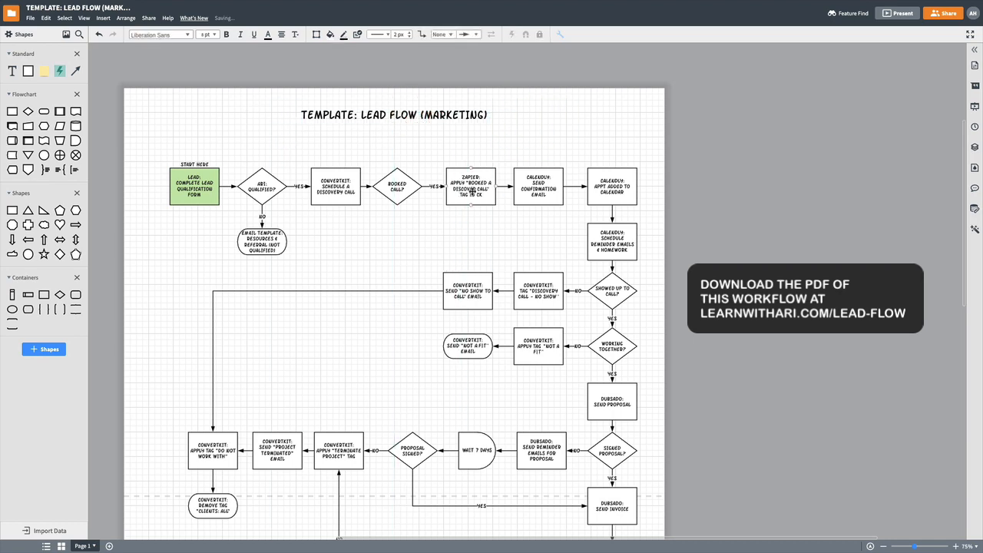
scroll("down", 3)
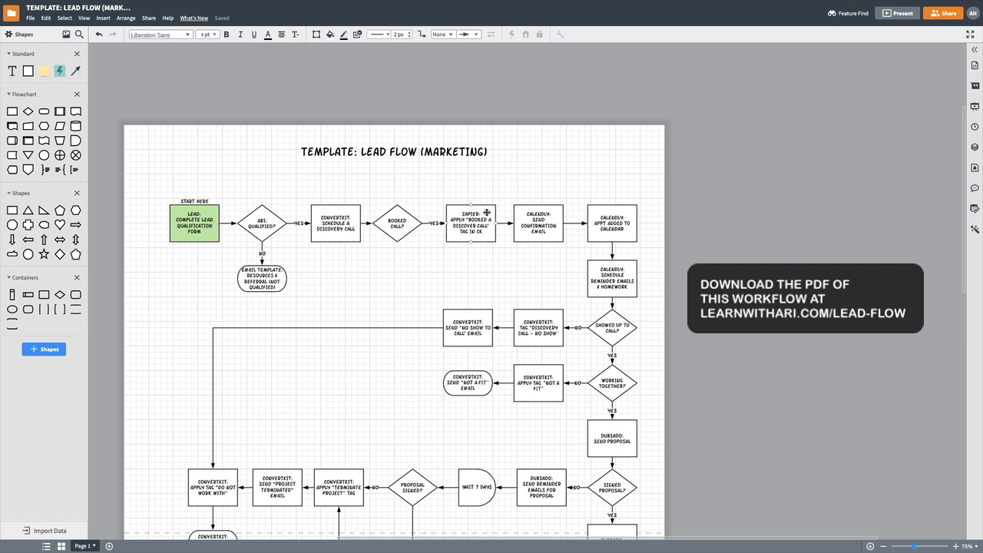
scroll("down", 3)
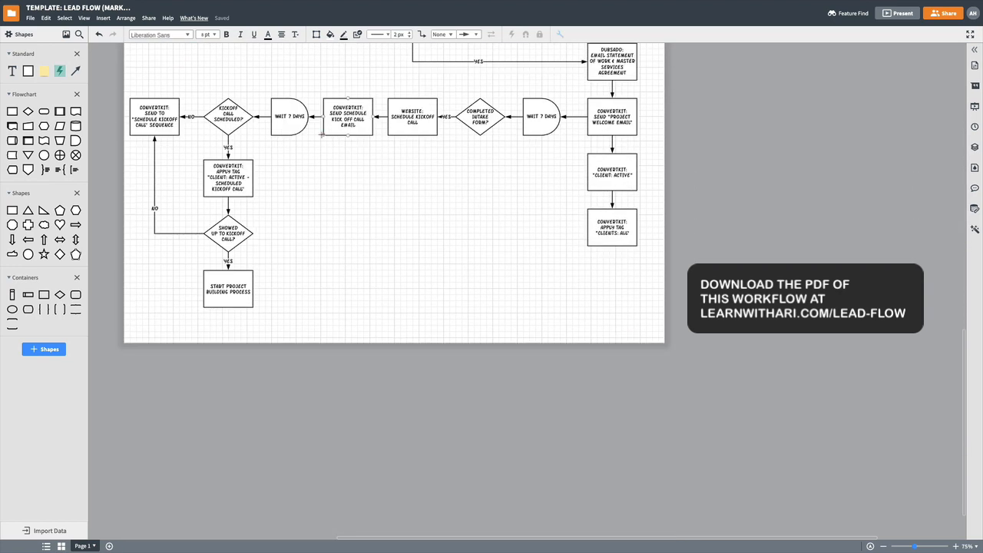